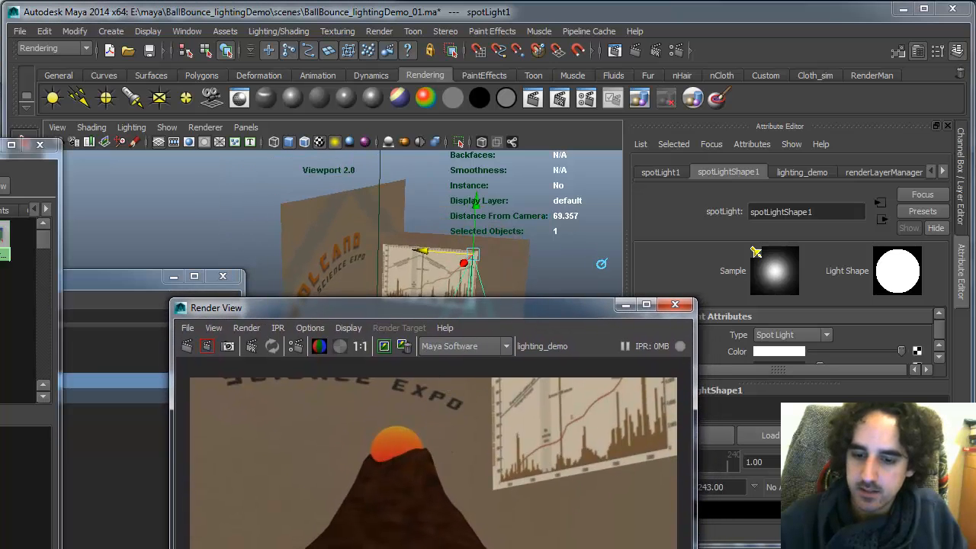
# Step: Aim spotLight1 at the chart poster and narrow its cone angle to 24.206
pyautogui.moveTo(411, 308); pyautogui.dragTo(412, 391)
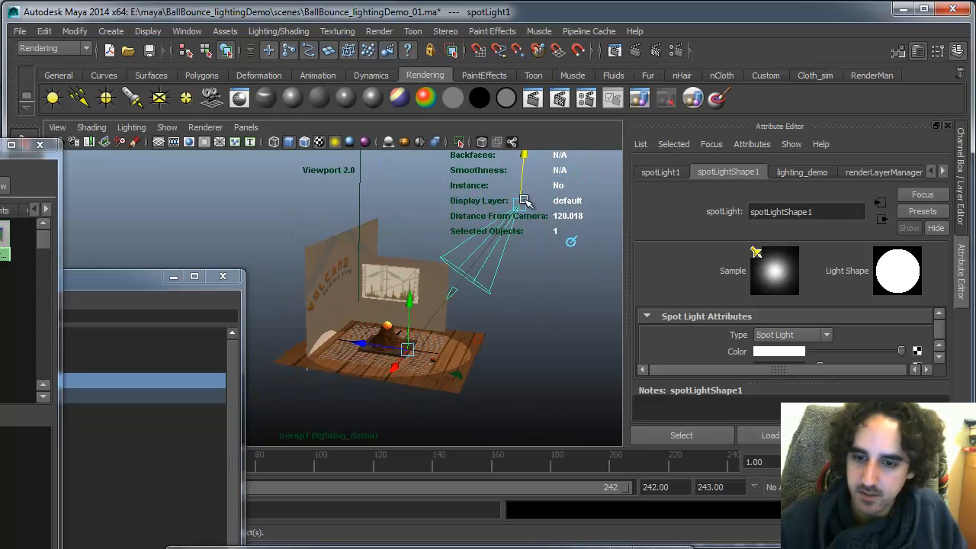
pyautogui.moveTo(408, 347); pyautogui.dragTo(362, 343)
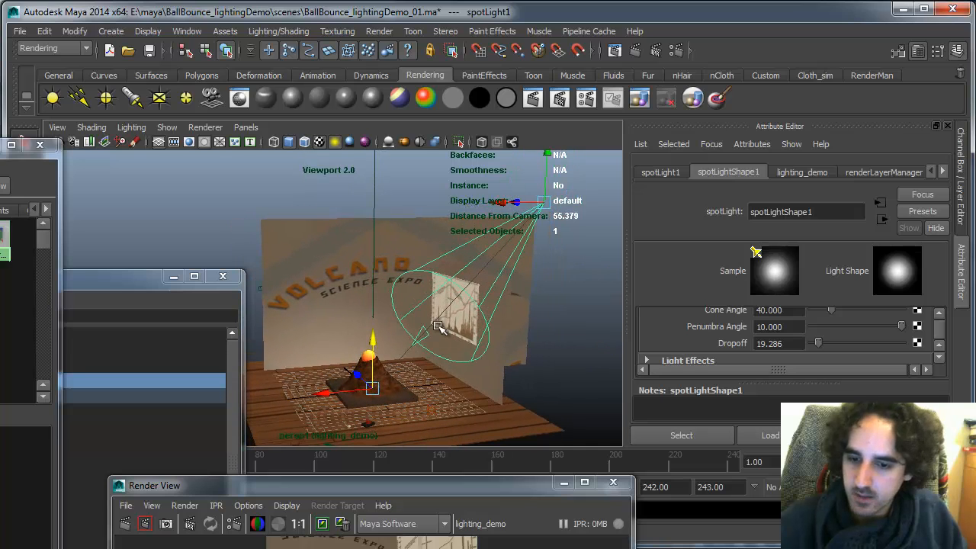
pyautogui.moveTo(832, 311); pyautogui.dragTo(818, 311)
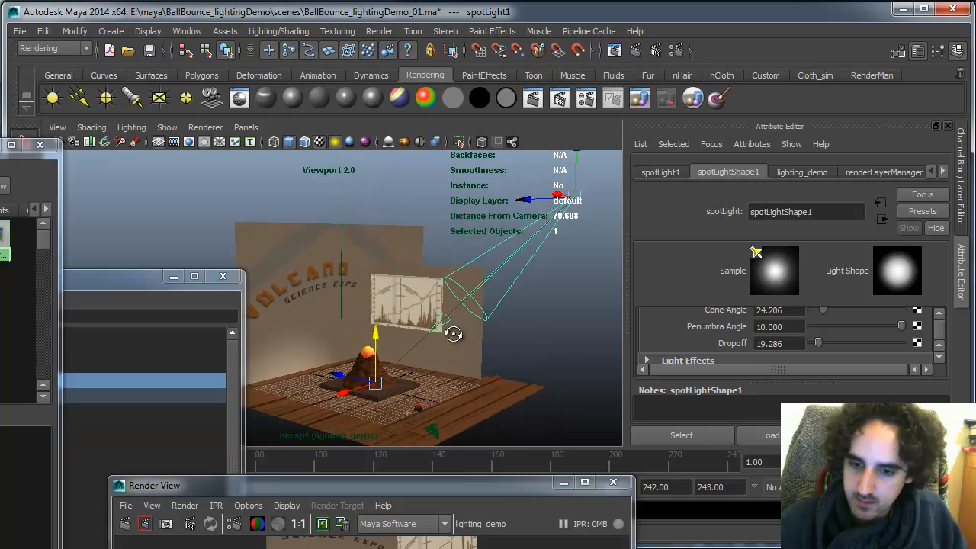
# Step: Switch to Four Panes, show persp1 in the top-right pane, and select the right wall
pyautogui.click(246, 127)
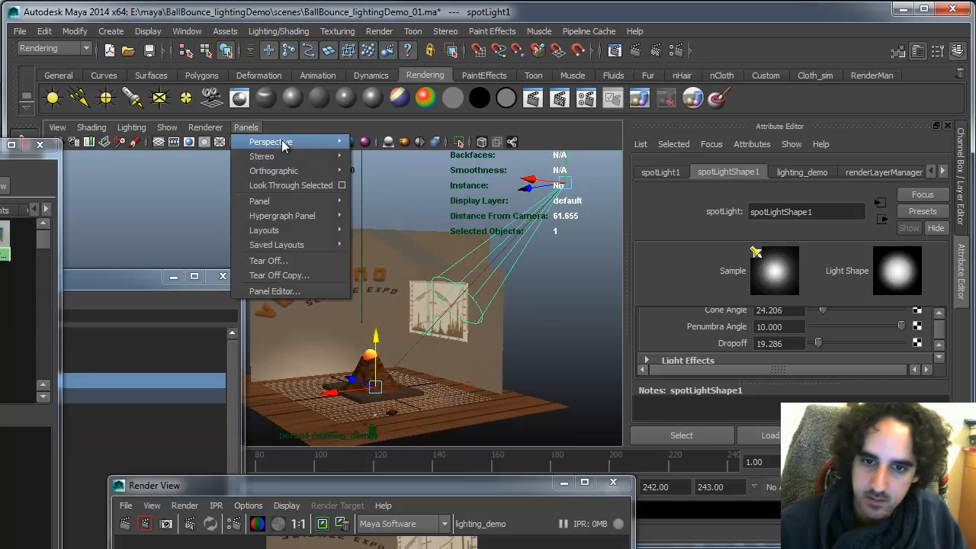
pyautogui.click(270, 142)
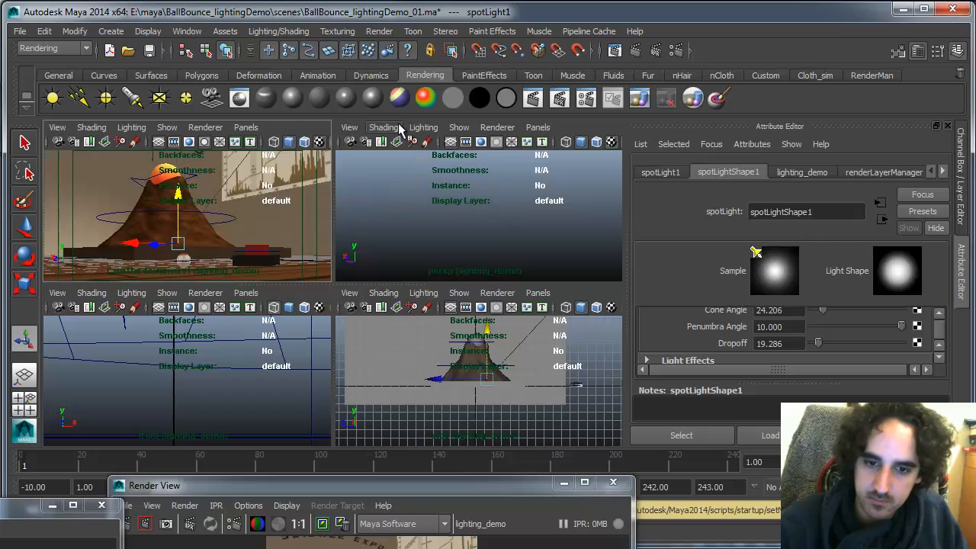
pyautogui.click(538, 128)
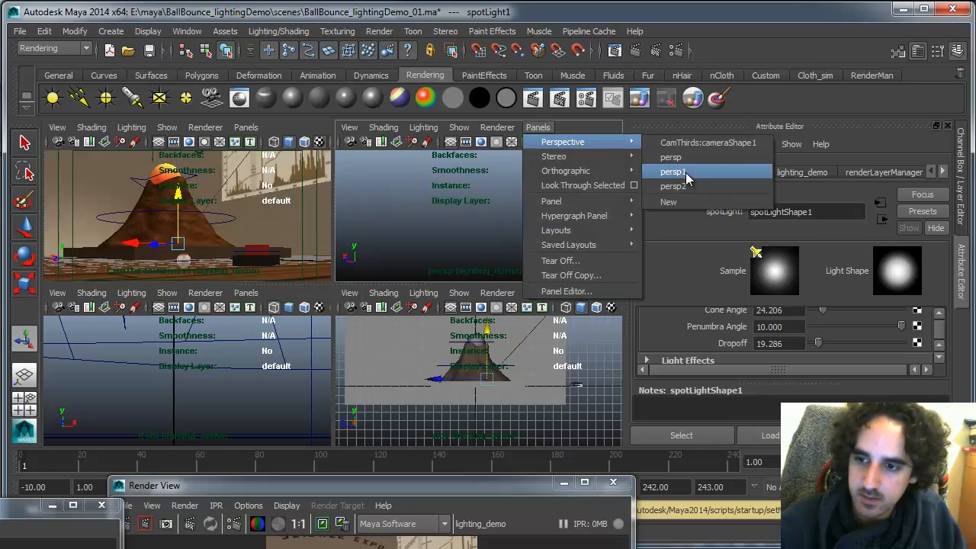
pyautogui.click(672, 171)
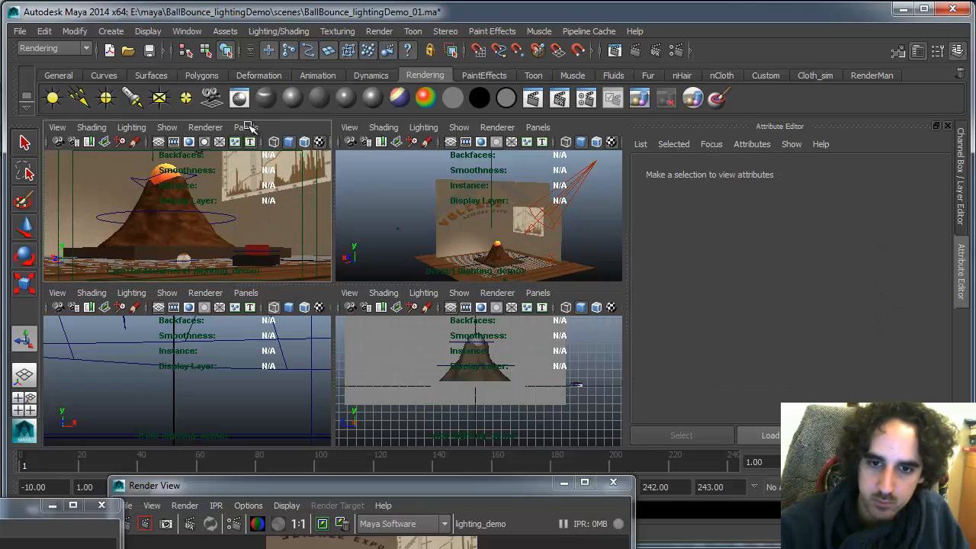
pyautogui.click(205, 126)
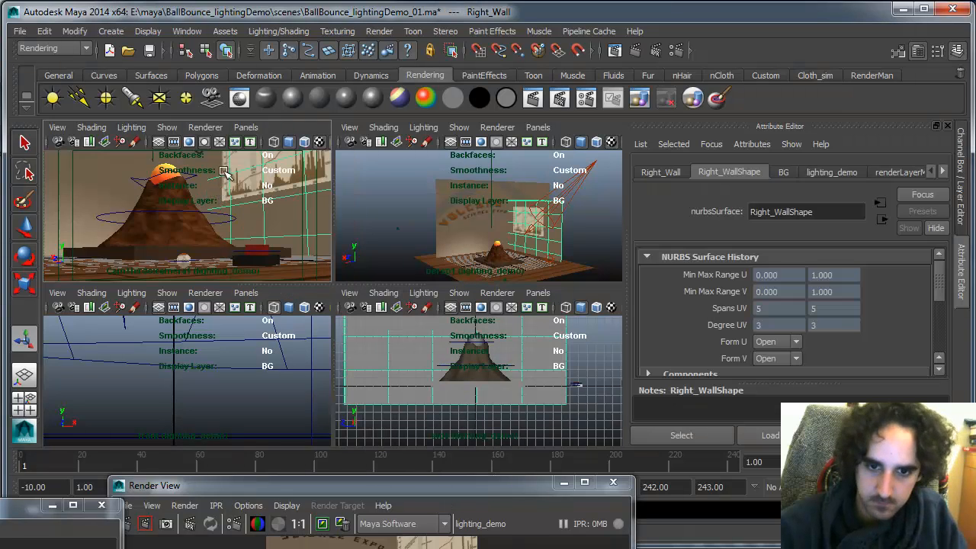
pyautogui.click(167, 127)
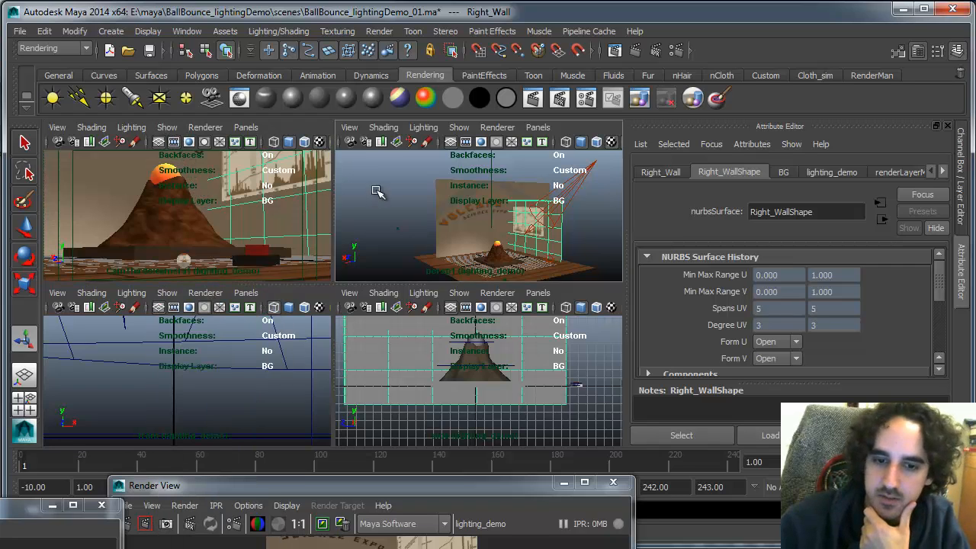
pyautogui.moveTo(274, 202)
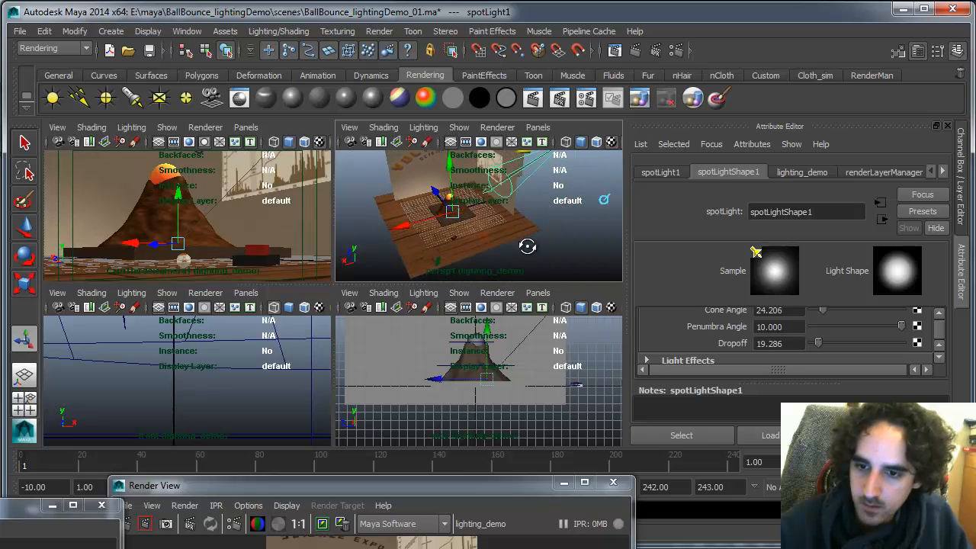
# Step: Orbit the persp1 view, open Depth Map Shadow Attributes, and raise the Render View
pyautogui.moveTo(473, 214); pyautogui.dragTo(504, 236)
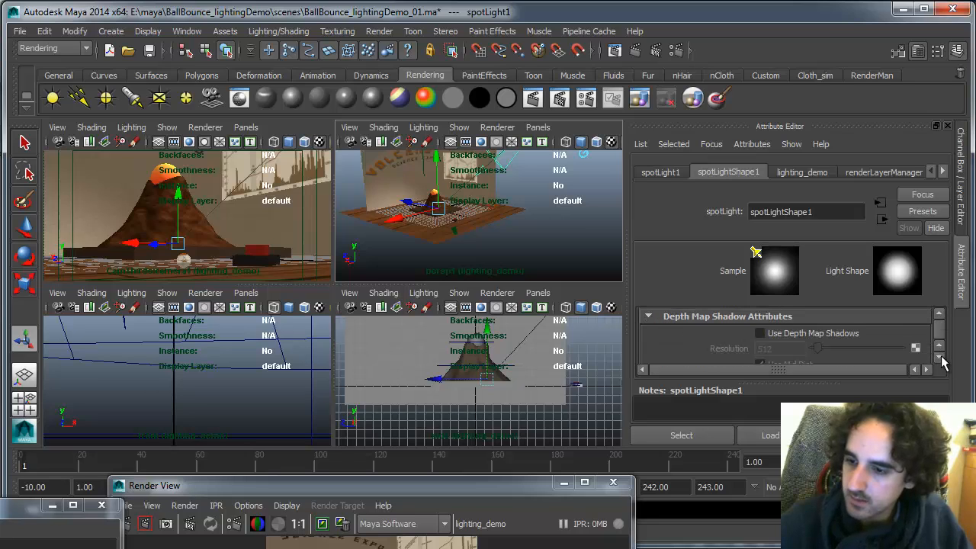
pyautogui.click(760, 333)
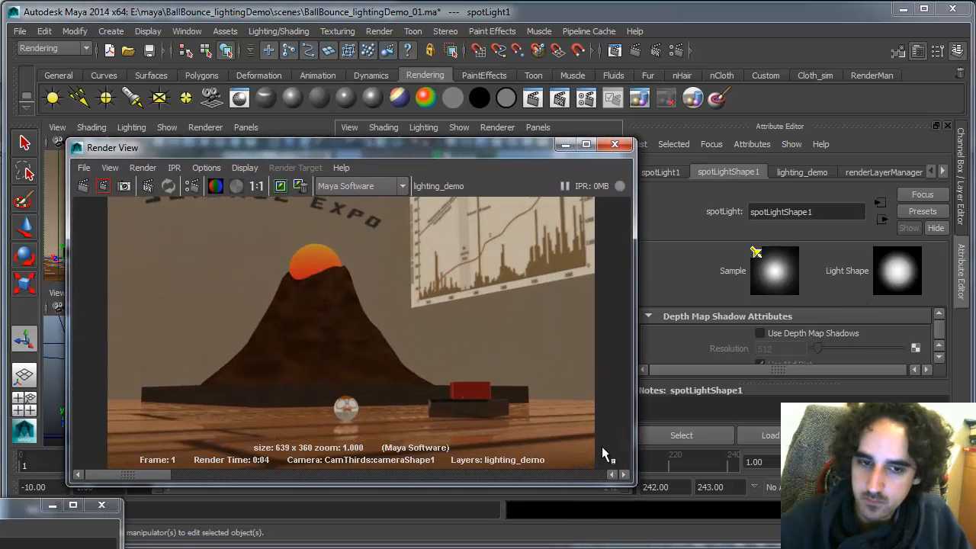
pyautogui.click(102, 185)
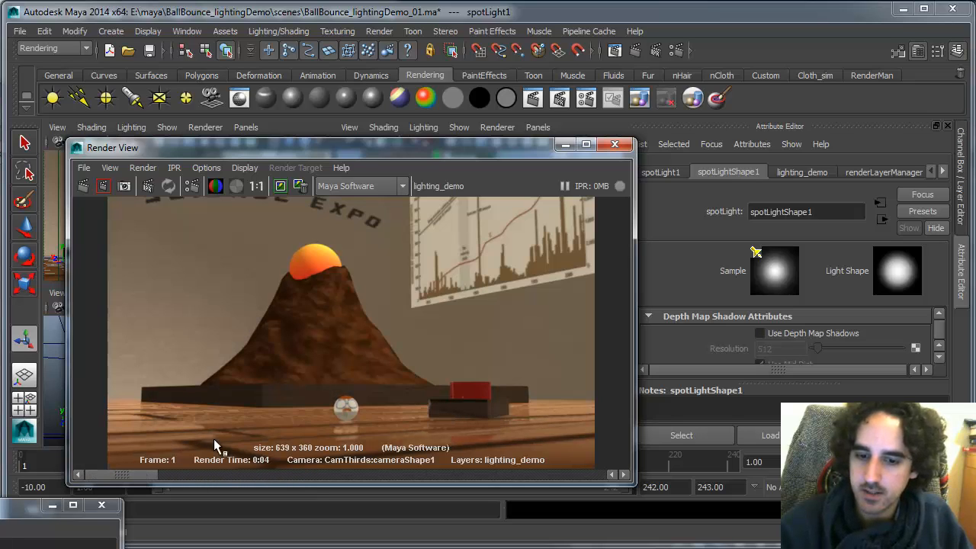
pyautogui.moveTo(280, 365)
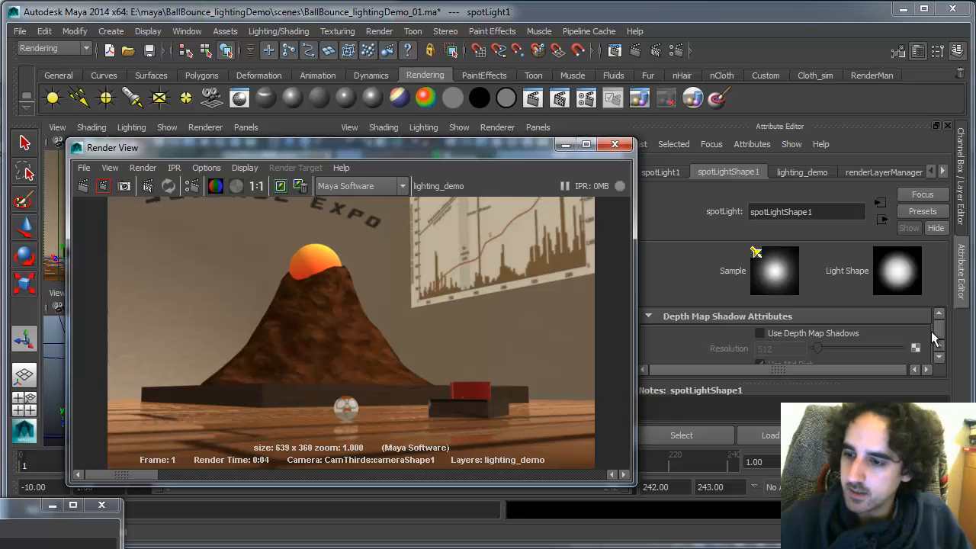
# Step: Enable Use Depth Map Shadows on spotLightShape1 and render the current frame
pyautogui.click(761, 333)
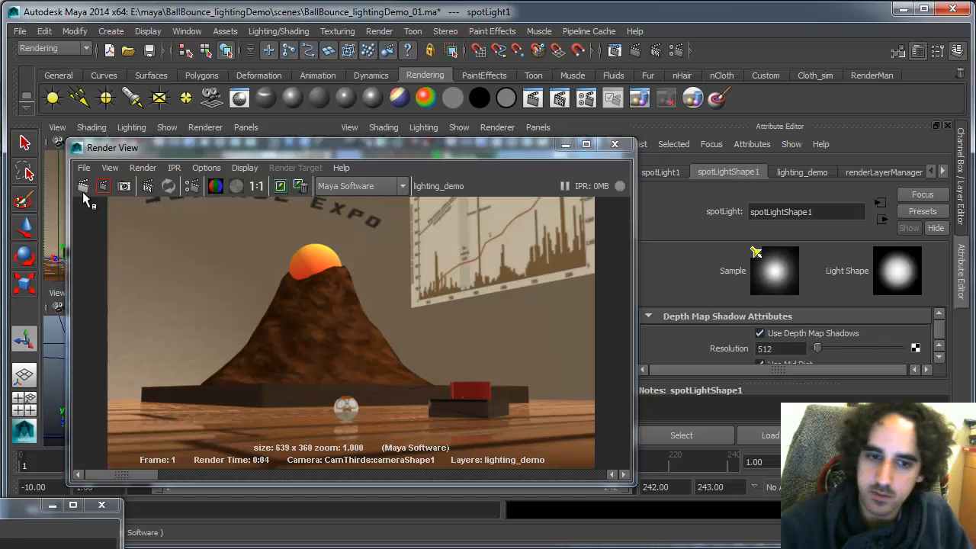
pyautogui.click(86, 186)
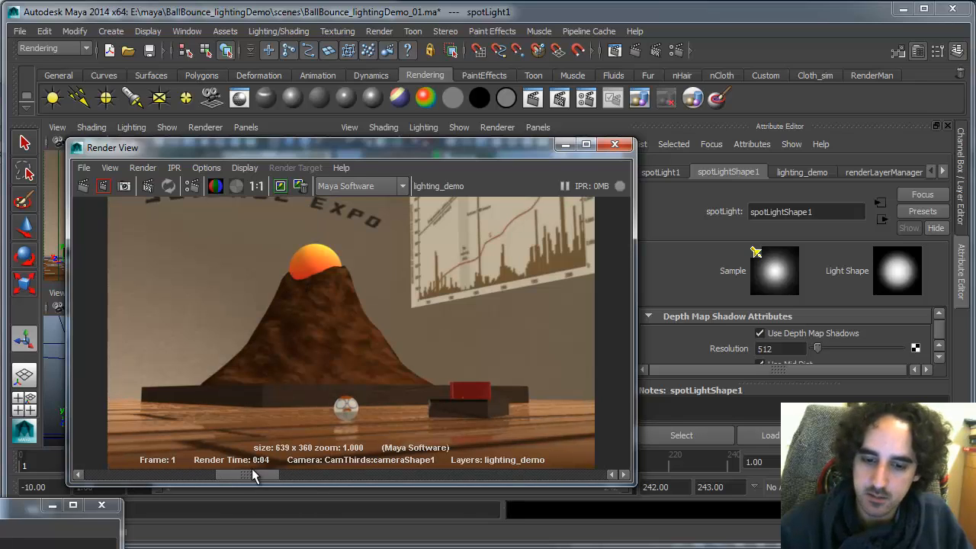
pyautogui.moveTo(232, 416)
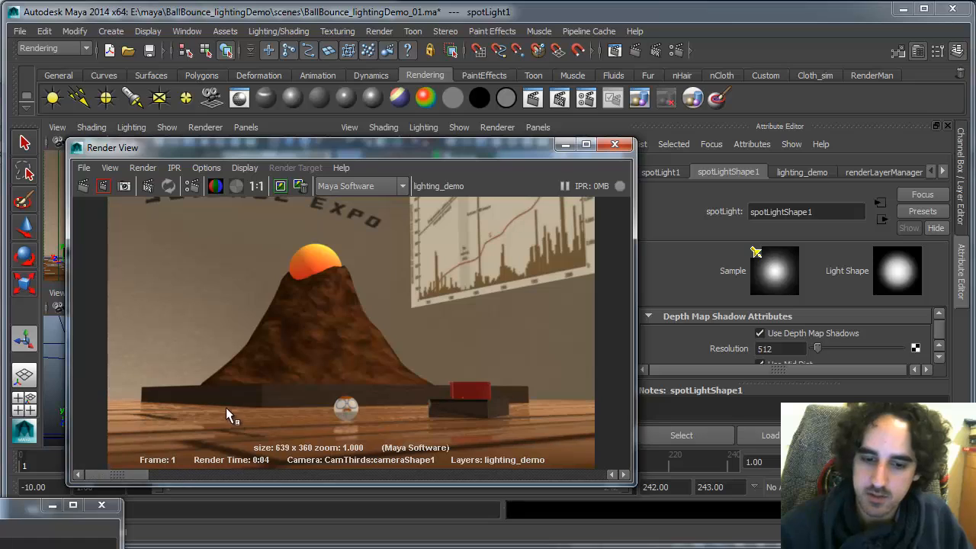
pyautogui.moveTo(277, 391)
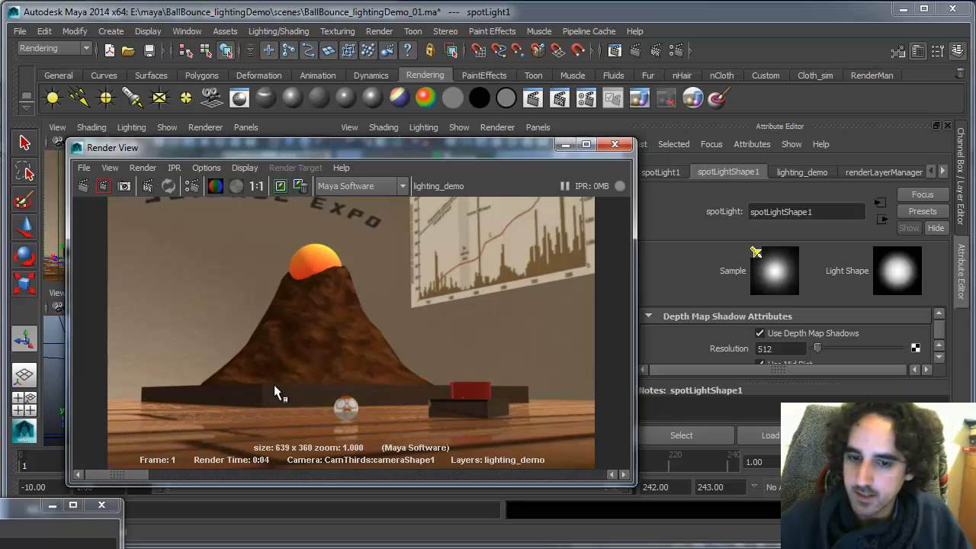
pyautogui.moveTo(341, 274)
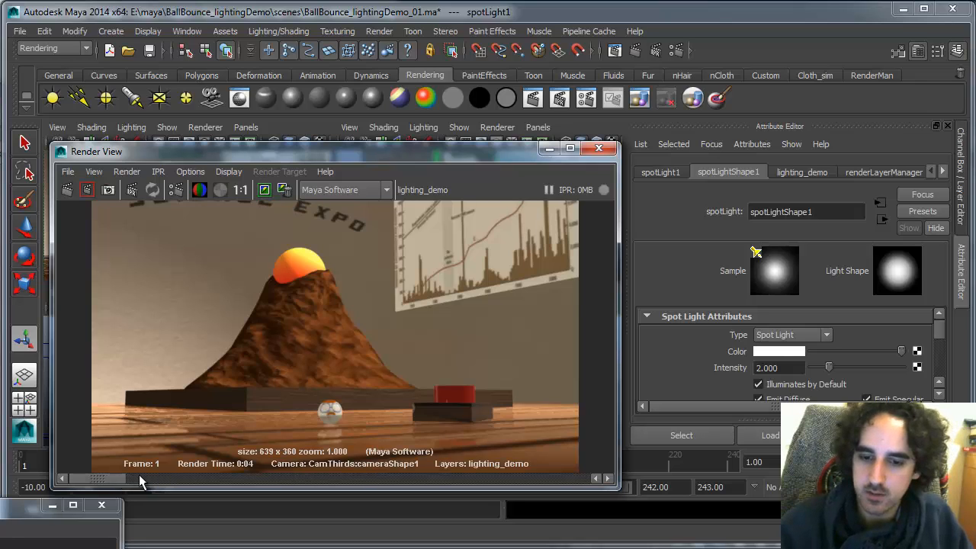
pyautogui.moveTo(184, 383)
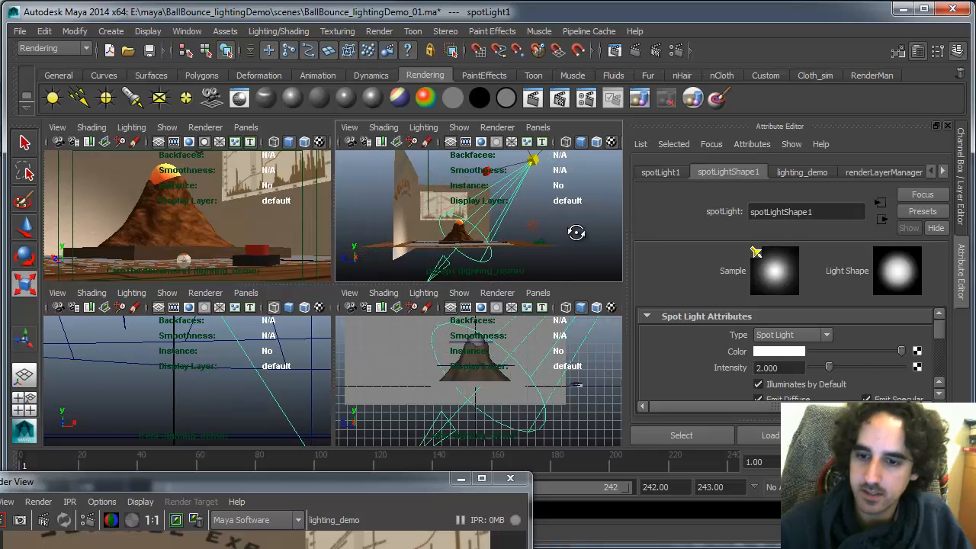
# Step: Set spotLightShape1 Intensity to 2000 and re-render the volcano set
pyautogui.scroll(-3)
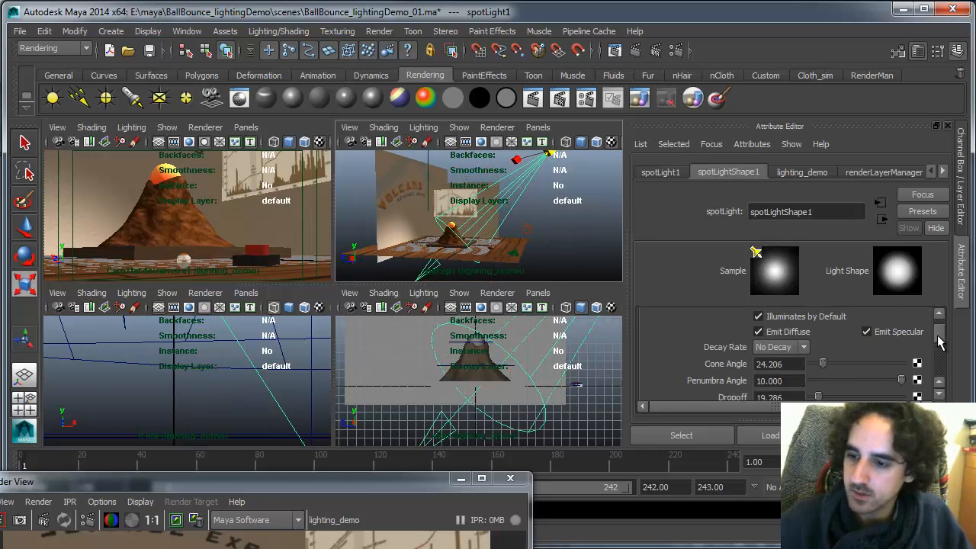
pyautogui.click(778, 347)
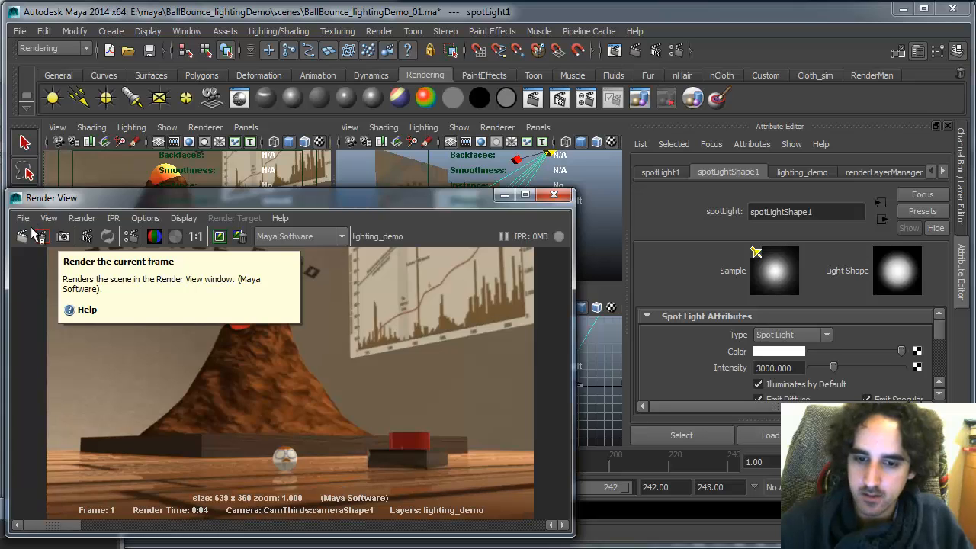
pyautogui.click(23, 236)
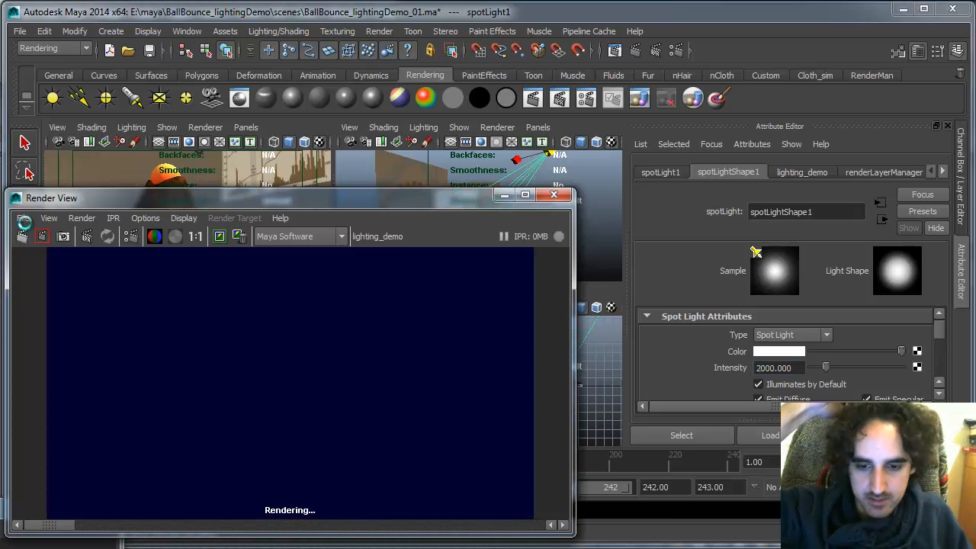
pyautogui.click(219, 236)
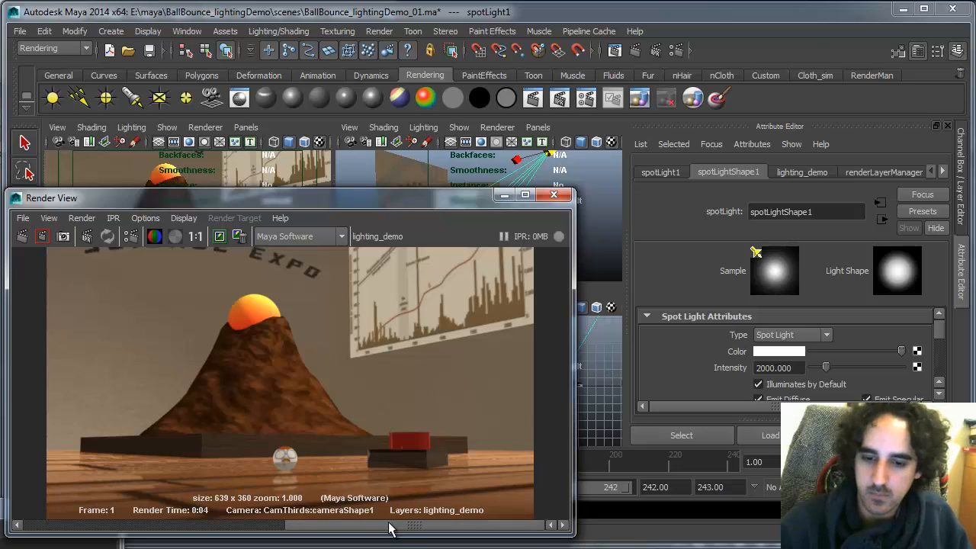
pyautogui.moveTo(804, 392)
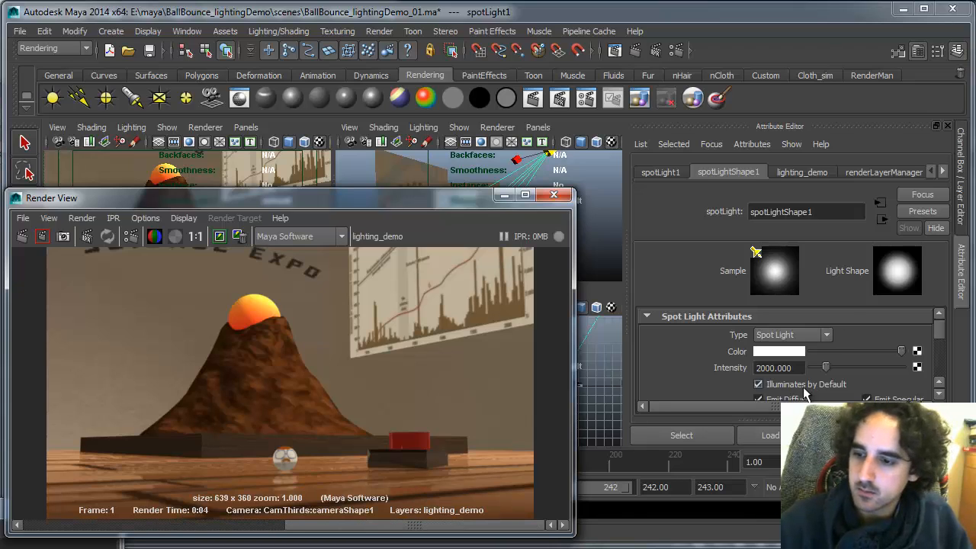
pyautogui.click(23, 235)
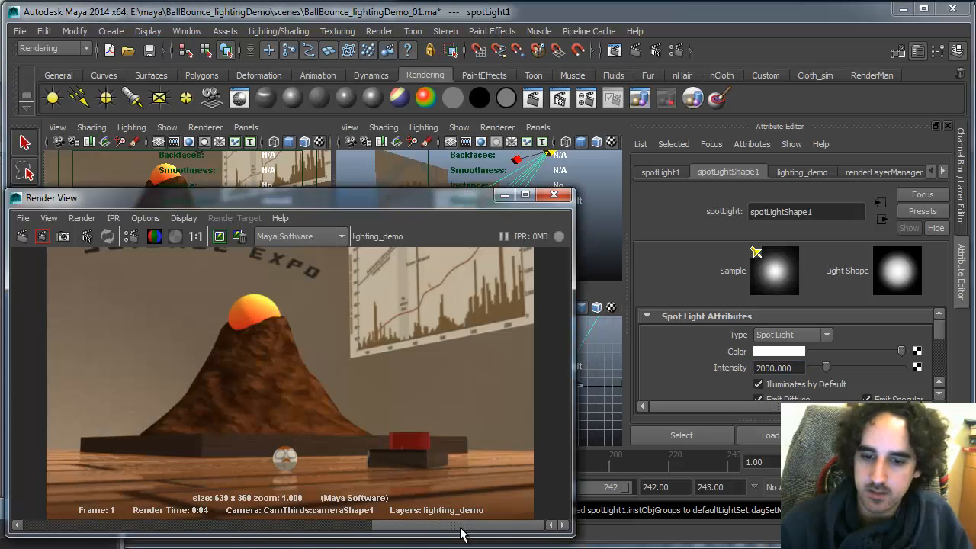
pyautogui.moveTo(267, 318)
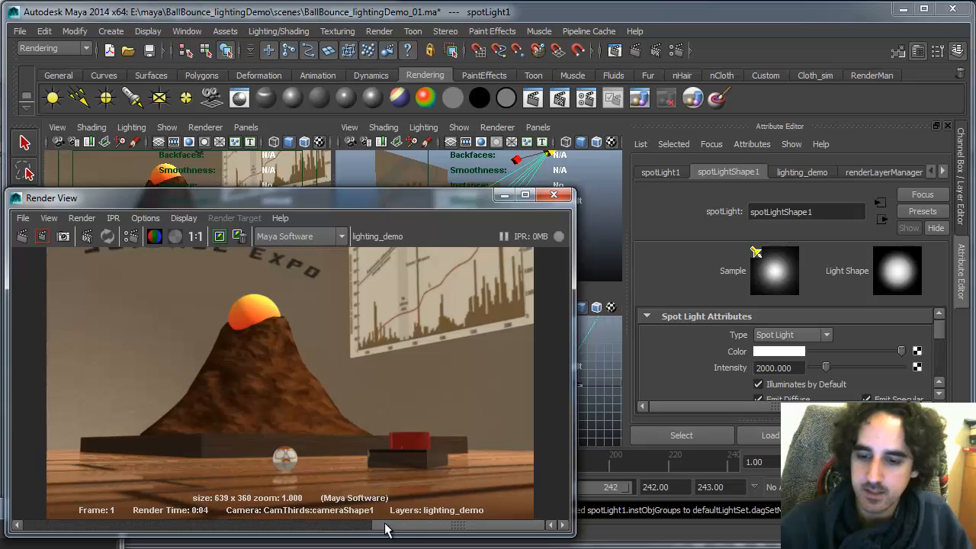
pyautogui.moveTo(445, 424)
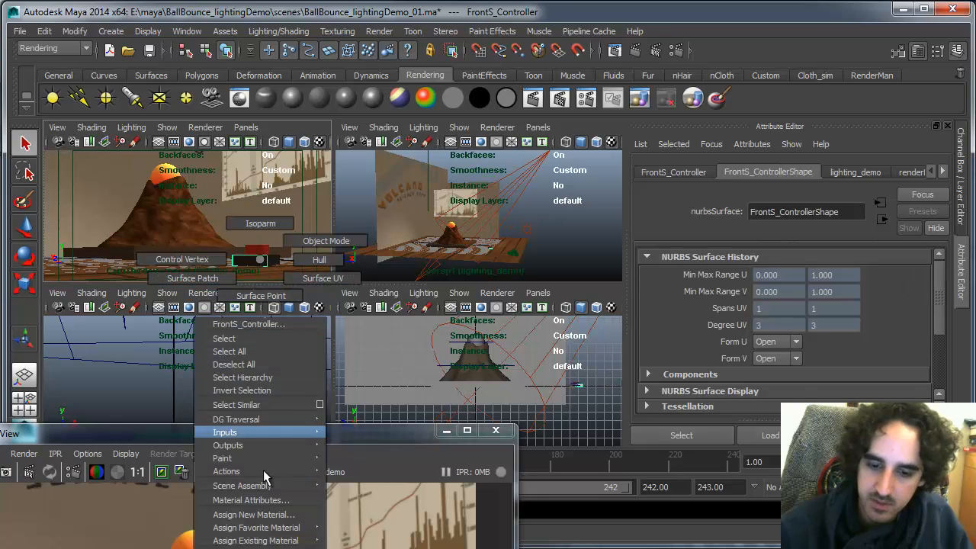
# Step: Set the button's blinn Reflectivity to 0.100 and browse its leather texture attributes
pyautogui.click(250, 499)
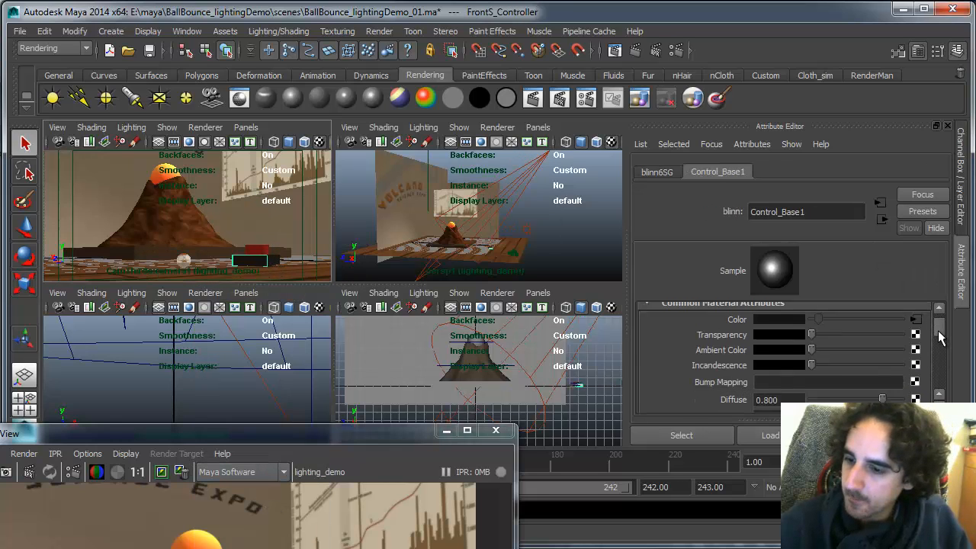
pyautogui.scroll(-3)
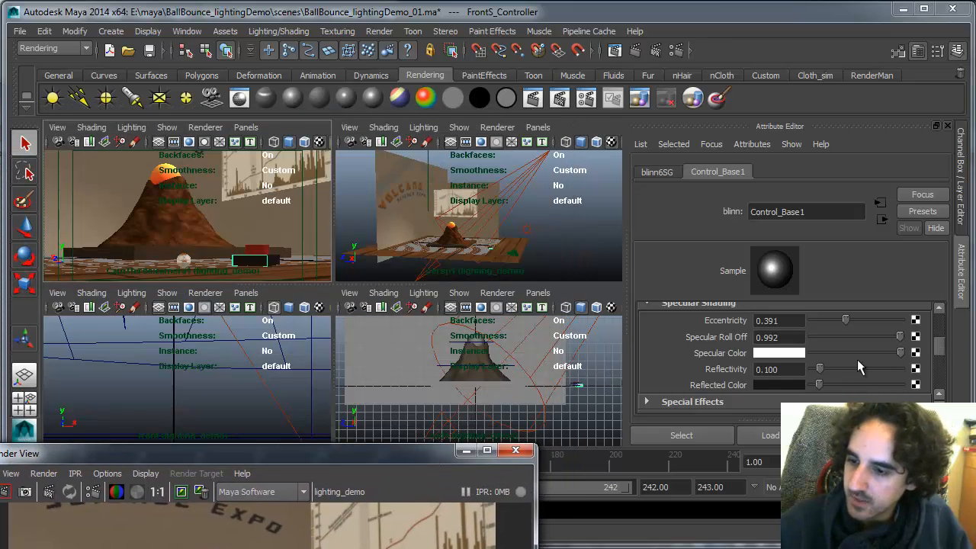
pyautogui.scroll(3)
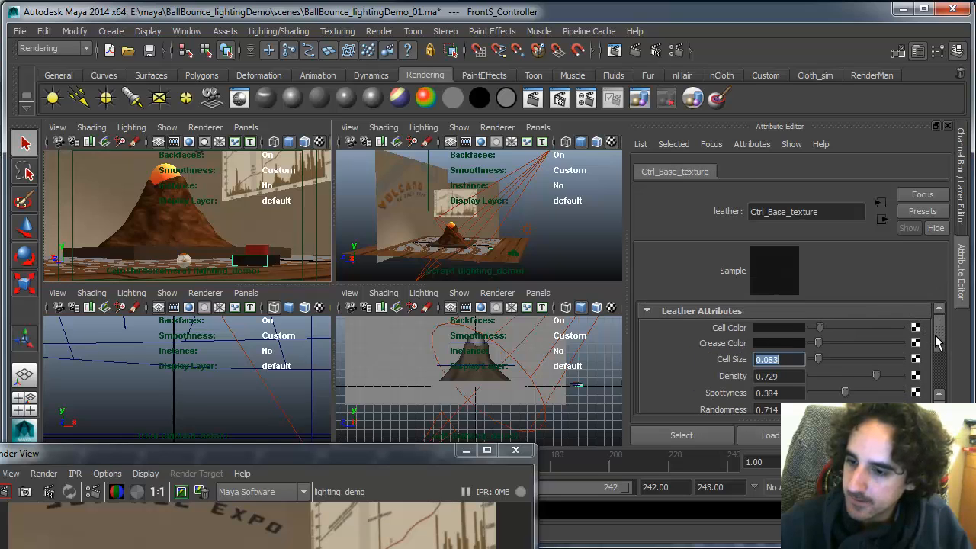
pyautogui.scroll(-3)
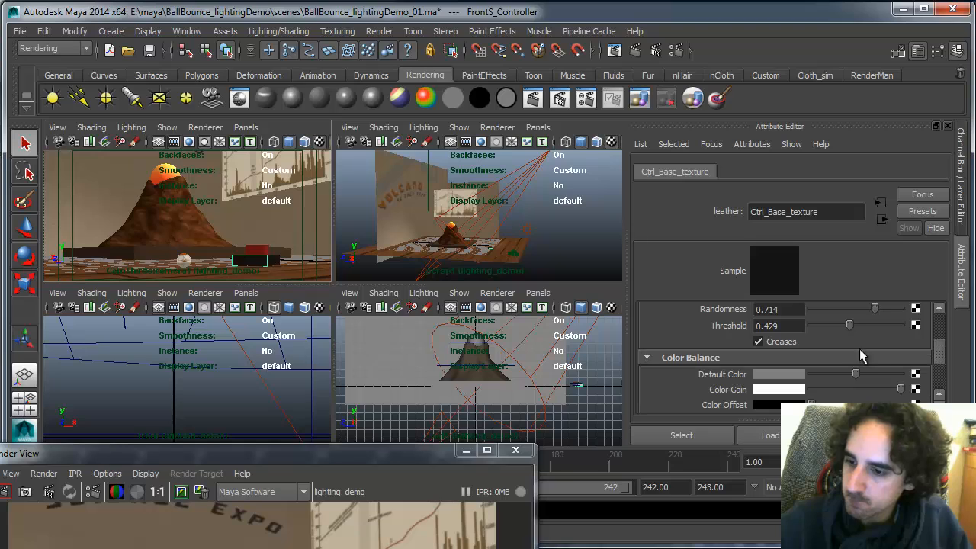
pyautogui.moveTo(843, 397)
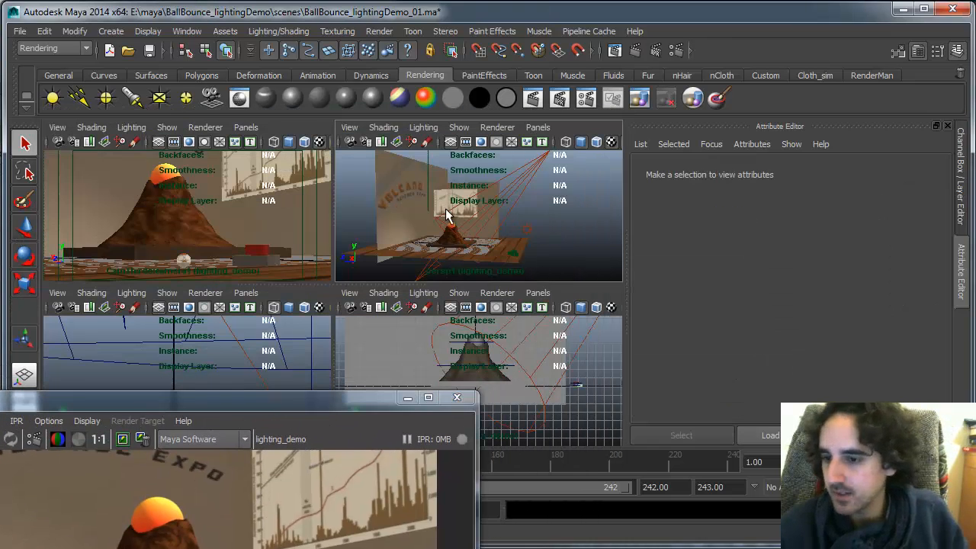
# Step: Select the button controller and enlarge the Render View over the viewports
pyautogui.click(250, 261)
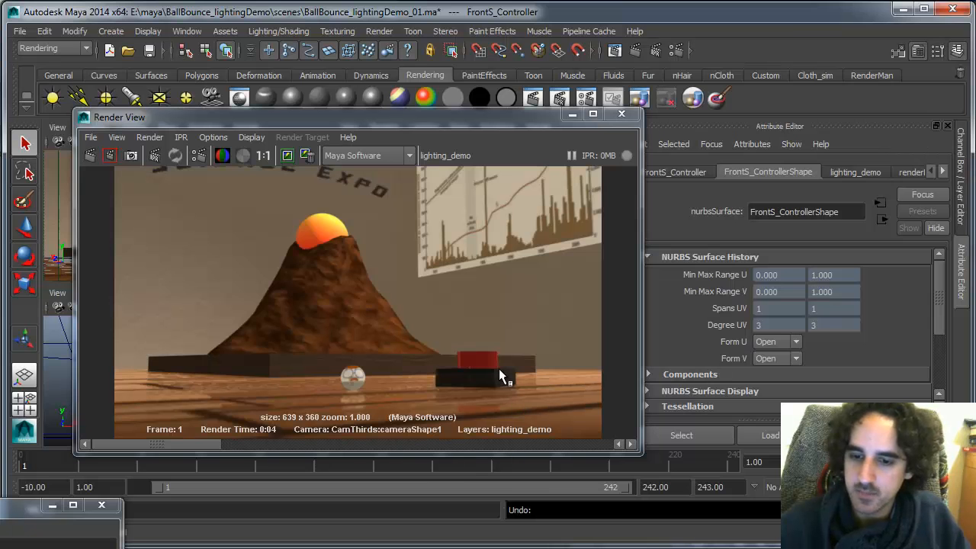
pyautogui.moveTo(437, 360)
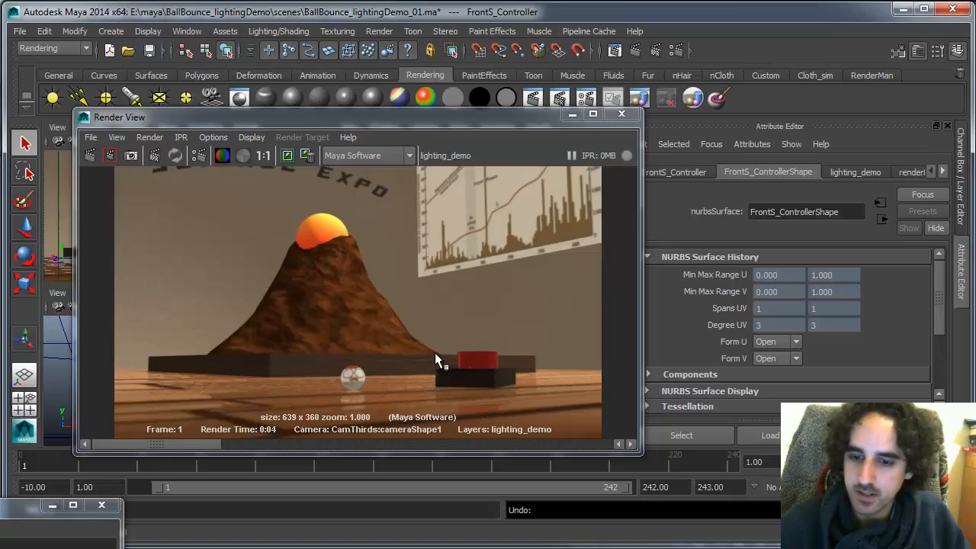
pyautogui.moveTo(420, 348)
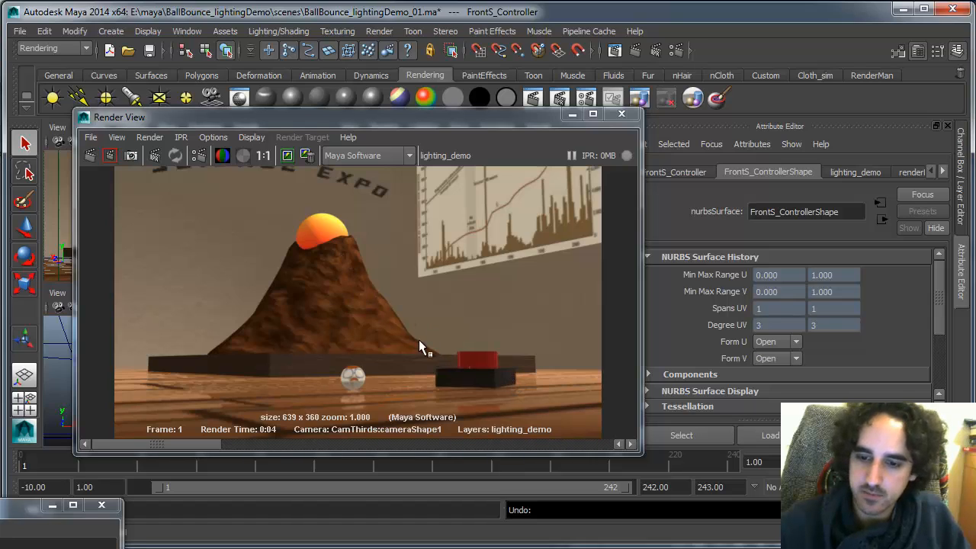
pyautogui.moveTo(481, 366)
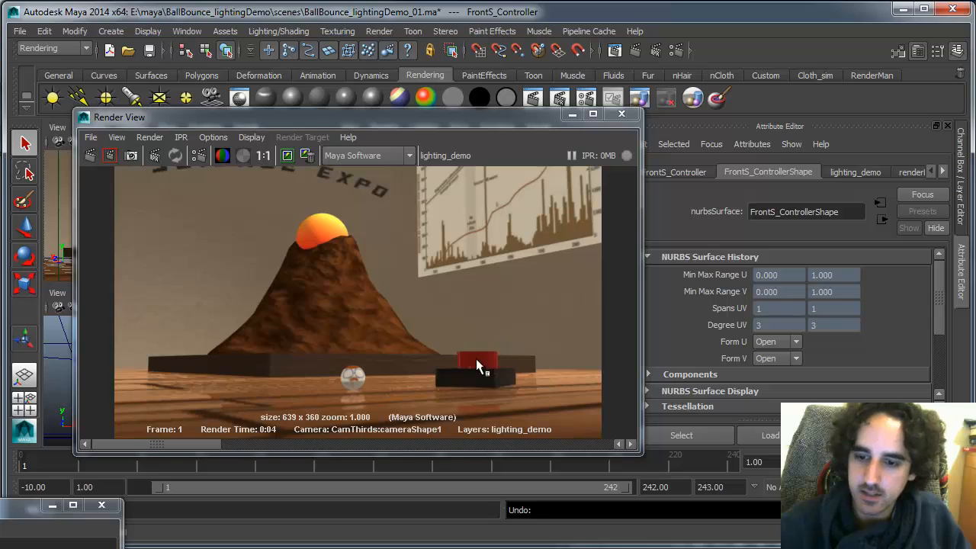
pyautogui.moveTo(260, 357)
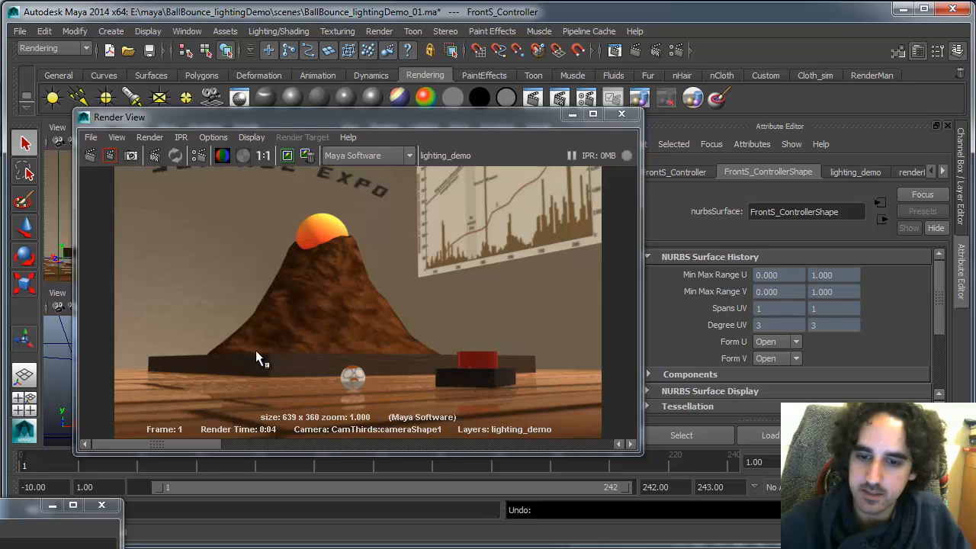
pyautogui.moveTo(393, 339)
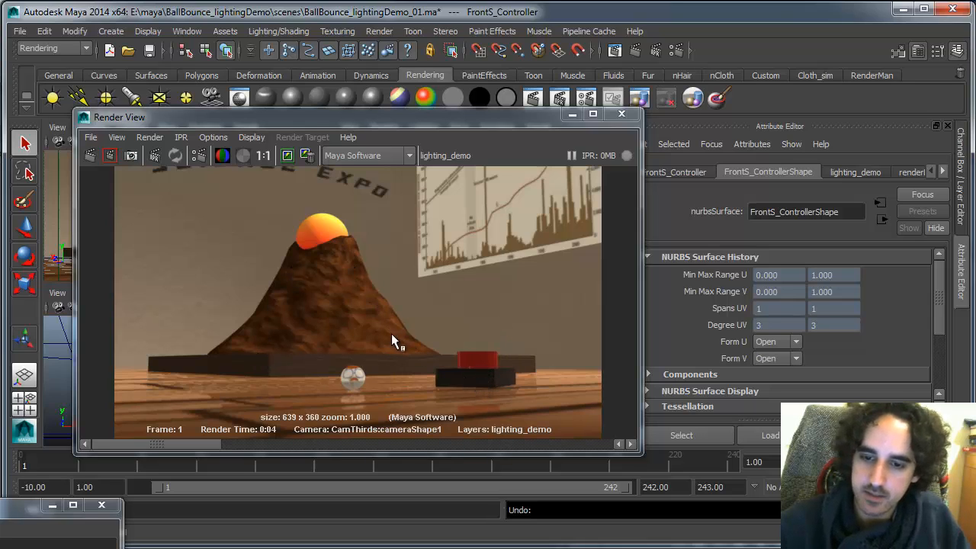
pyautogui.moveTo(385, 328)
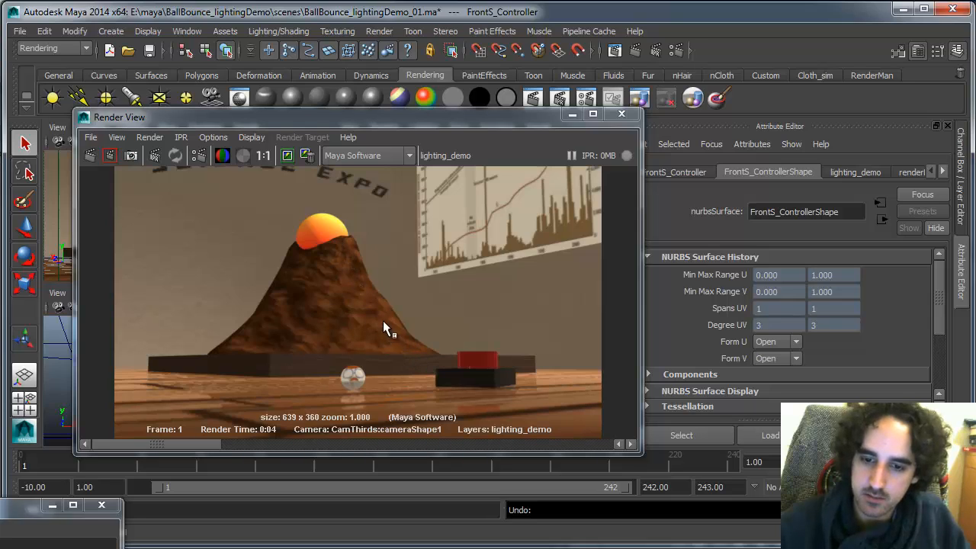
pyautogui.moveTo(397, 340)
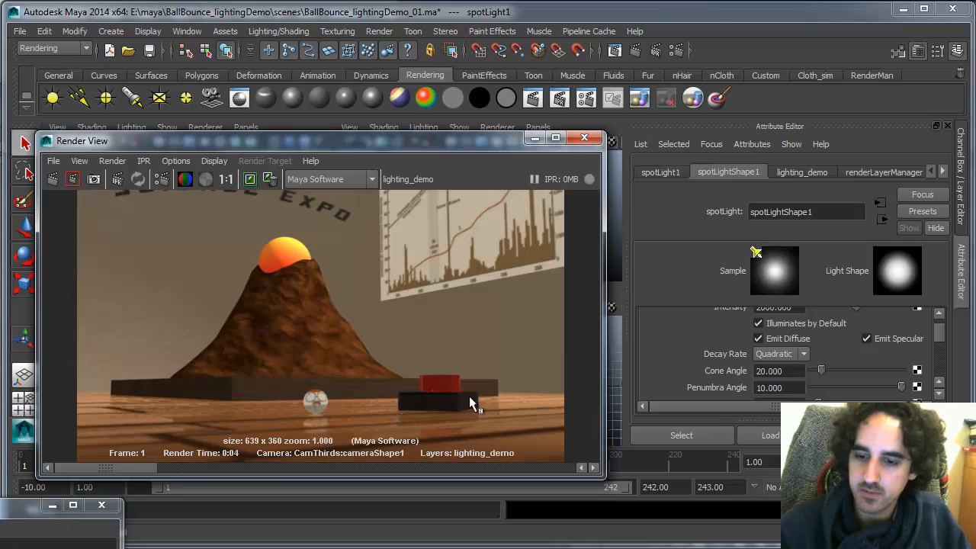
pyautogui.moveTo(490, 371)
pyautogui.write('15.000')
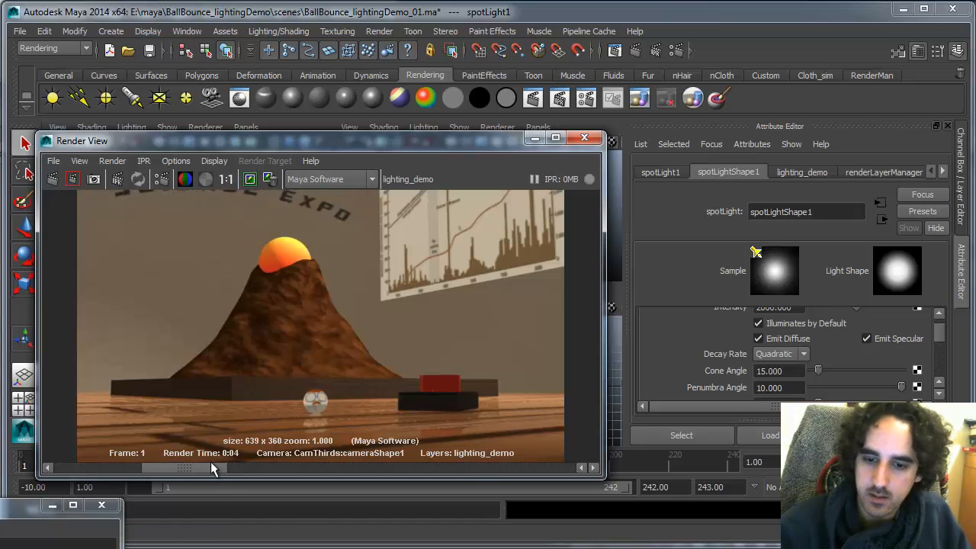
# Step: Set spotLight1's Cone Angle to 10 and redo the previous render
pyautogui.tripleClick(778, 371)
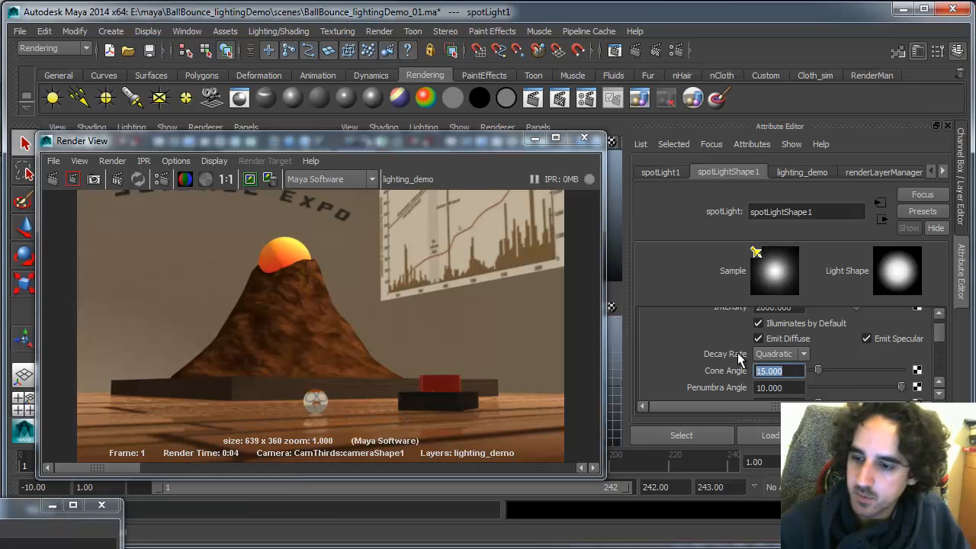
pyautogui.write('10.000')
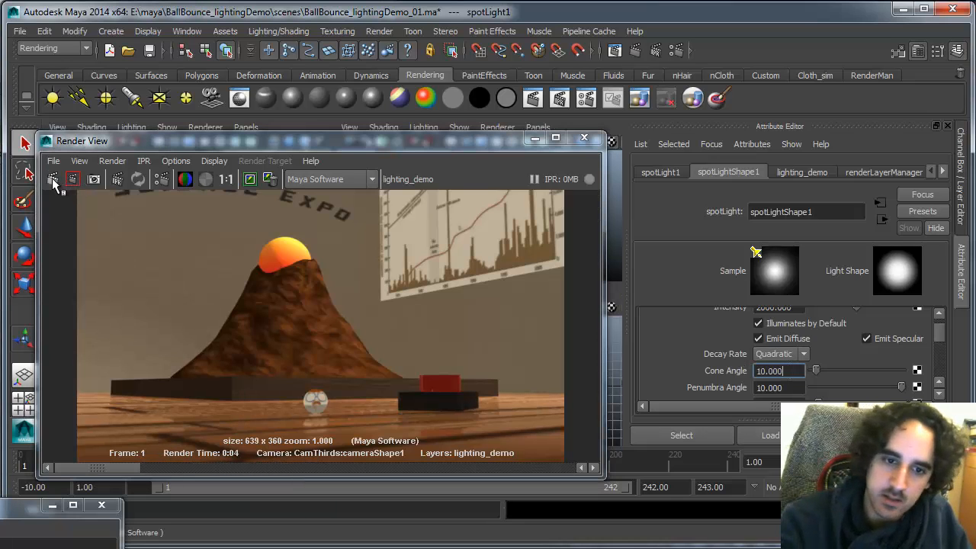
pyautogui.click(53, 179)
pyautogui.write('5.000')
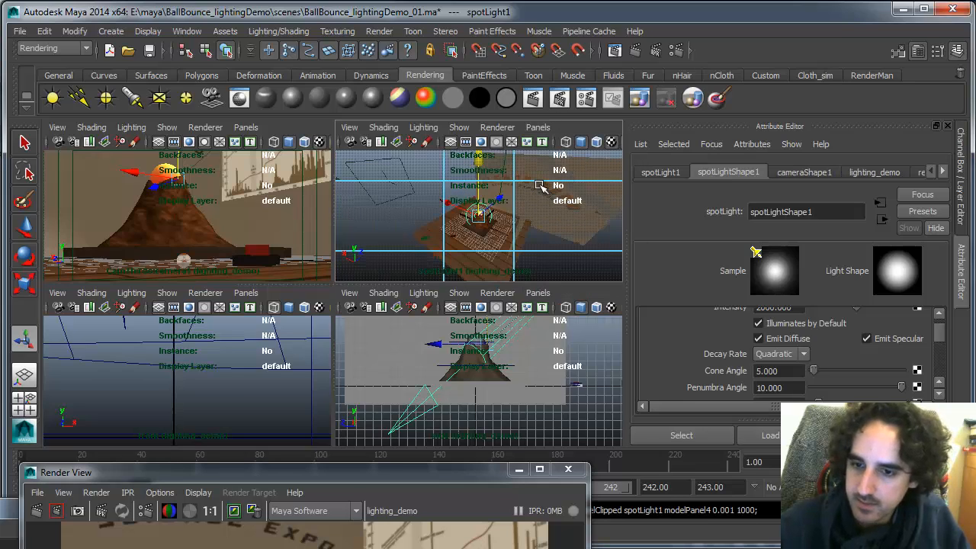
pyautogui.moveTo(507, 227)
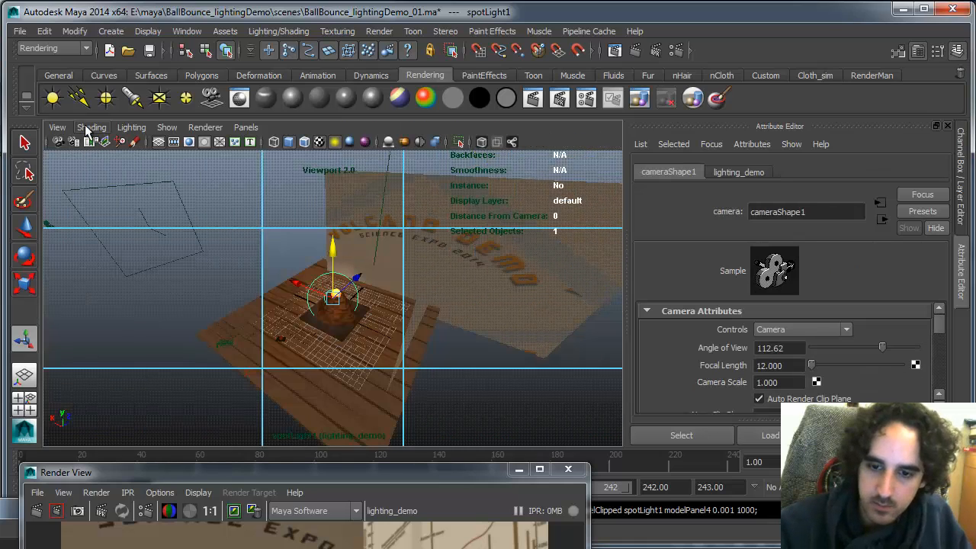
pyautogui.moveTo(938, 335)
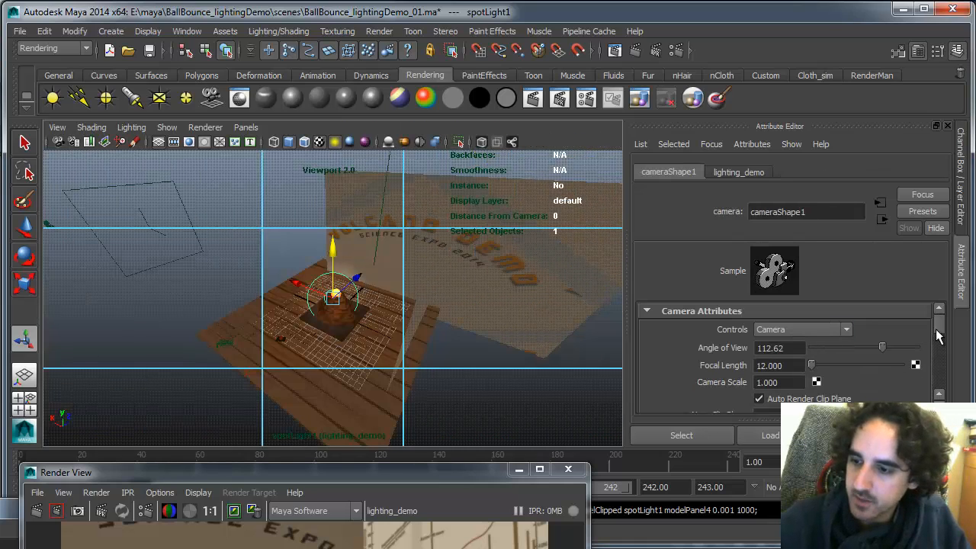
# Step: Narrow the light's angle of view and tumble its aim onto the volcano top
pyautogui.moveTo(882, 348); pyautogui.dragTo(871, 348)
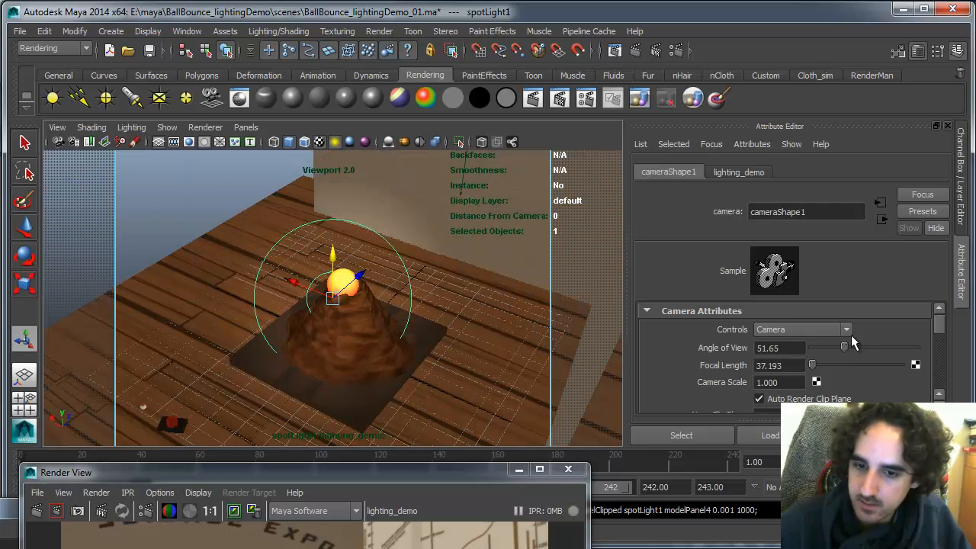
pyautogui.moveTo(343, 305); pyautogui.dragTo(370, 269)
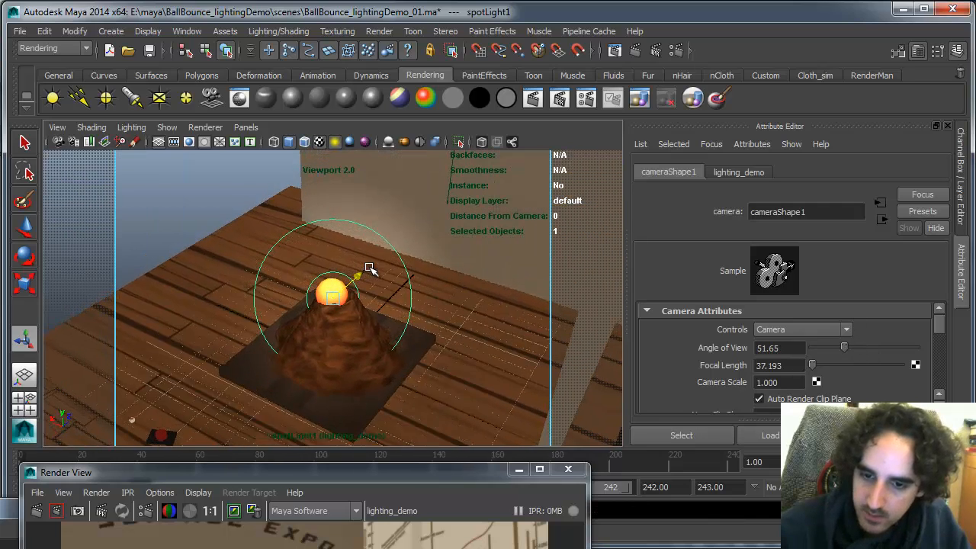
pyautogui.moveTo(370, 271); pyautogui.dragTo(335, 255)
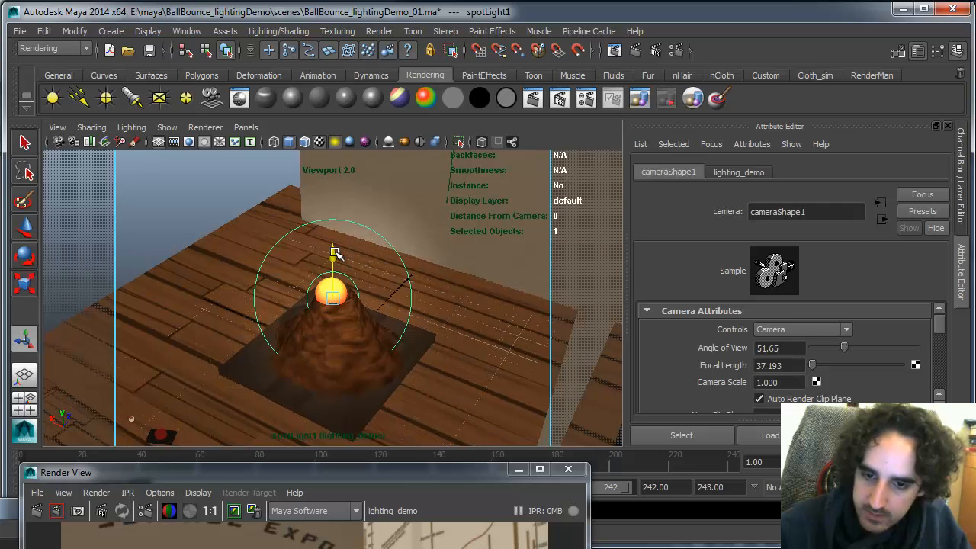
pyautogui.moveTo(336, 256); pyautogui.dragTo(366, 227)
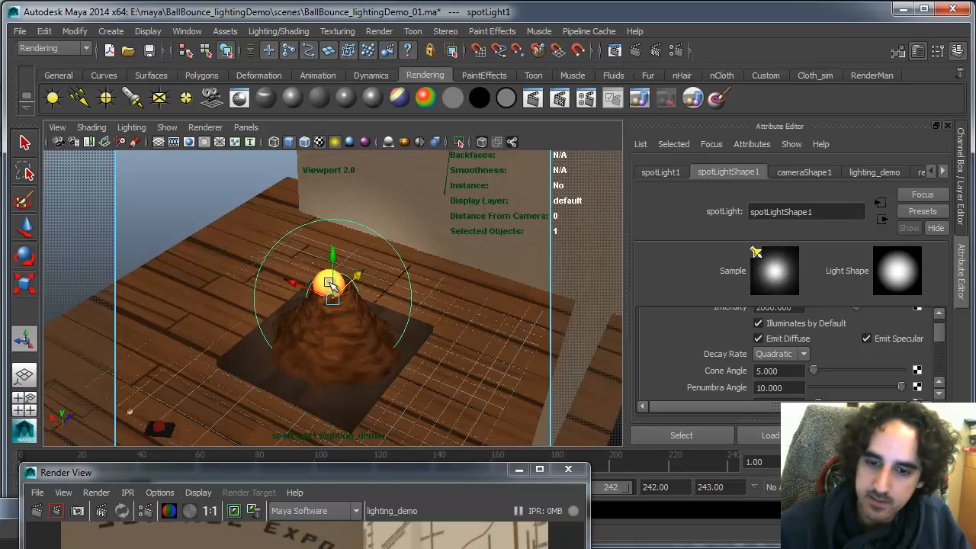
# Step: Look through CamThirds:cameraShape1 in the viewport again
pyautogui.click(246, 127)
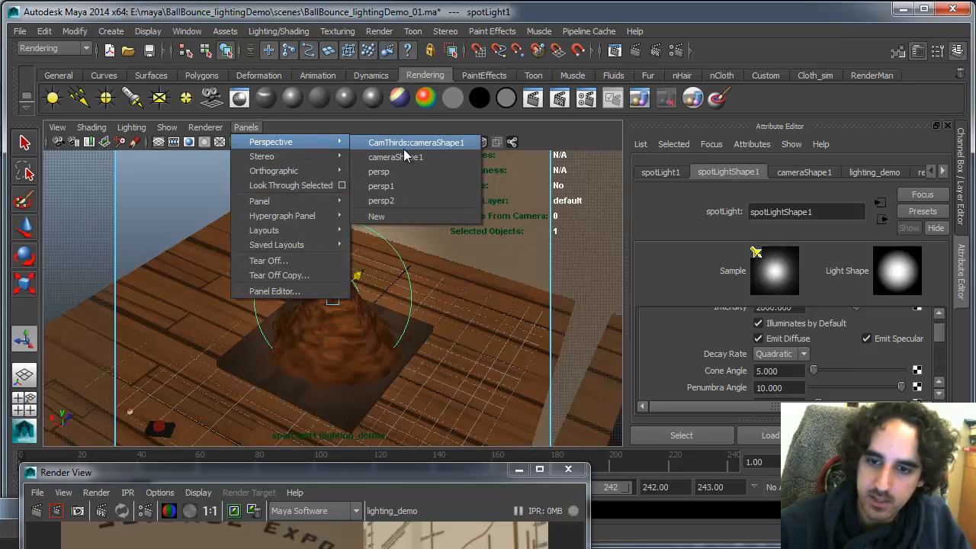
pyautogui.click(381, 185)
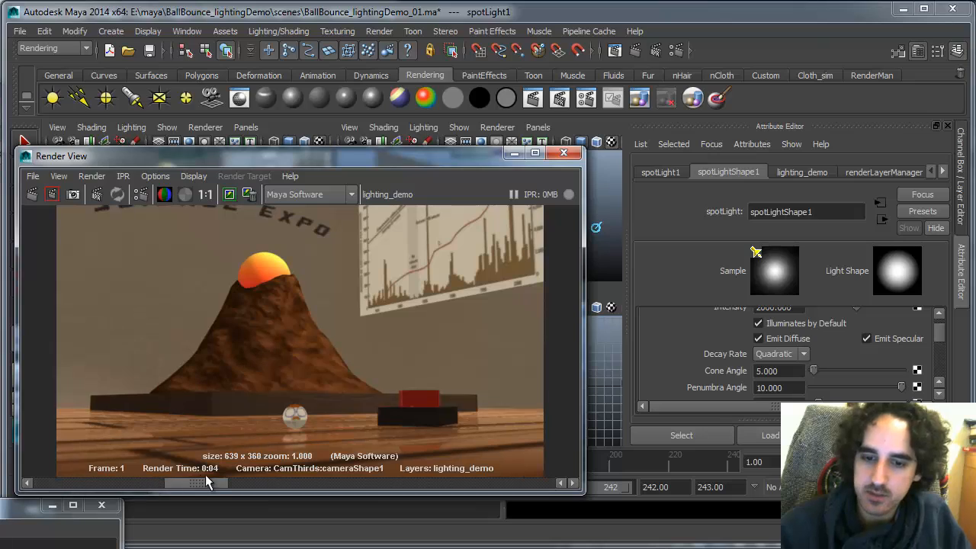
pyautogui.moveTo(301, 294)
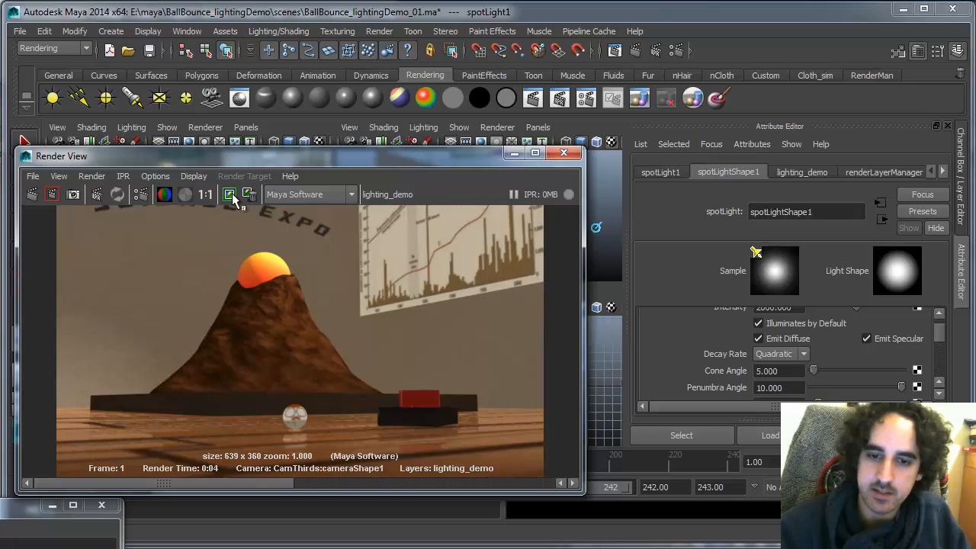
# Step: Open the Outliner, select working_omni, and render the volcano scene from CamThirds
pyautogui.click(187, 31)
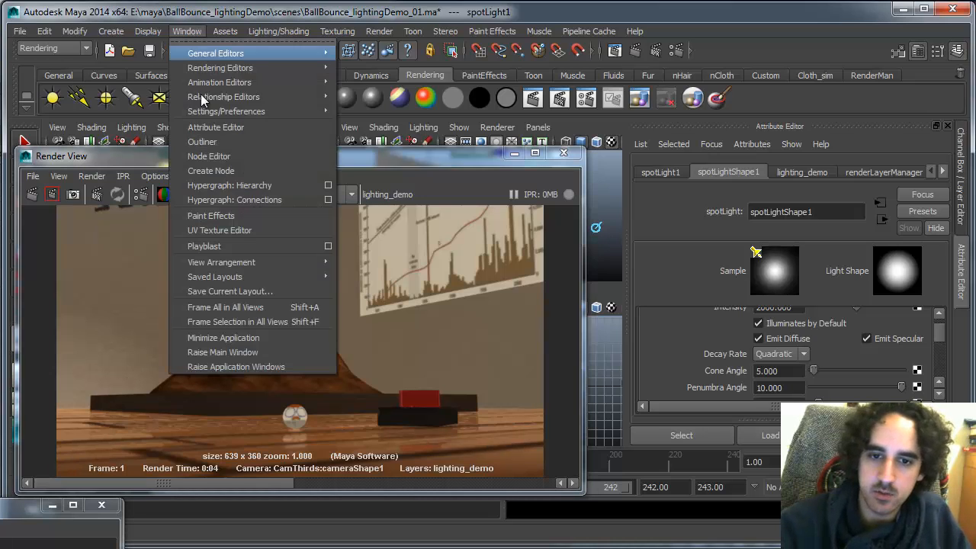
pyautogui.click(202, 141)
pyautogui.write('volcano_lite')
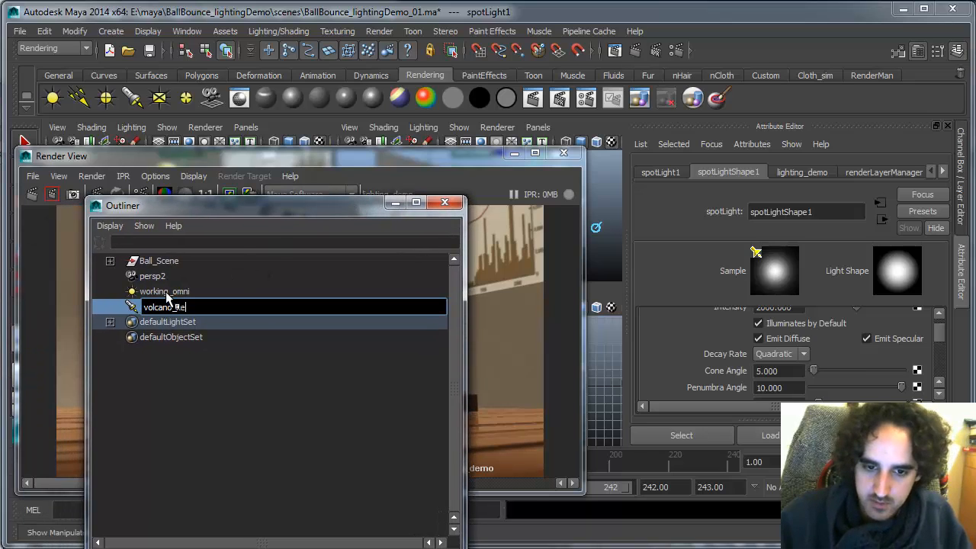
pyautogui.click(164, 292)
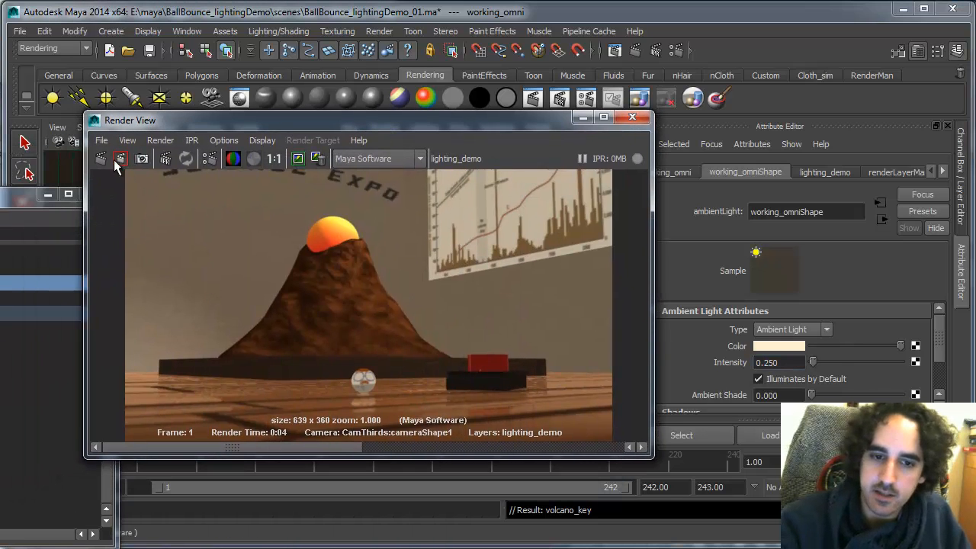
pyautogui.click(99, 159)
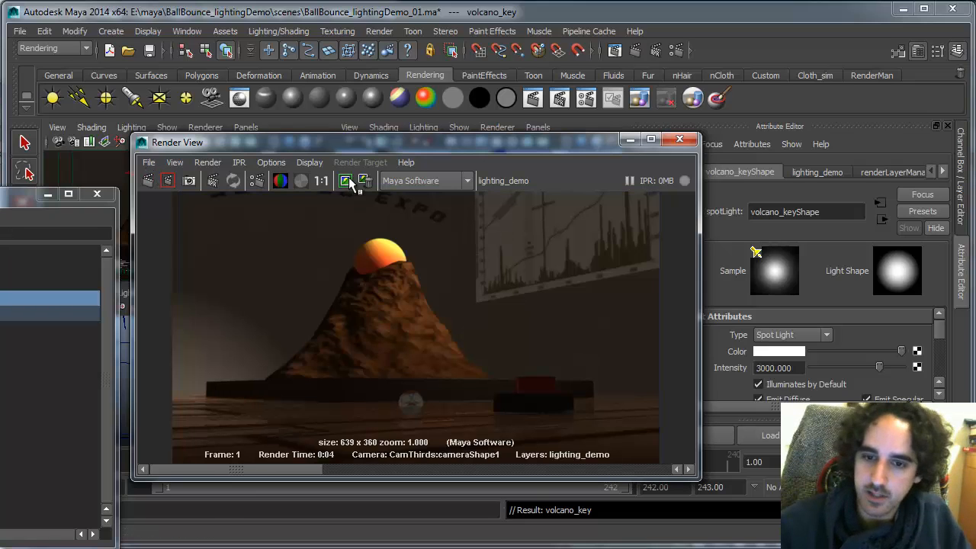
pyautogui.moveTo(346, 181)
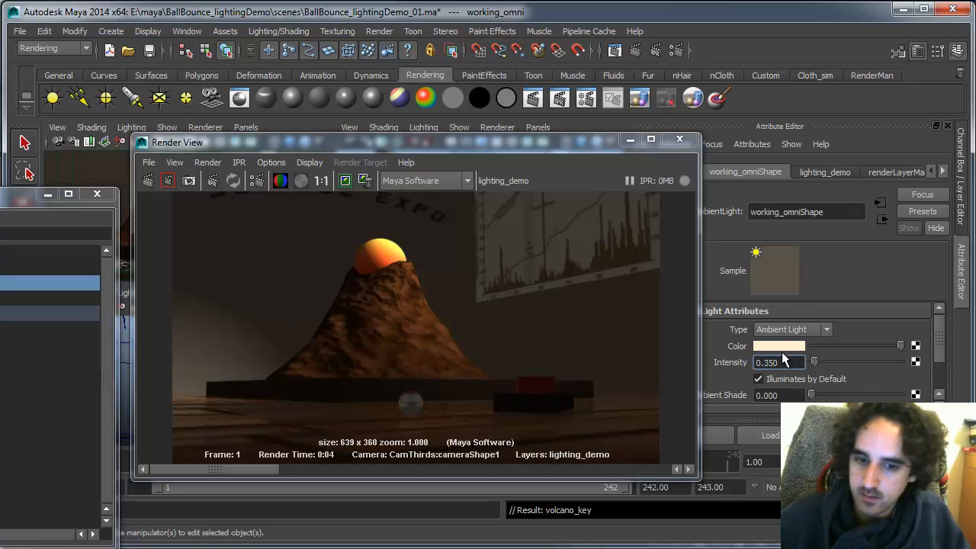
pyautogui.moveTo(235, 321)
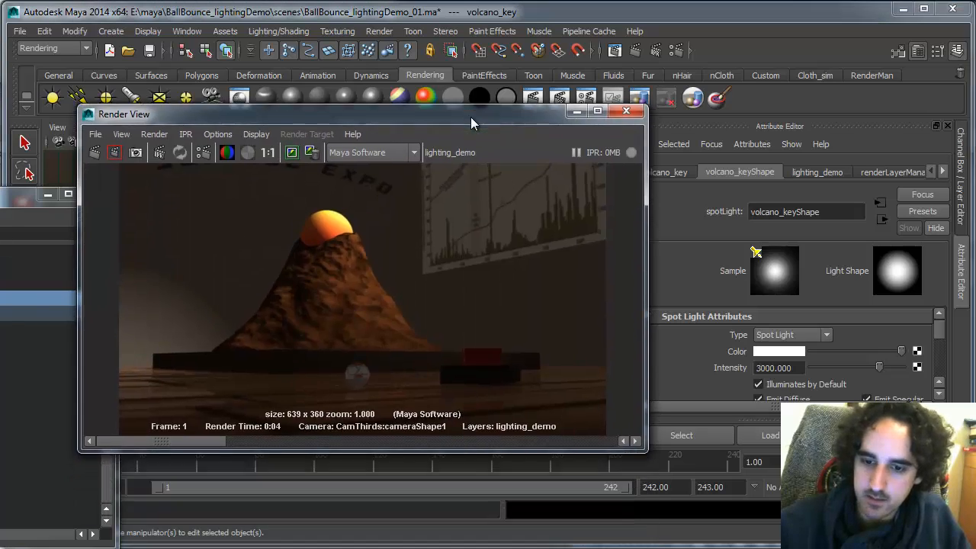
# Step: Duplicate the volcano_key spotlight and list the copy in the Outliner
pyautogui.click(94, 156)
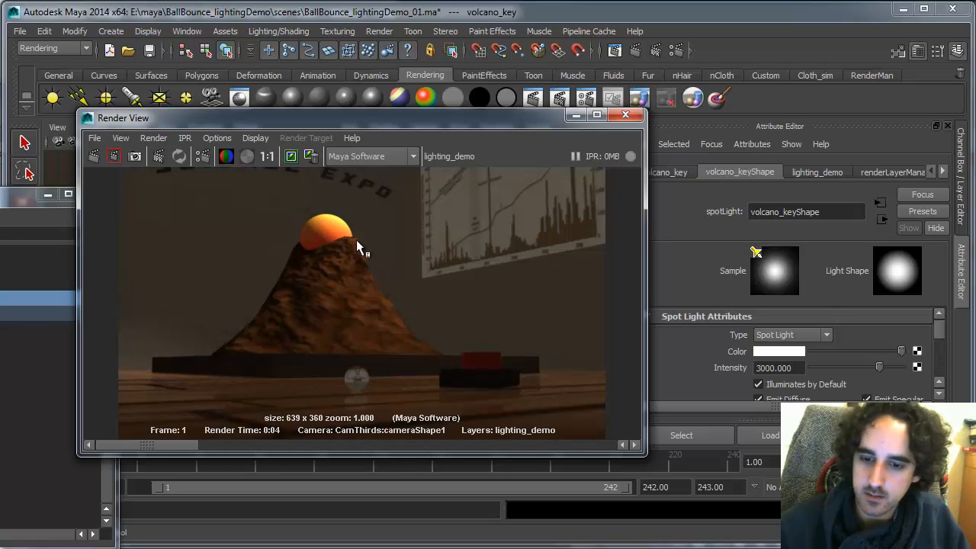
pyautogui.moveTo(511, 429)
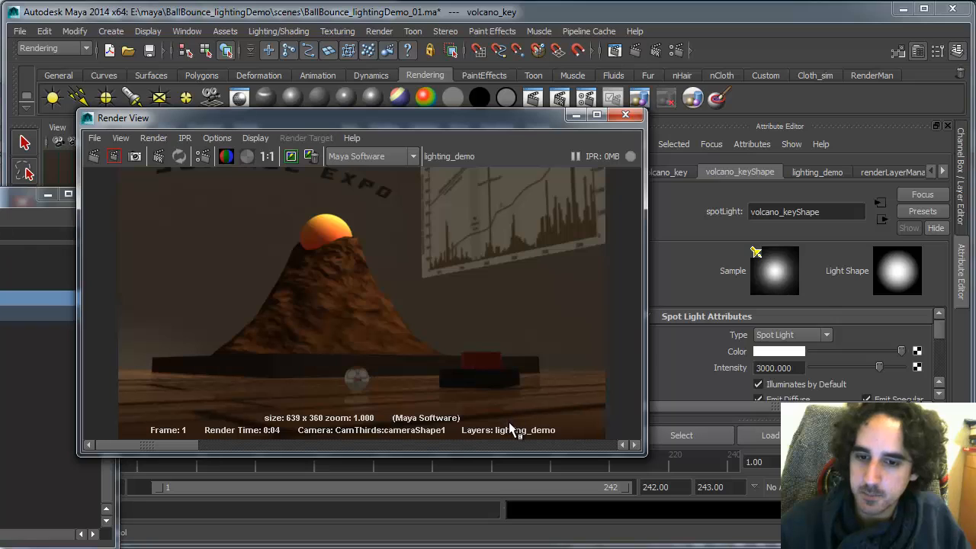
pyautogui.moveTo(309, 326)
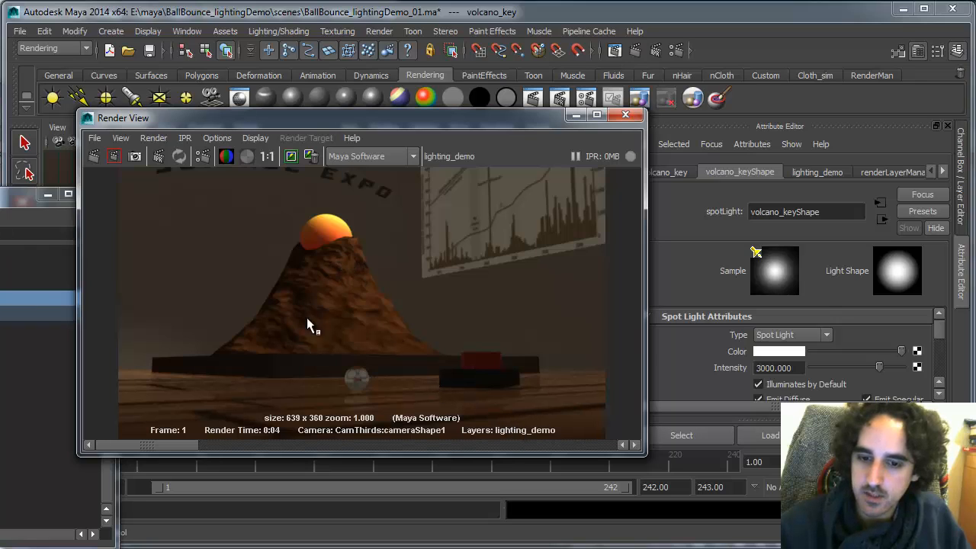
pyautogui.moveTo(292, 403)
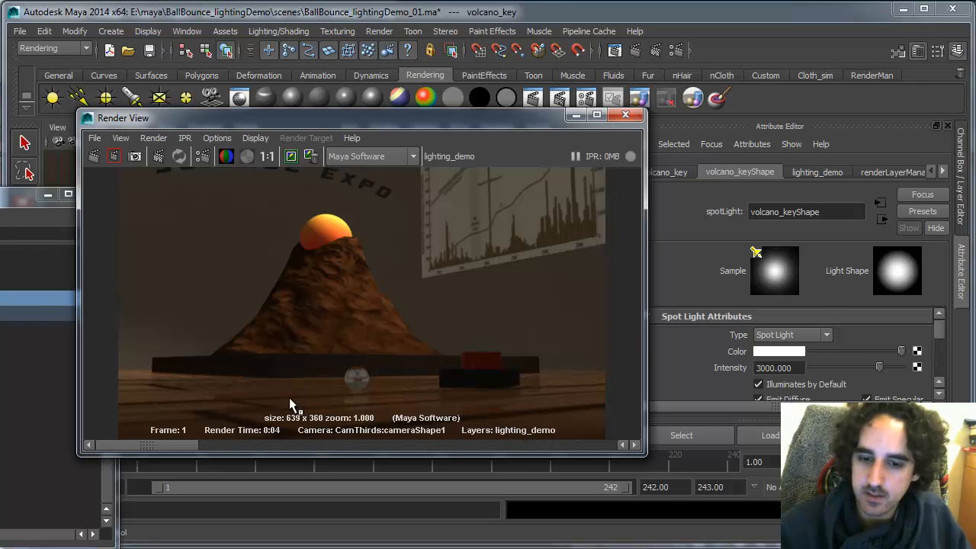
pyautogui.moveTo(469, 149)
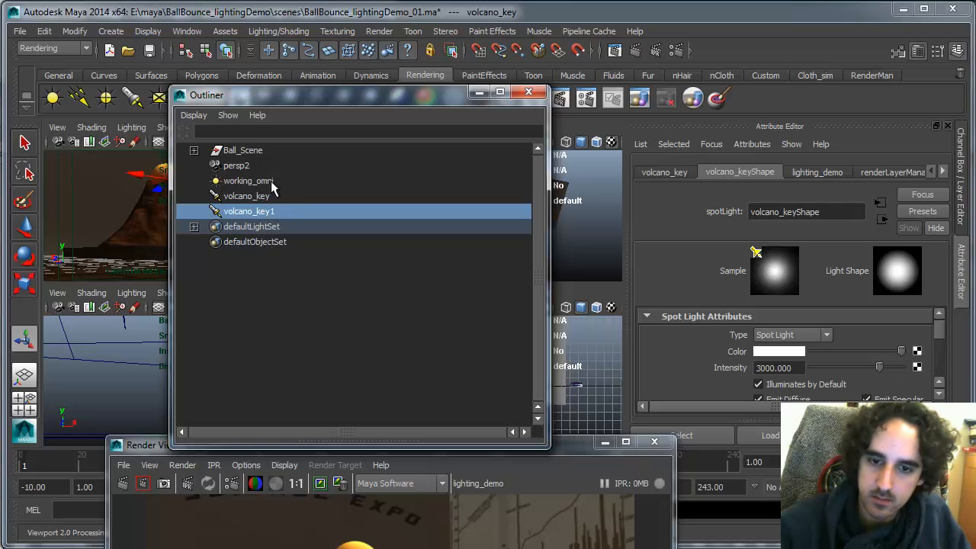
pyautogui.moveTo(524, 388)
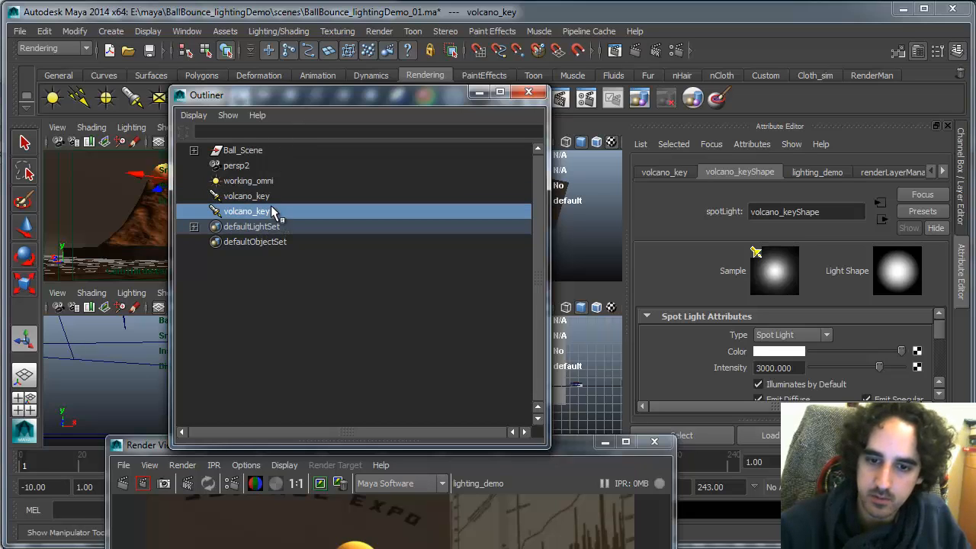
# Step: Rename the duplicated spotlight volcano_key1 to key_set in the Outliner
pyautogui.doubleClick(246, 211)
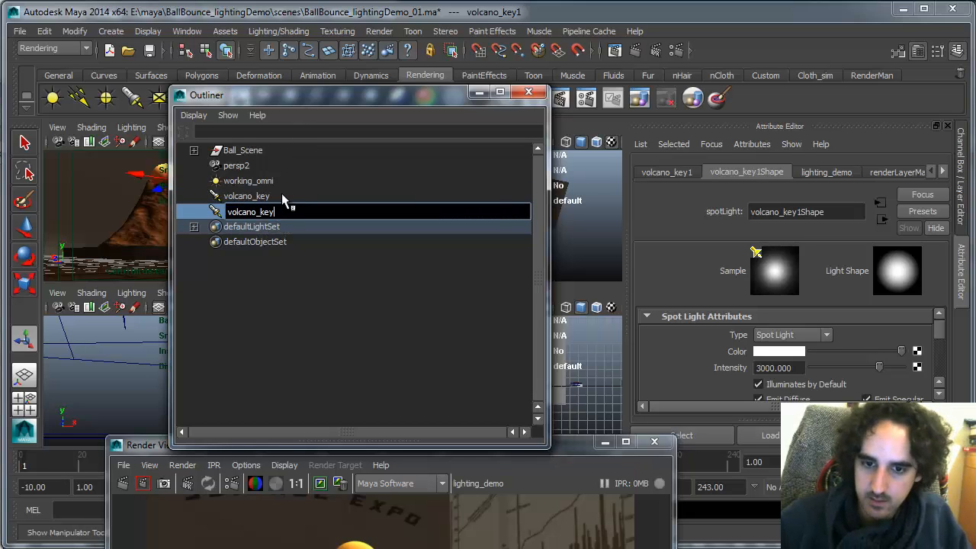
pyautogui.press('BackSpace')
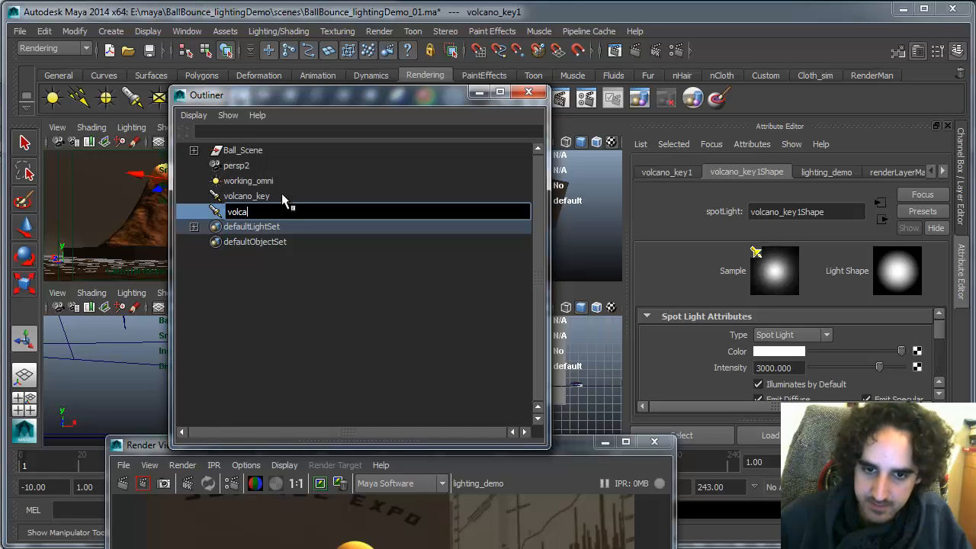
pyautogui.write('key_set')
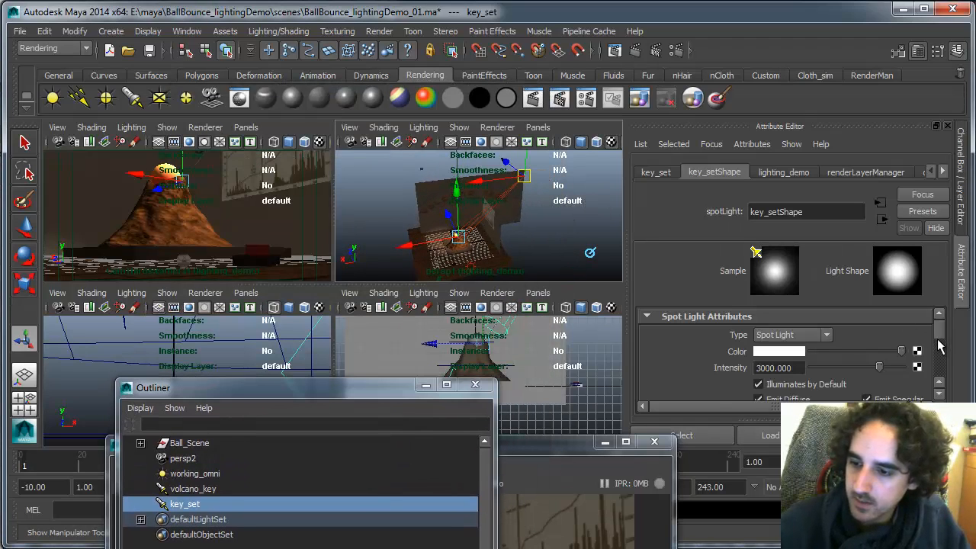
# Step: Give key_set a cone angle of about 78.7 and dropoff 15, then re-aim it
pyautogui.scroll(-3)
pyautogui.write('50')
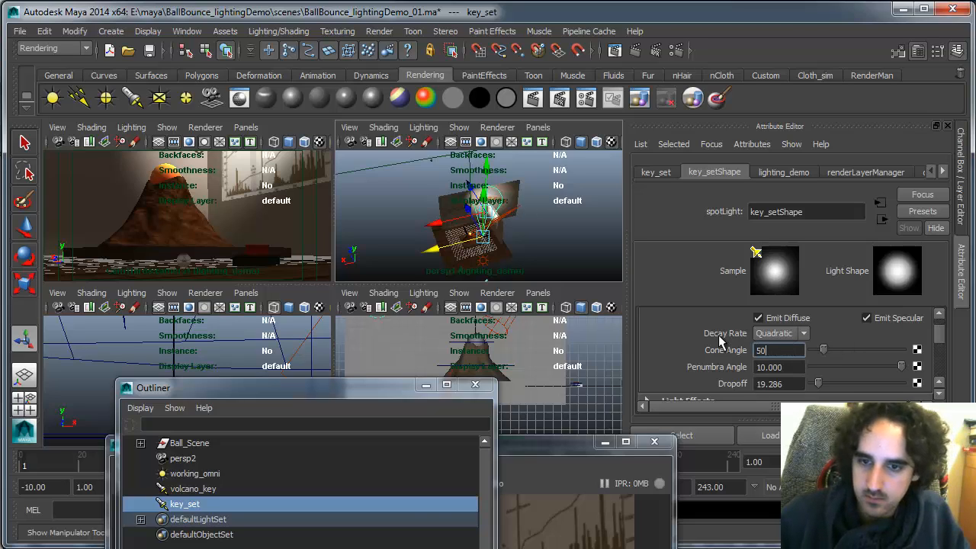
pyautogui.tripleClick(779, 350)
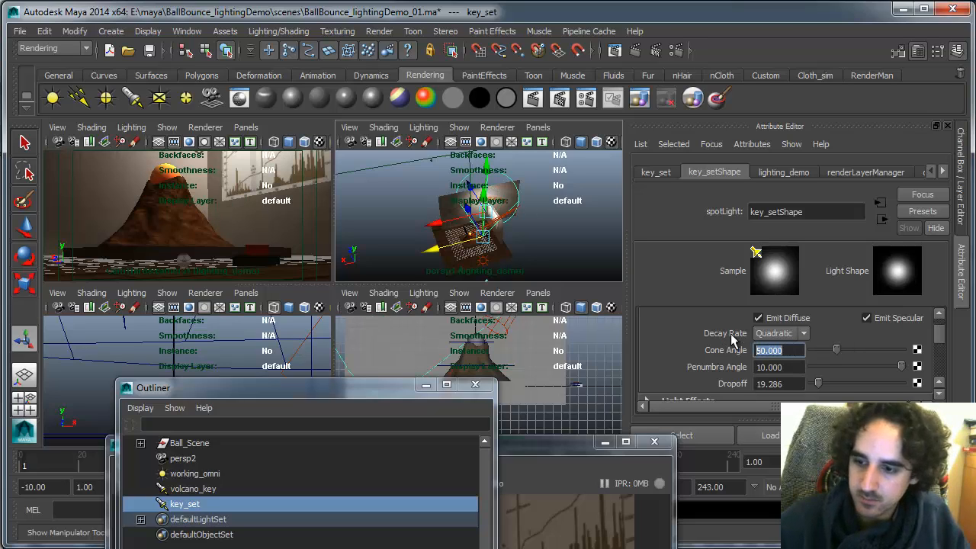
pyautogui.write('150.000')
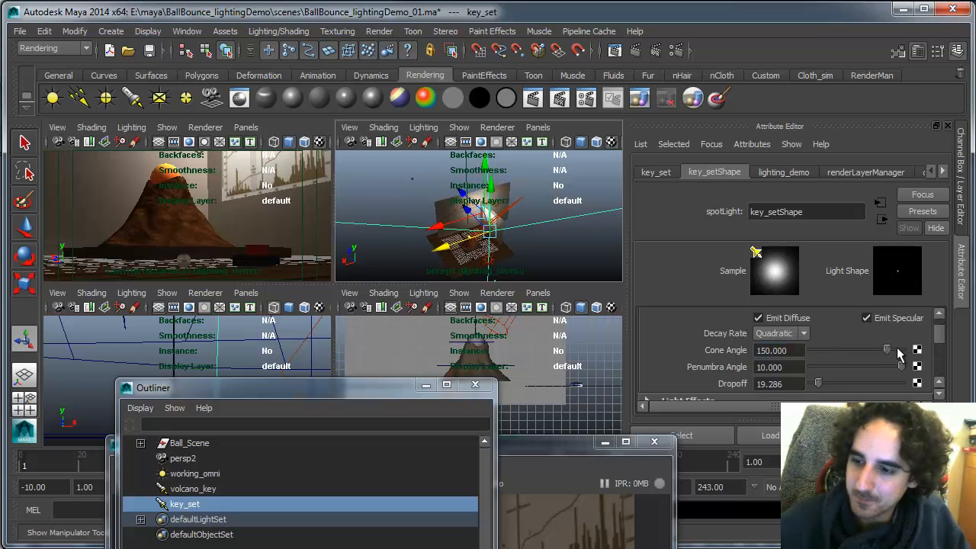
pyautogui.moveTo(885, 349); pyautogui.dragTo(856, 349)
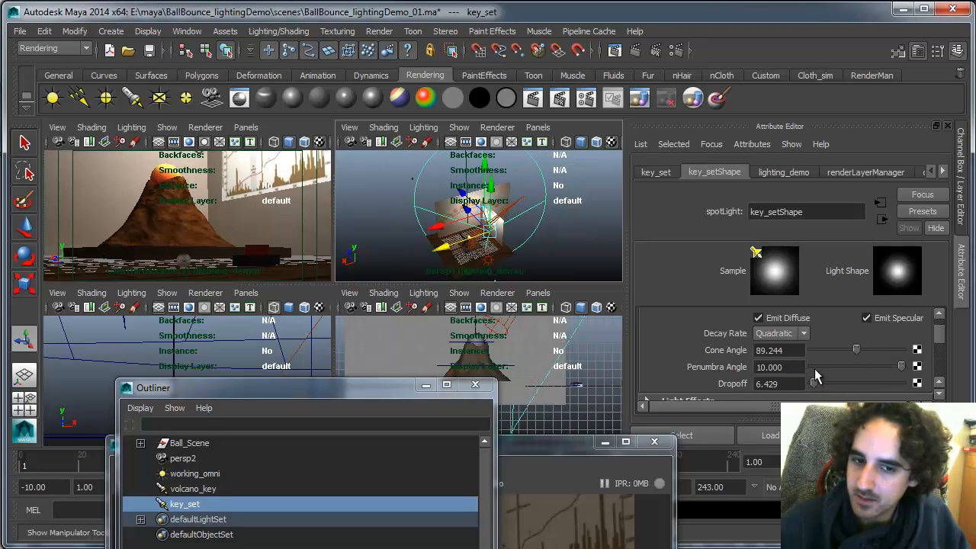
pyautogui.moveTo(857, 350); pyautogui.dragTo(852, 349)
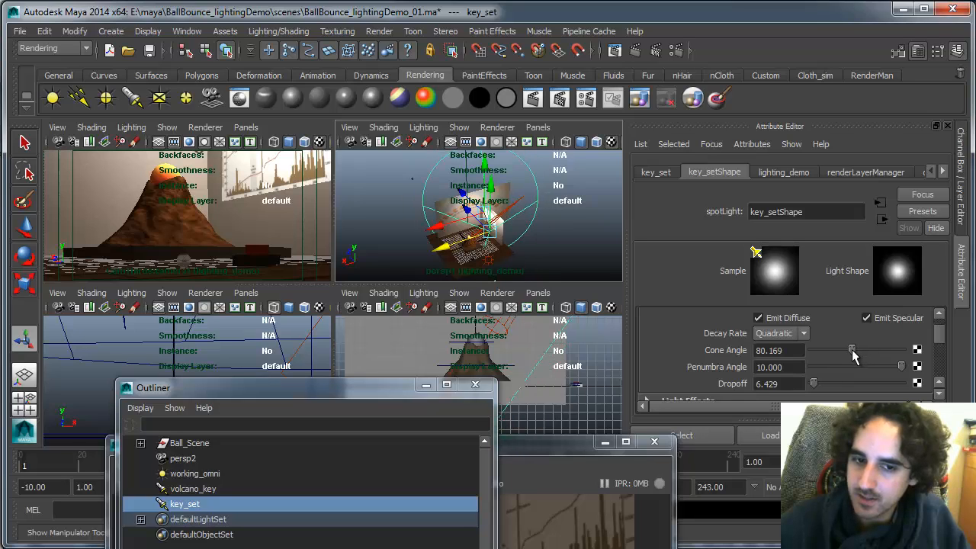
pyautogui.moveTo(852, 350); pyautogui.dragTo(850, 350)
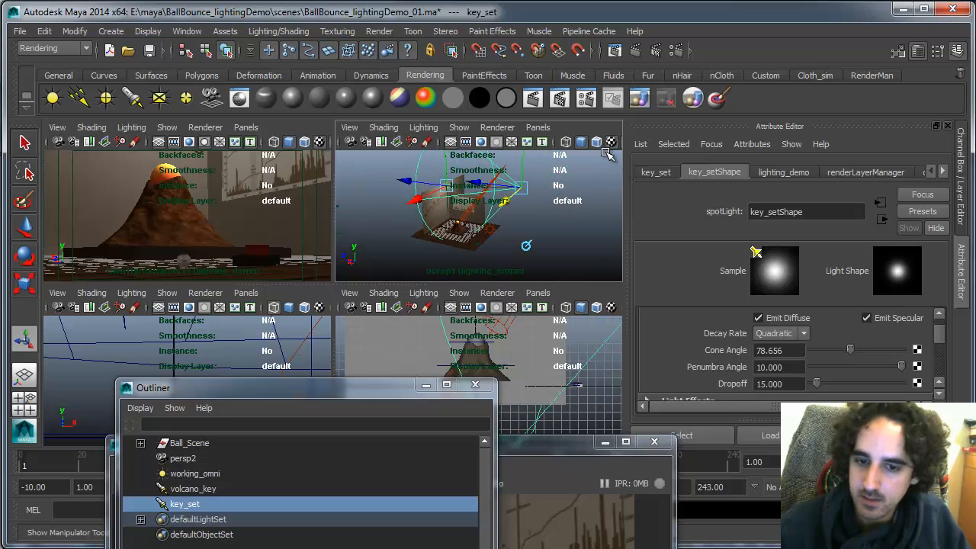
pyautogui.moveTo(473, 199); pyautogui.dragTo(513, 244)
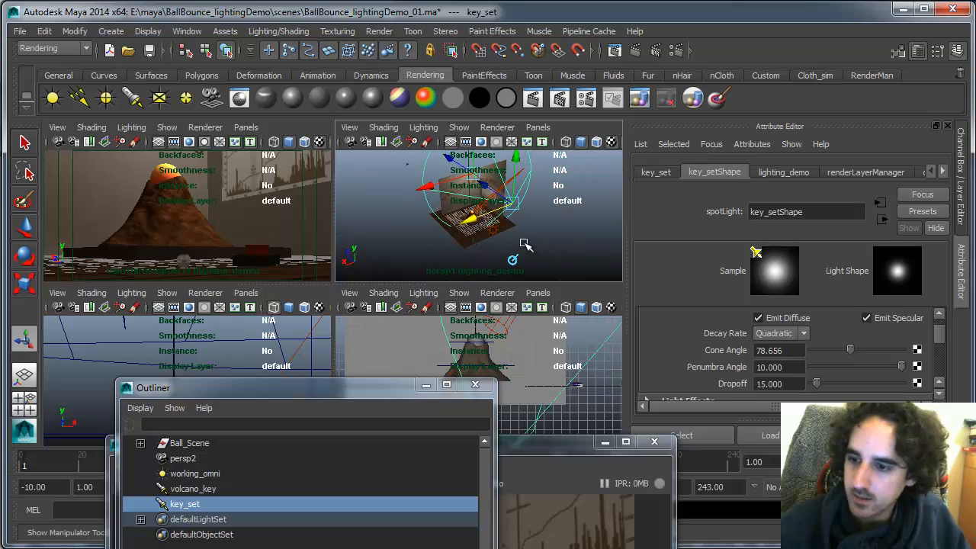
# Step: Tint the key_set and volcano_key spotlight colours pale warm orange
pyautogui.click(774, 270)
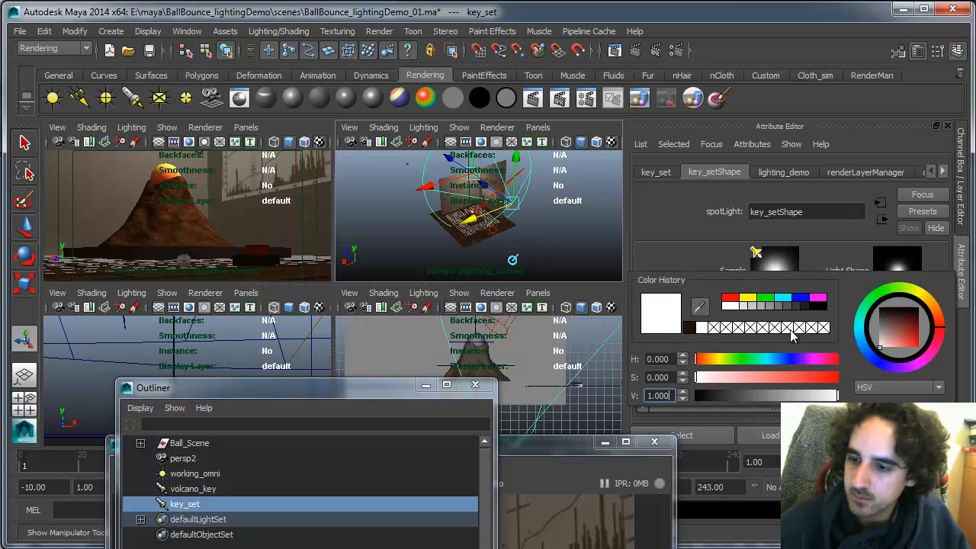
pyautogui.click(717, 377)
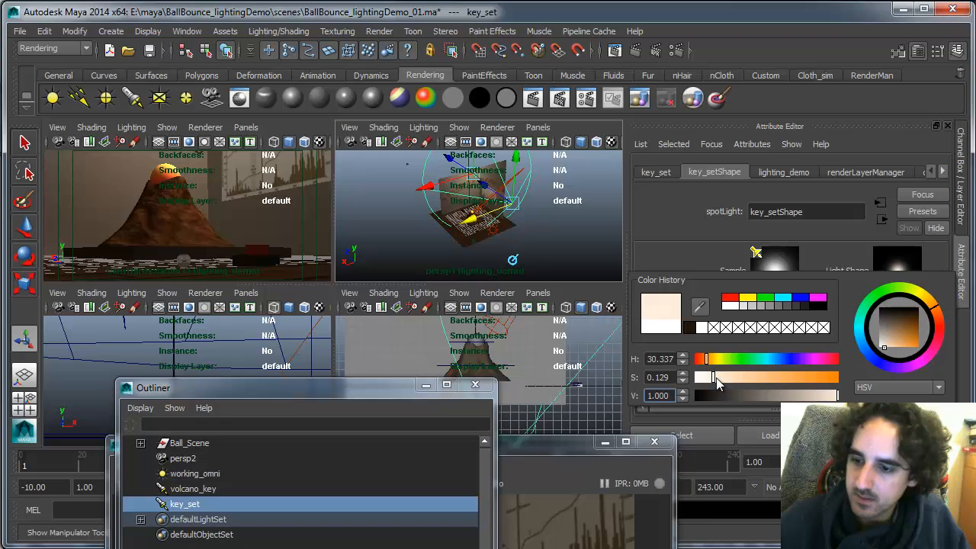
pyautogui.moveTo(713, 378); pyautogui.dragTo(721, 377)
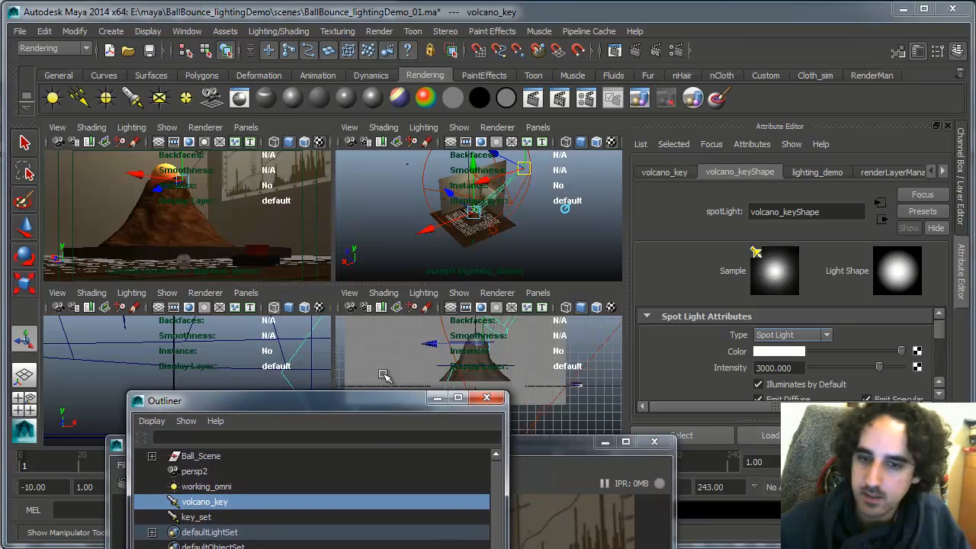
pyautogui.click(779, 350)
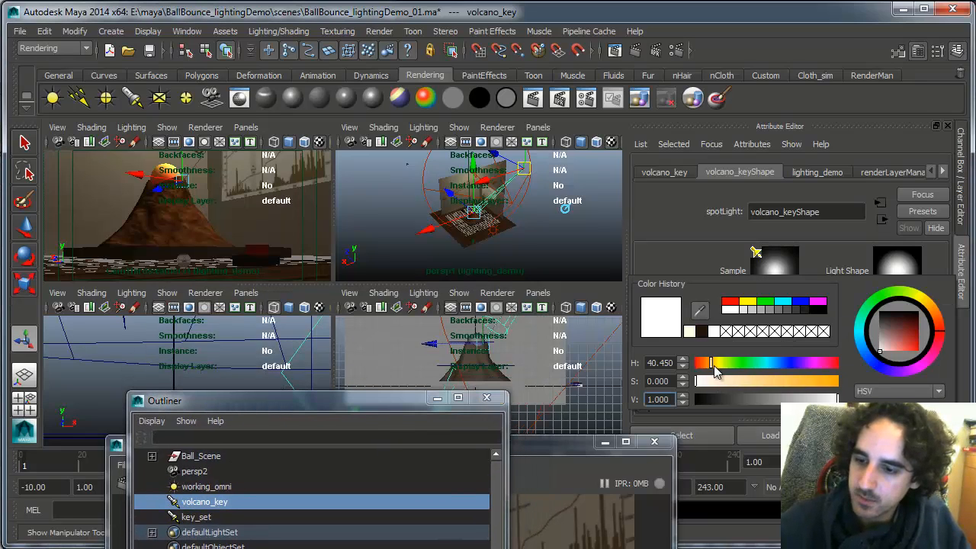
pyautogui.moveTo(702, 381); pyautogui.dragTo(725, 381)
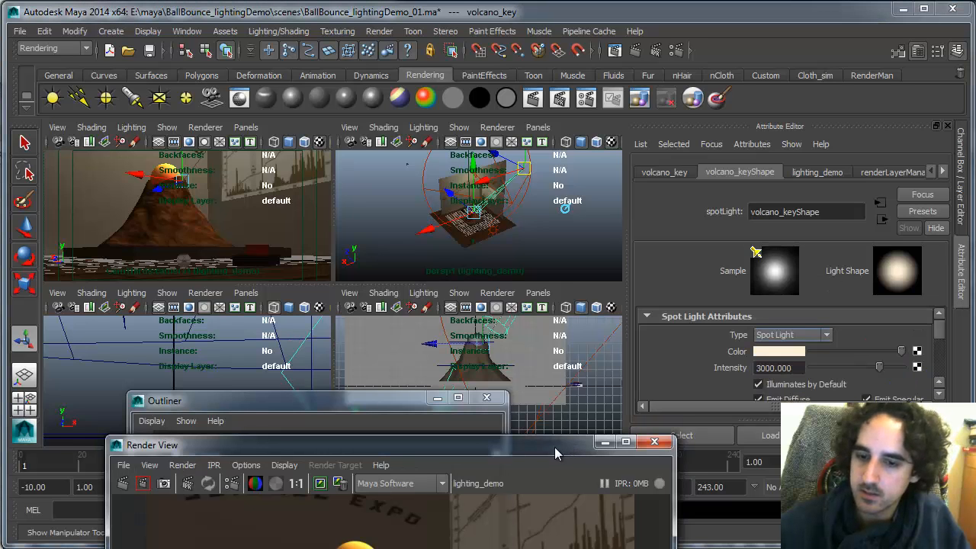
# Step: Bring the Render View image into view to review the warm-lit volcano render
pyautogui.moveTo(557, 453); pyautogui.dragTo(515, 444)
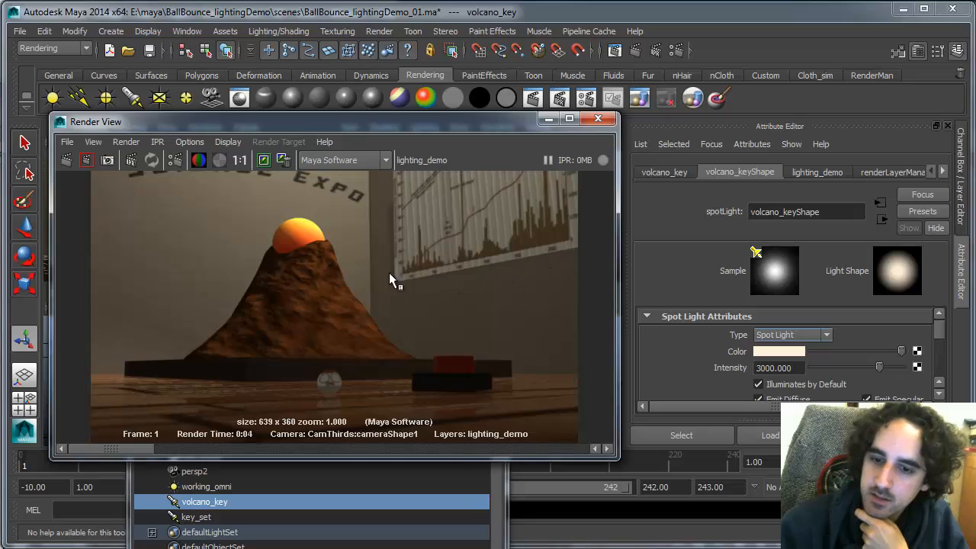
pyautogui.moveTo(338, 296)
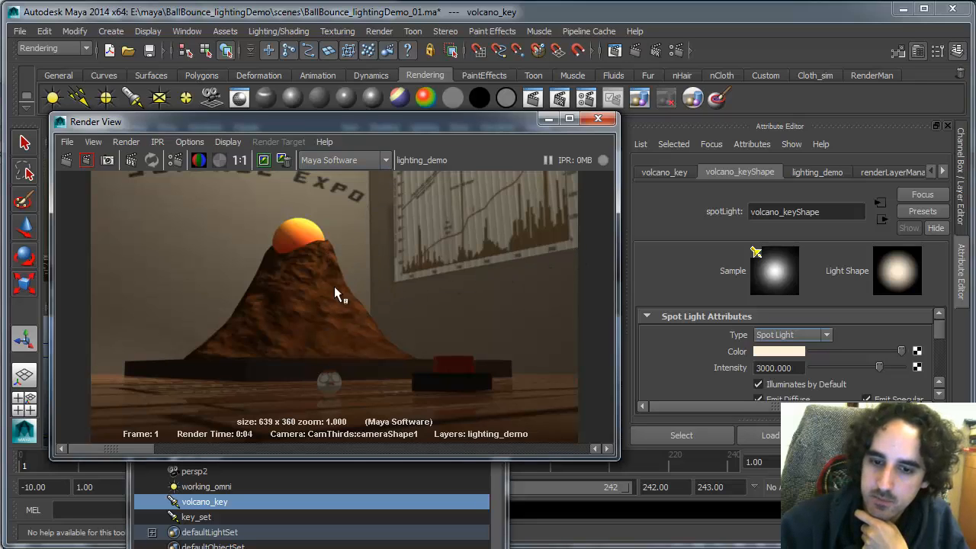
pyautogui.moveTo(372, 404)
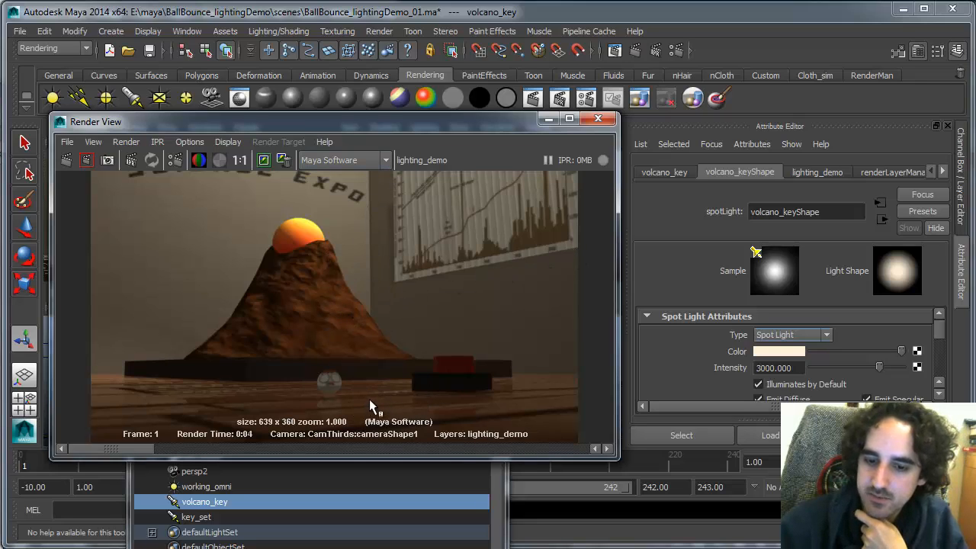
pyautogui.moveTo(355, 382)
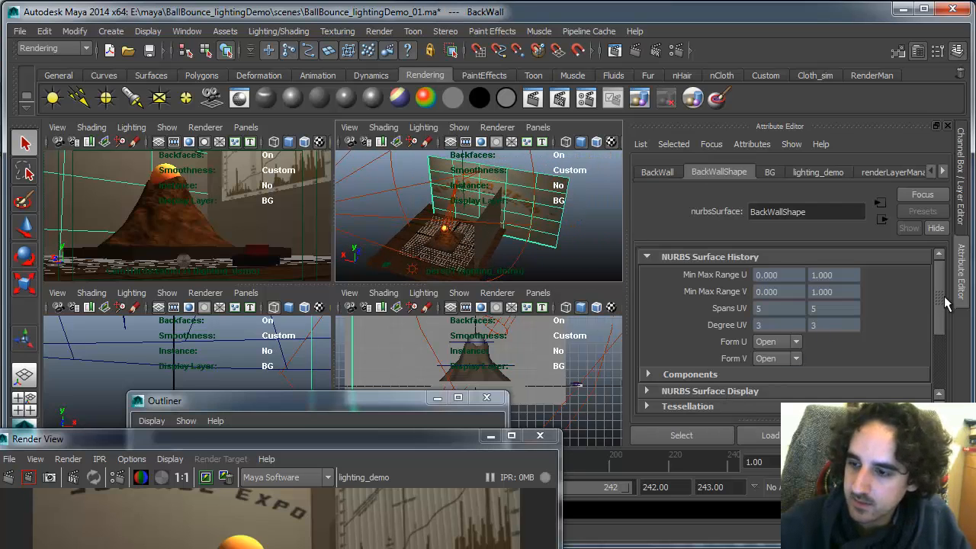
# Step: Switch off Casts Shadows in Right_Wall's Render Stats
pyautogui.scroll(-3)
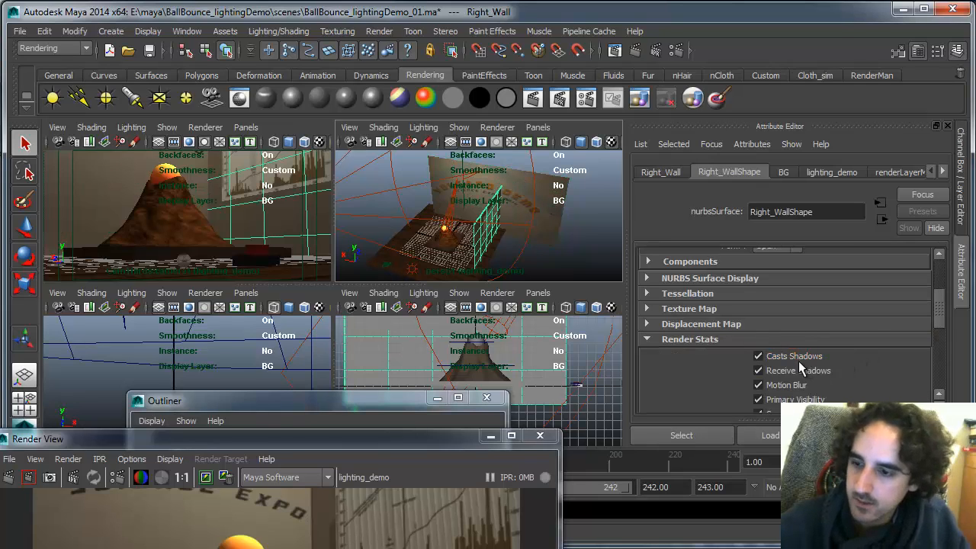
pyautogui.click(758, 356)
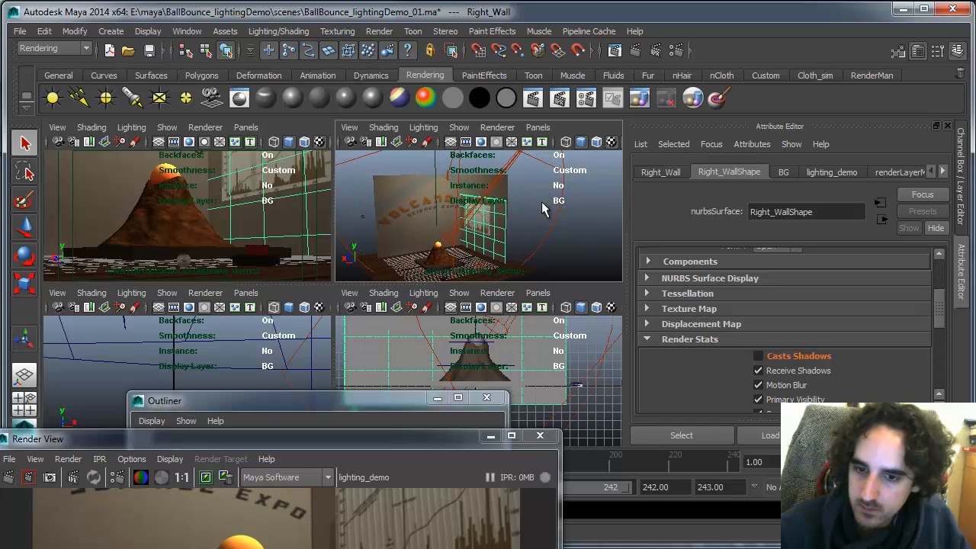
pyautogui.moveTo(534, 241)
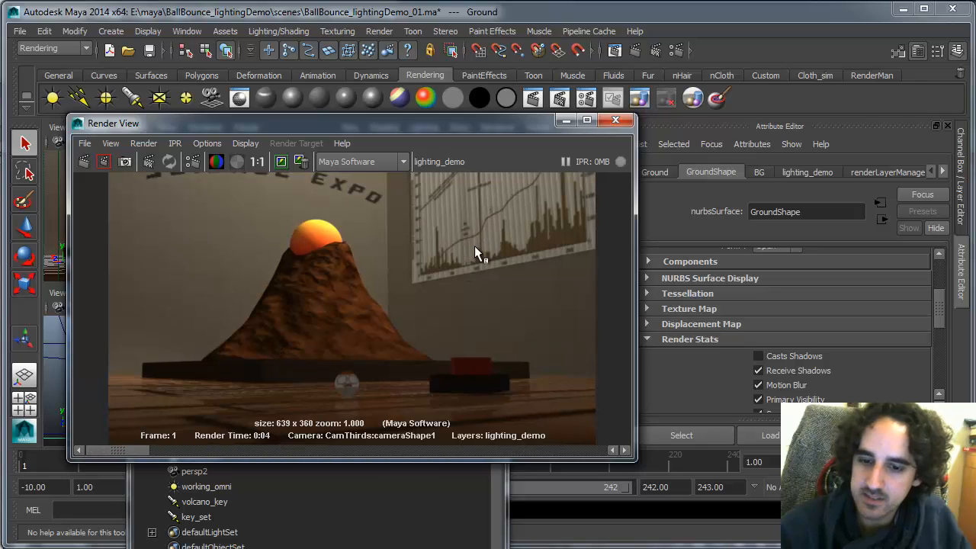
pyautogui.moveTo(217, 449)
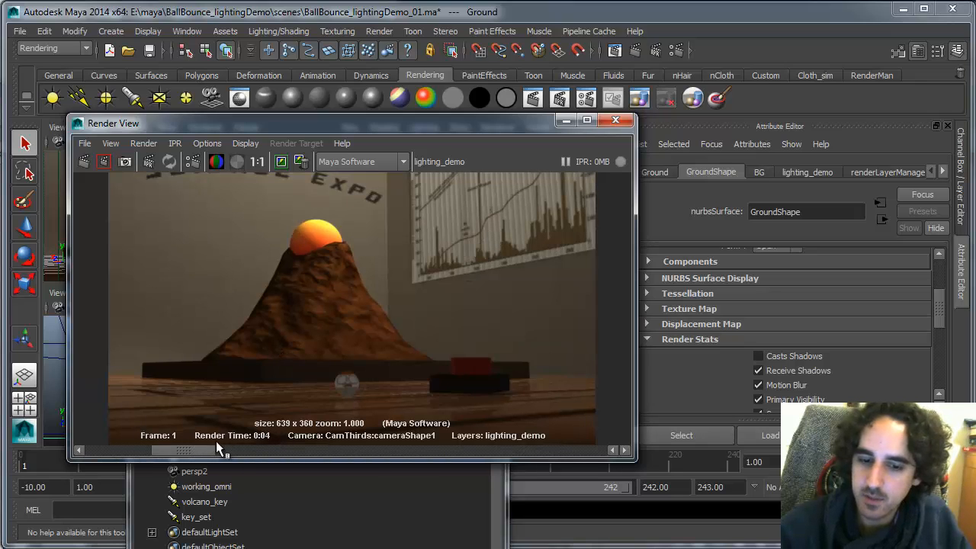
pyautogui.moveTo(537, 147)
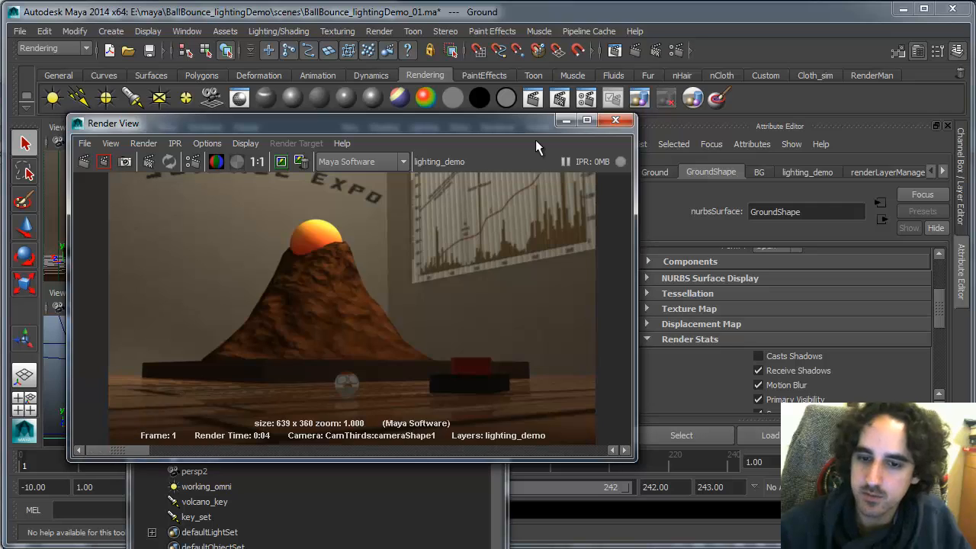
pyautogui.moveTo(528, 137)
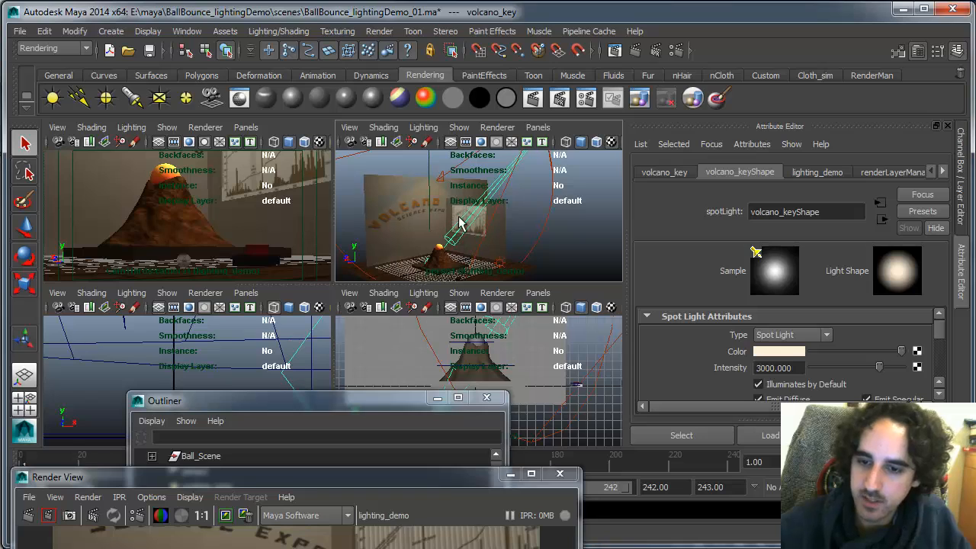
# Step: Redo the previous thirds-camera render to review the volcano key lighting
pyautogui.scroll(-3)
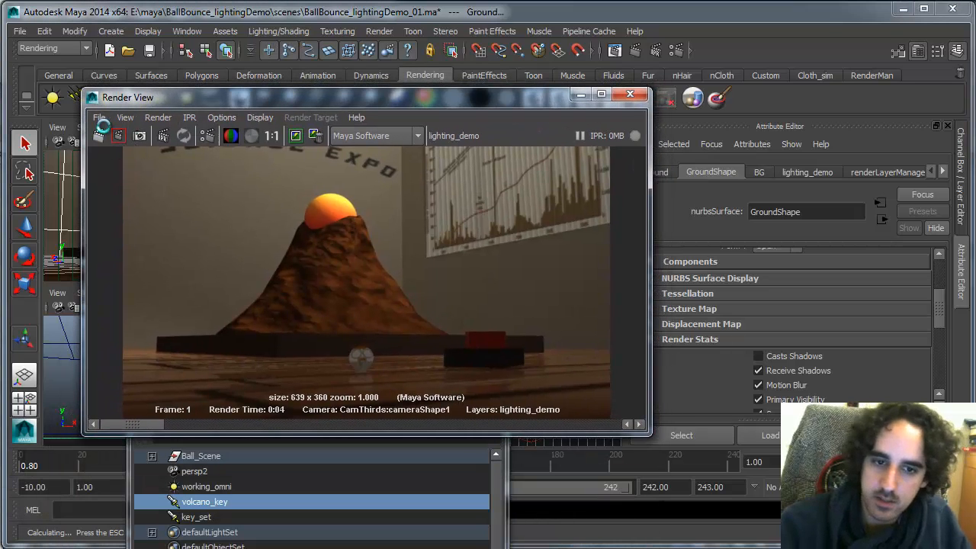
pyautogui.click(118, 136)
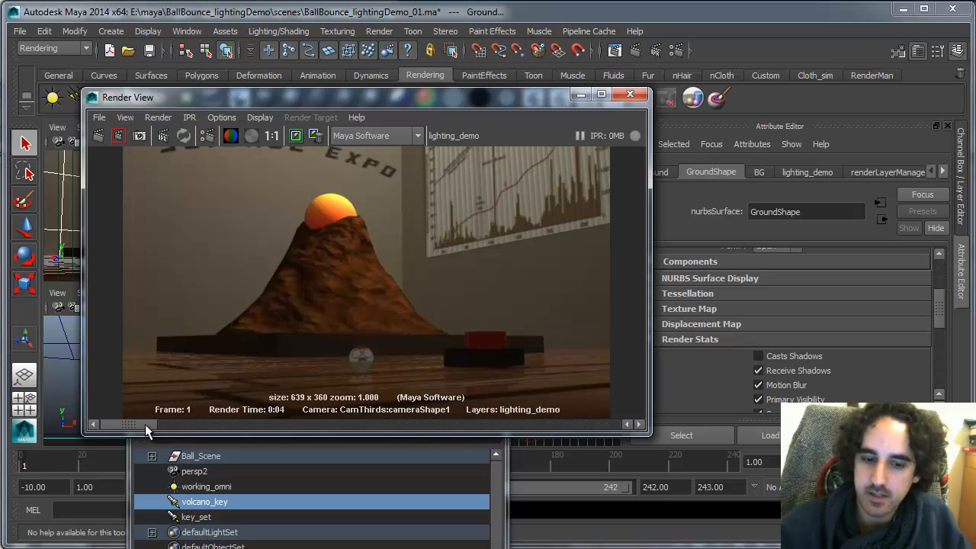
pyautogui.moveTo(313, 374)
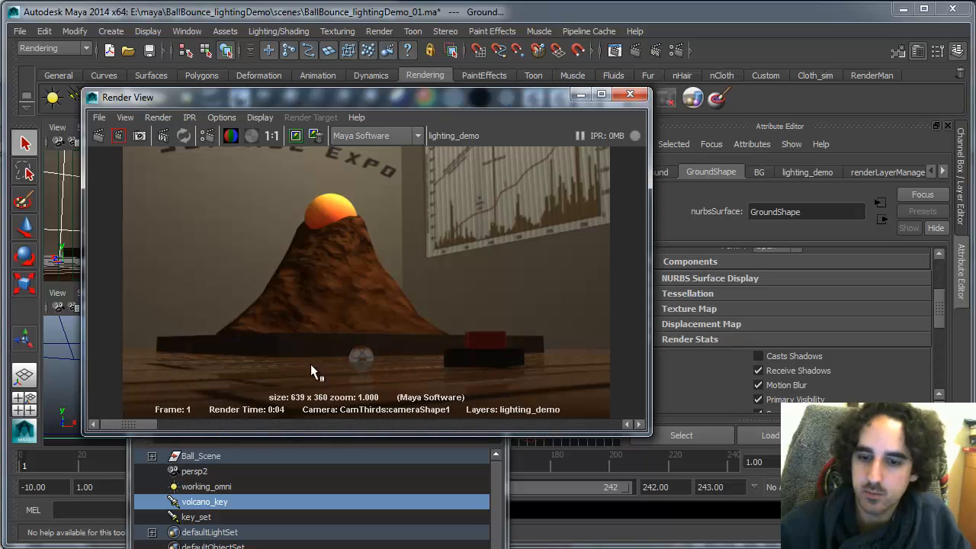
pyautogui.moveTo(360, 365)
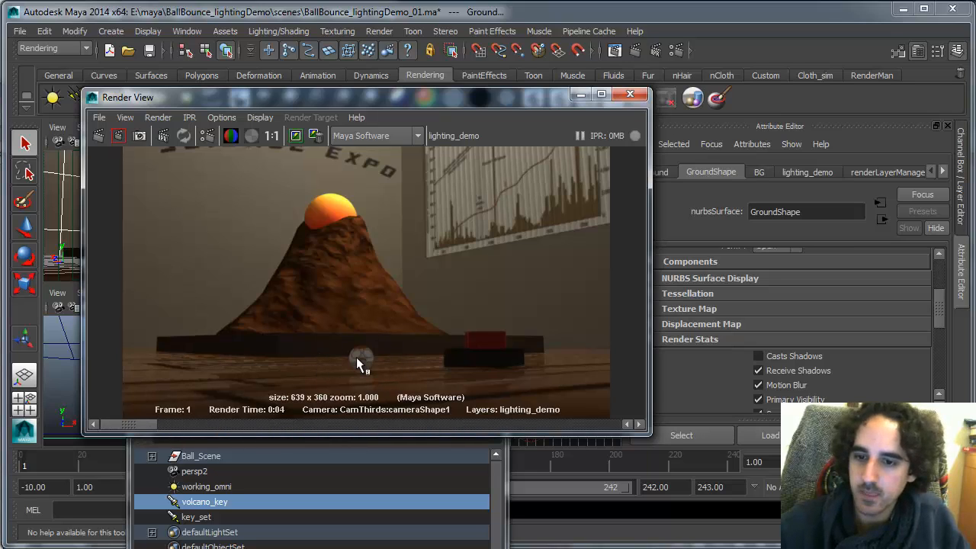
pyautogui.moveTo(504, 126)
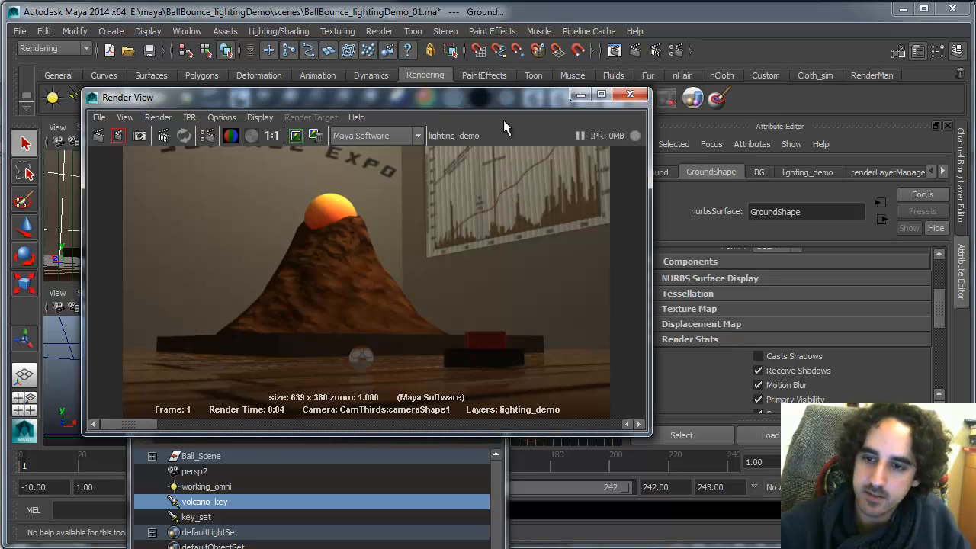
# Step: Set key_set's depth-map shadow bias to 0.100 and resolution to 1024
pyautogui.click(196, 517)
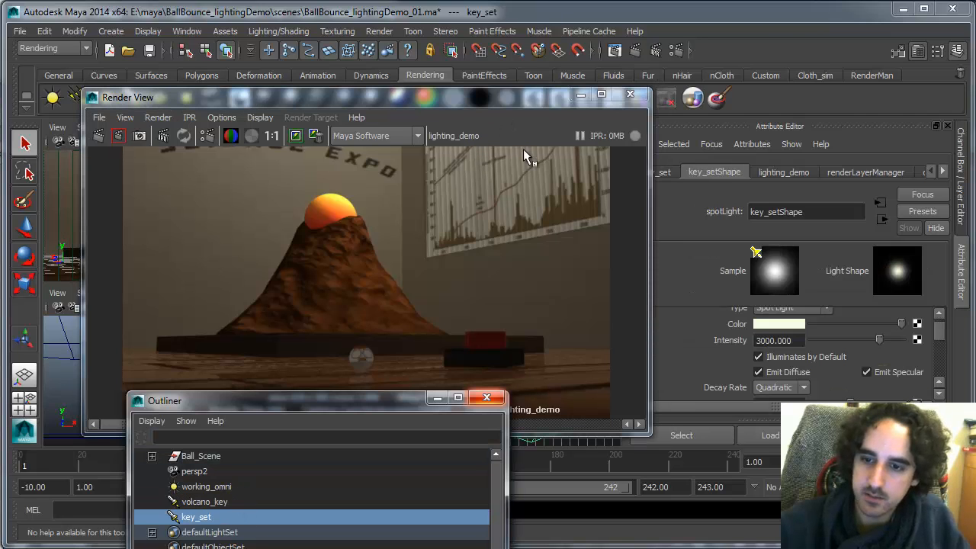
pyautogui.moveTo(938, 336)
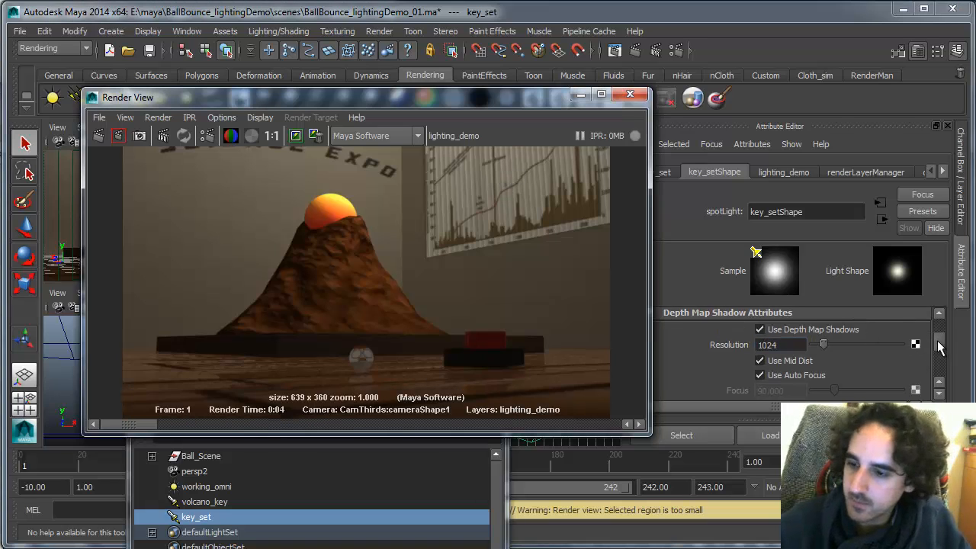
pyautogui.scroll(-3)
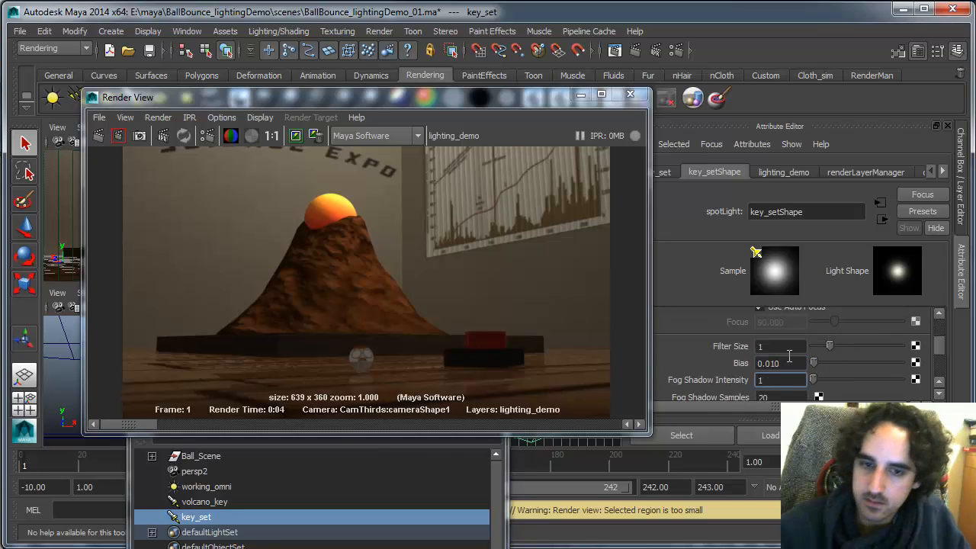
pyautogui.click(100, 135)
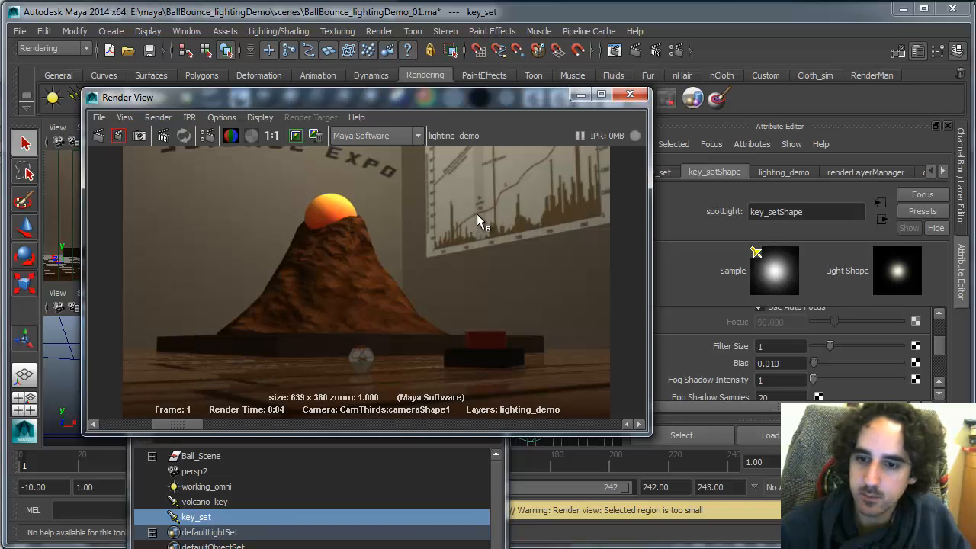
pyautogui.moveTo(153, 405)
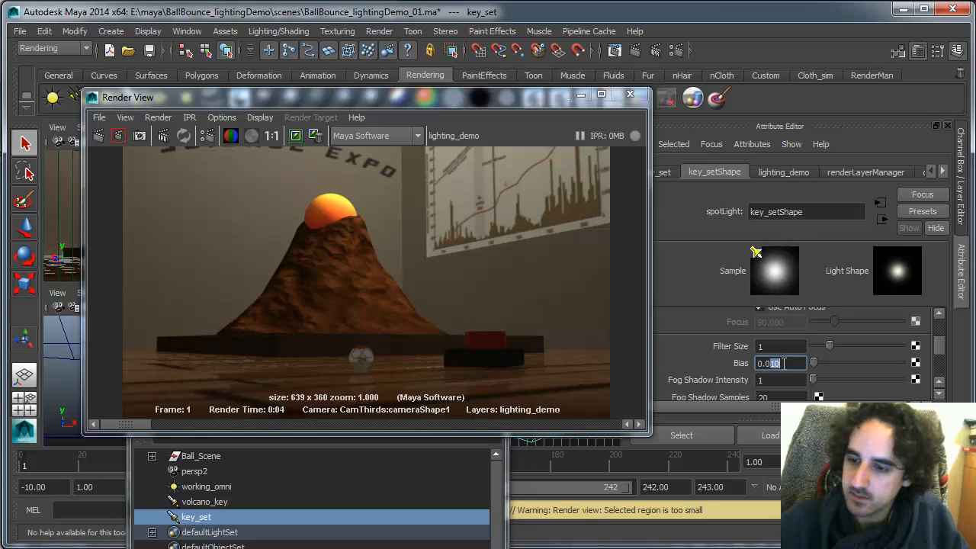
pyautogui.click(204, 501)
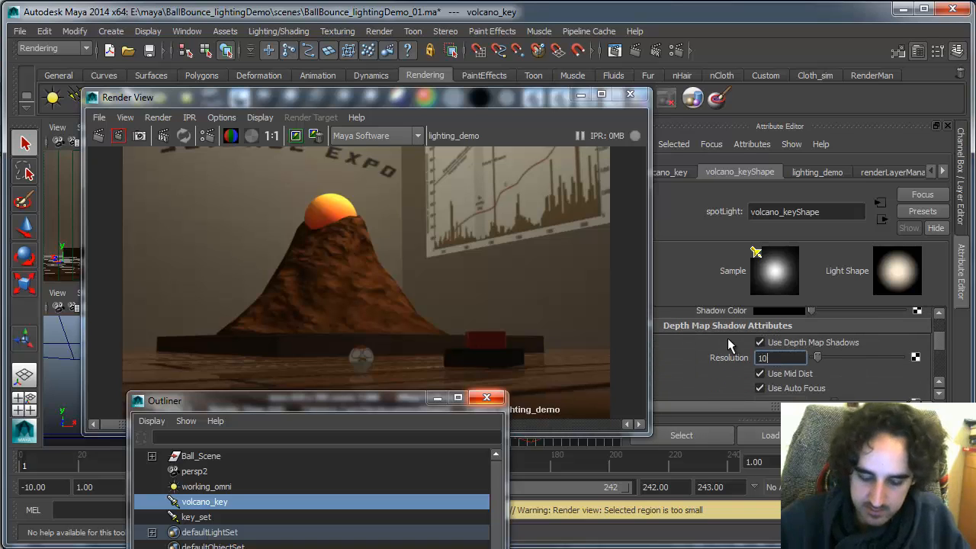
pyautogui.write('1024')
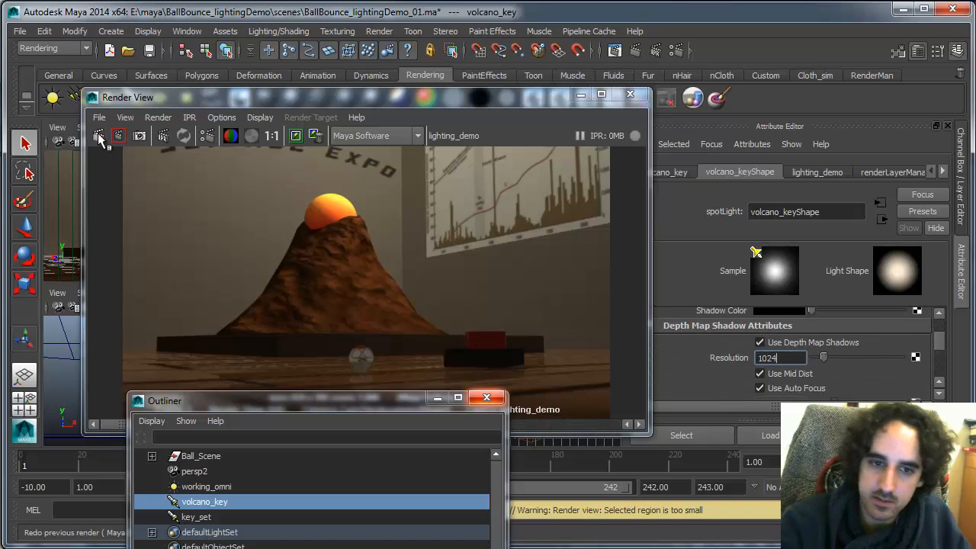
# Step: Re-render the camera view and reselect key_set to check the shadows
pyautogui.click(99, 136)
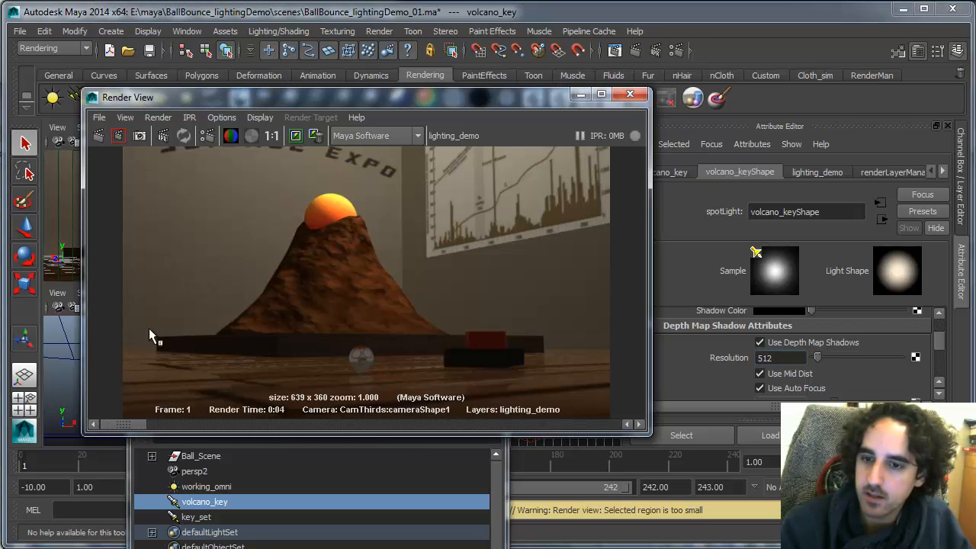
pyautogui.click(196, 517)
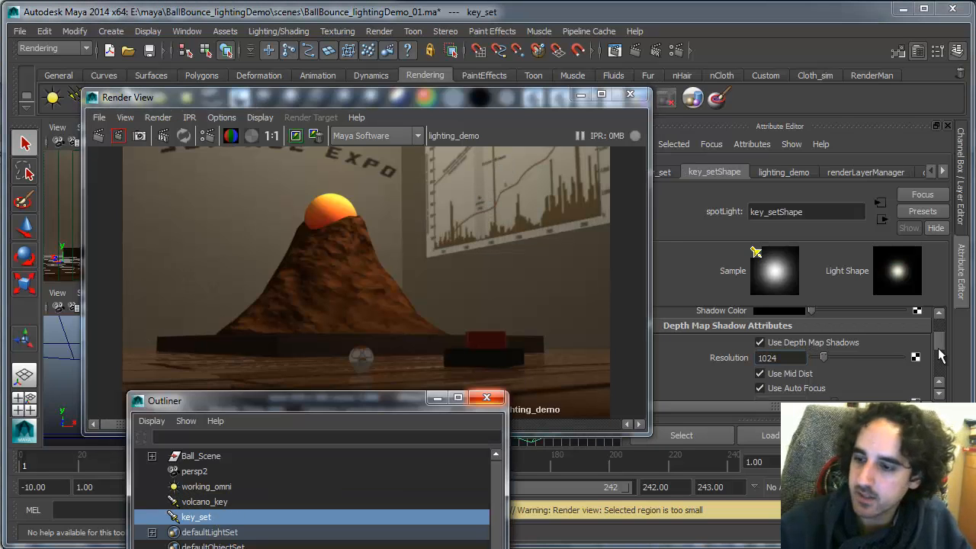
pyautogui.scroll(-3)
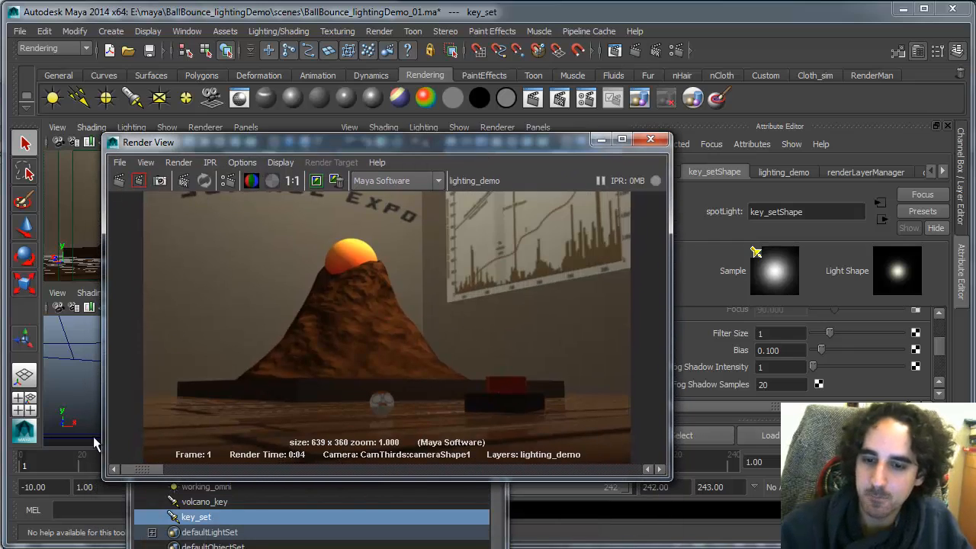
pyautogui.moveTo(412, 396)
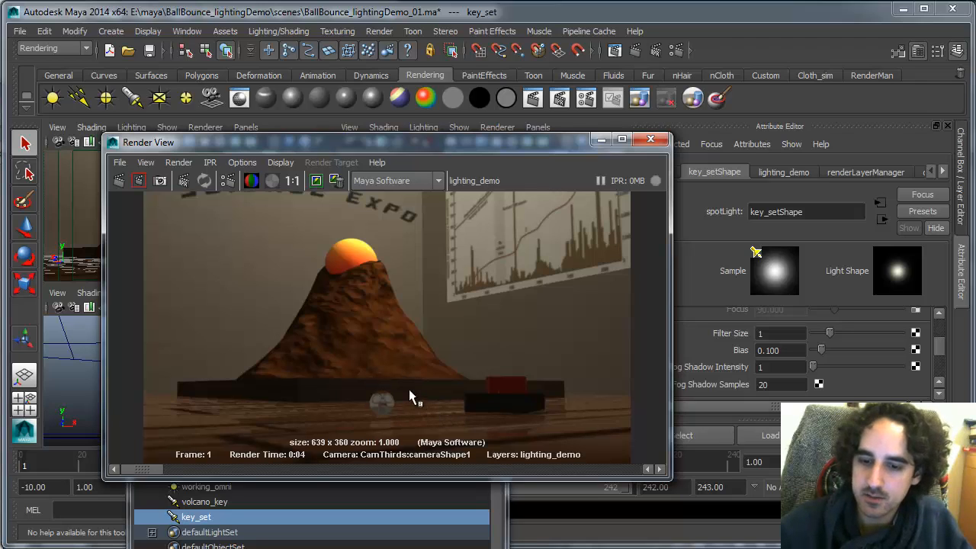
pyautogui.moveTo(511, 153)
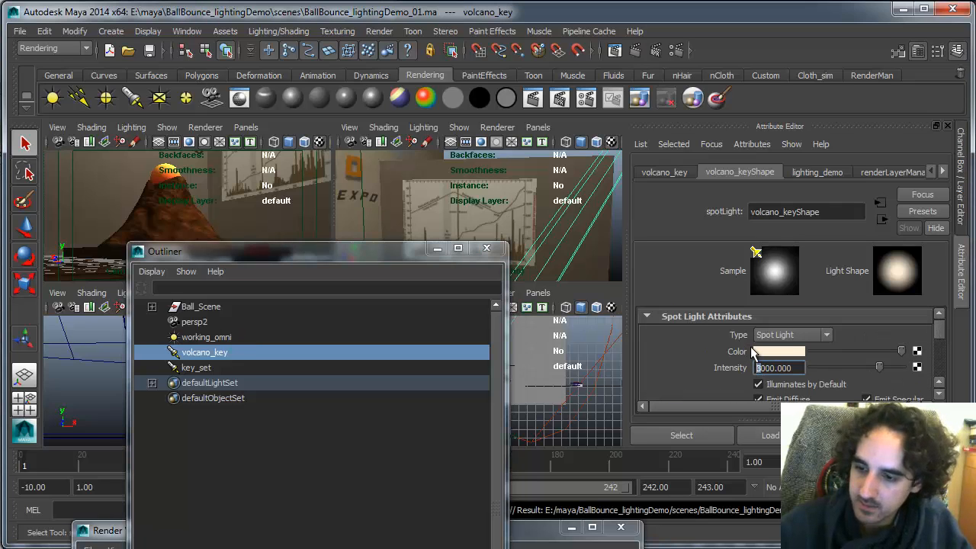
# Step: Set volcano_key intensity to 2000, duplicate it, and aim key_set_top down with a 37.8° cone
pyautogui.write('2000.000')
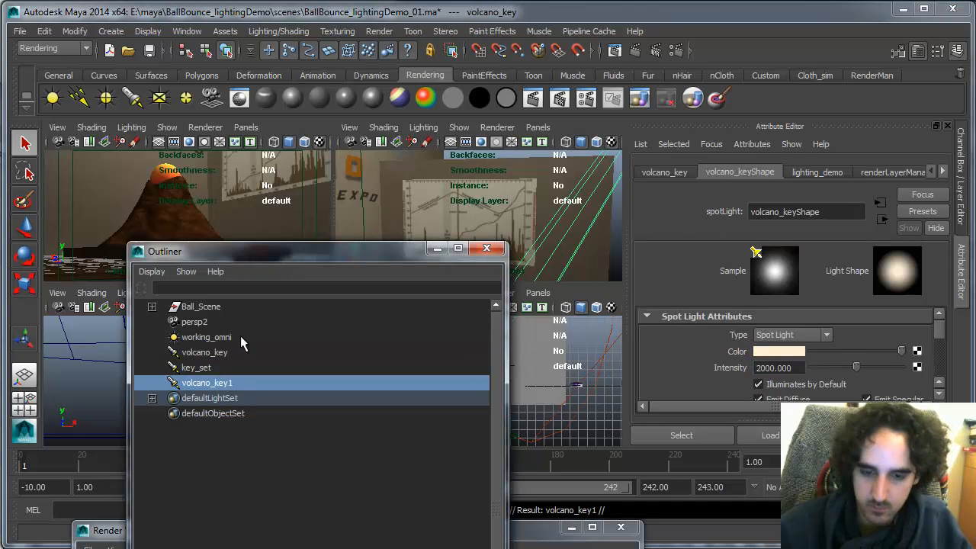
pyautogui.click(196, 368)
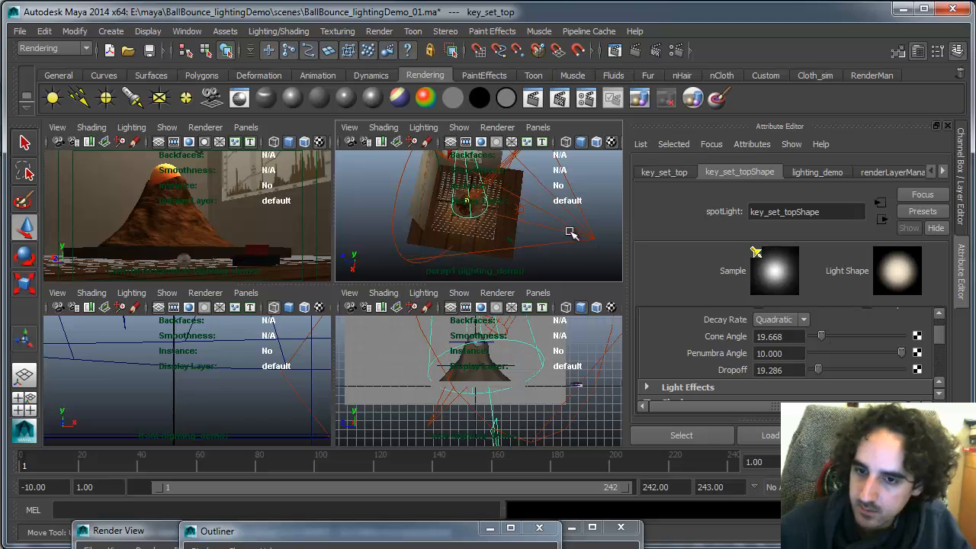
pyautogui.moveTo(572, 234); pyautogui.dragTo(492, 223)
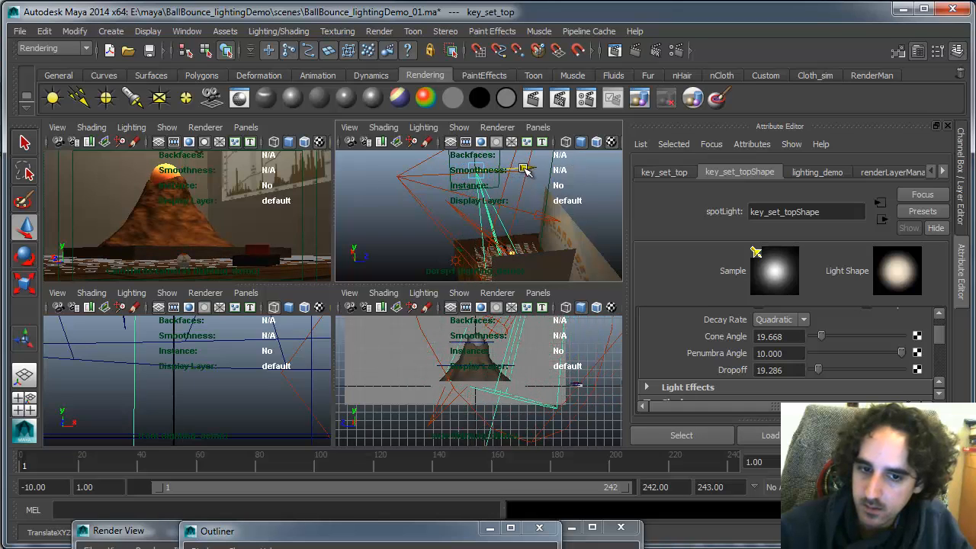
pyautogui.moveTo(823, 336); pyautogui.dragTo(825, 336)
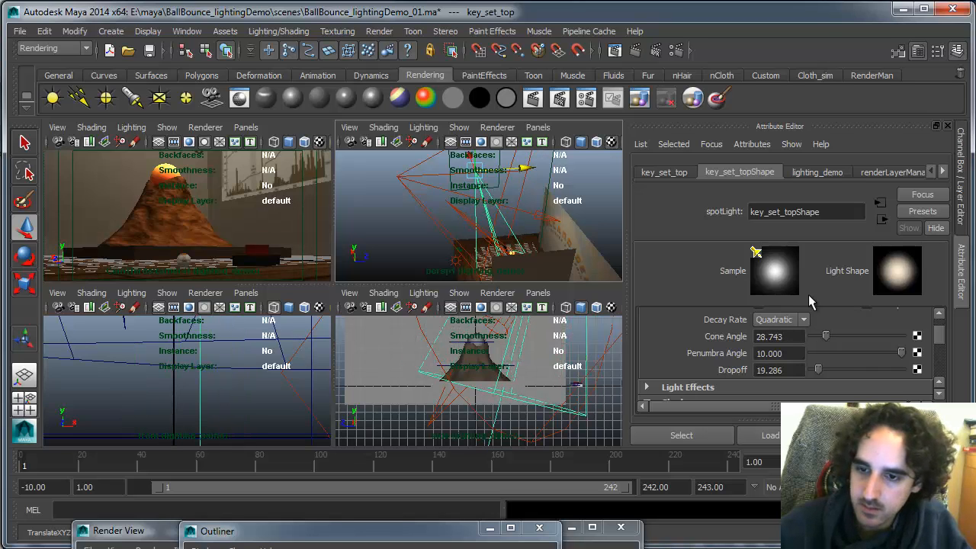
pyautogui.moveTo(473, 213); pyautogui.dragTo(496, 191)
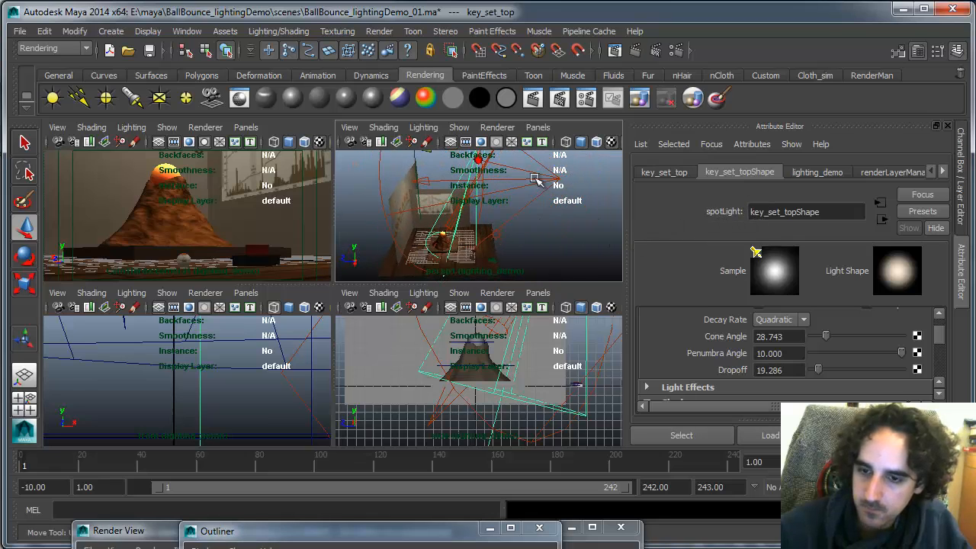
pyautogui.moveTo(823, 337); pyautogui.dragTo(833, 337)
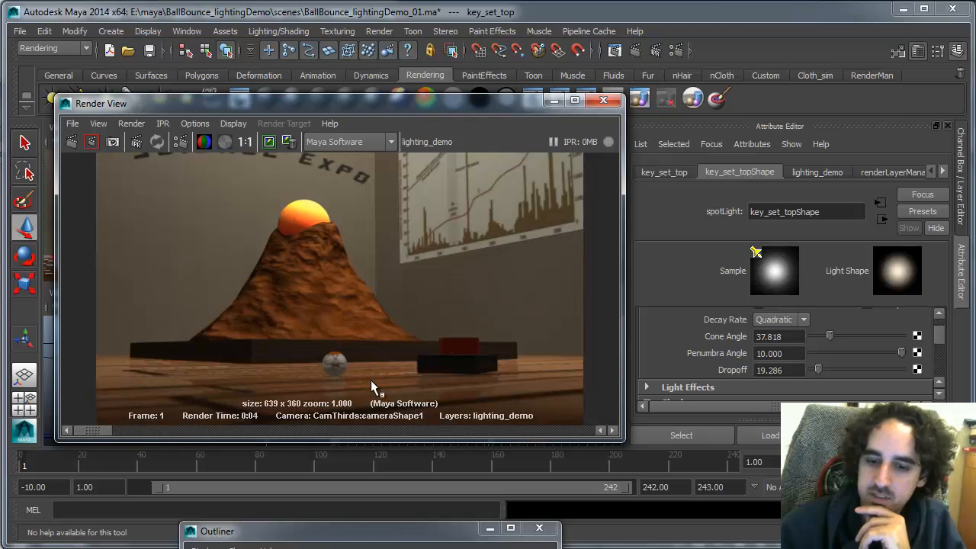
pyautogui.moveTo(340, 377)
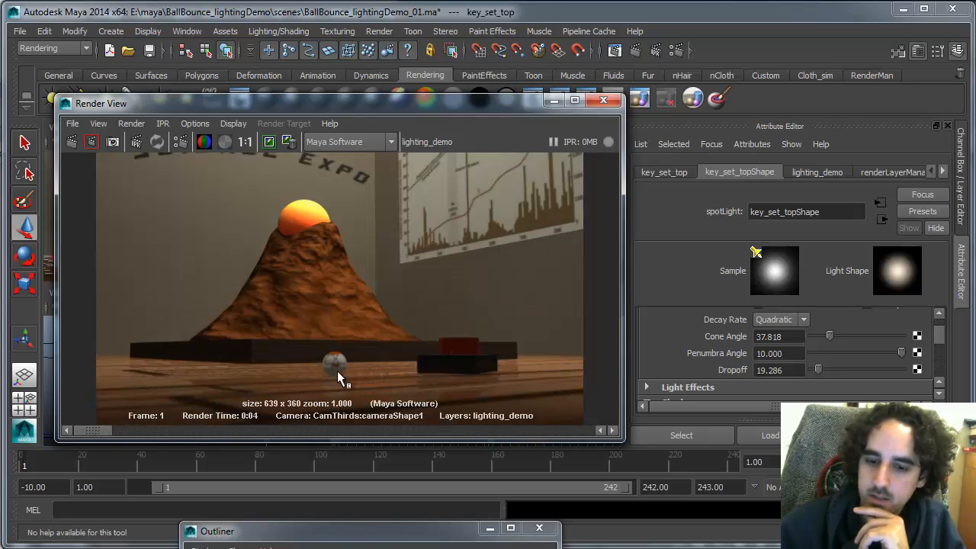
pyautogui.moveTo(363, 347)
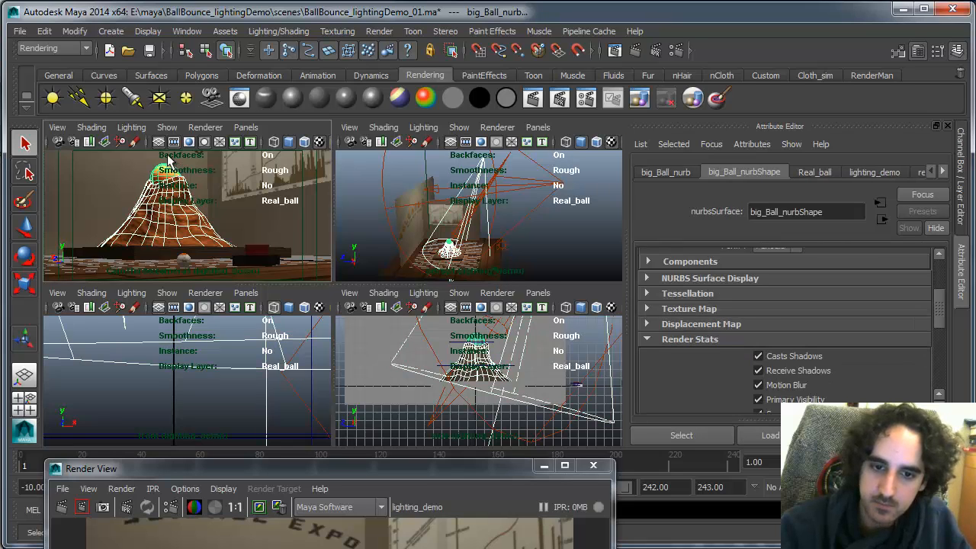
pyautogui.moveTo(324, 174)
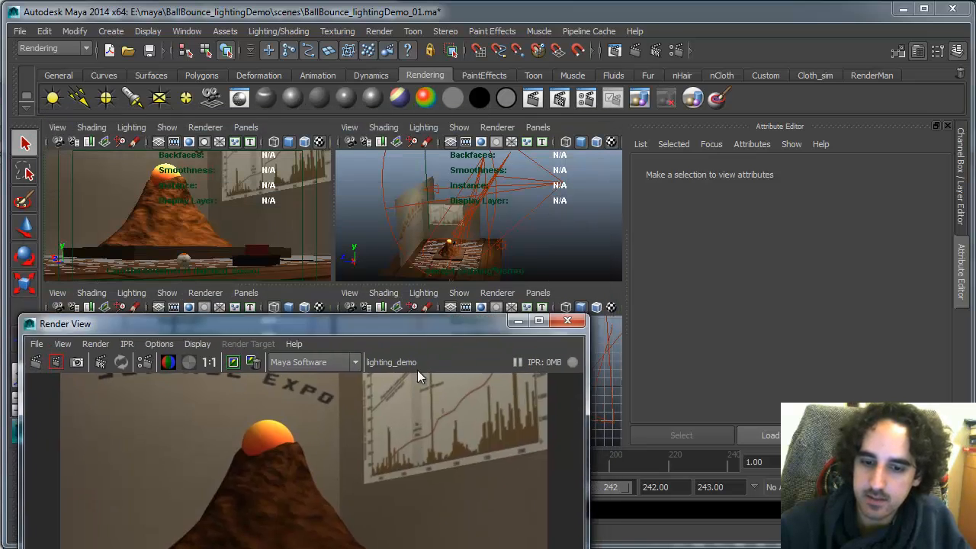
# Step: Inspect the CamThirds Render View image lit by volcano_keyShape at intensity 3500
pyautogui.click(518, 320)
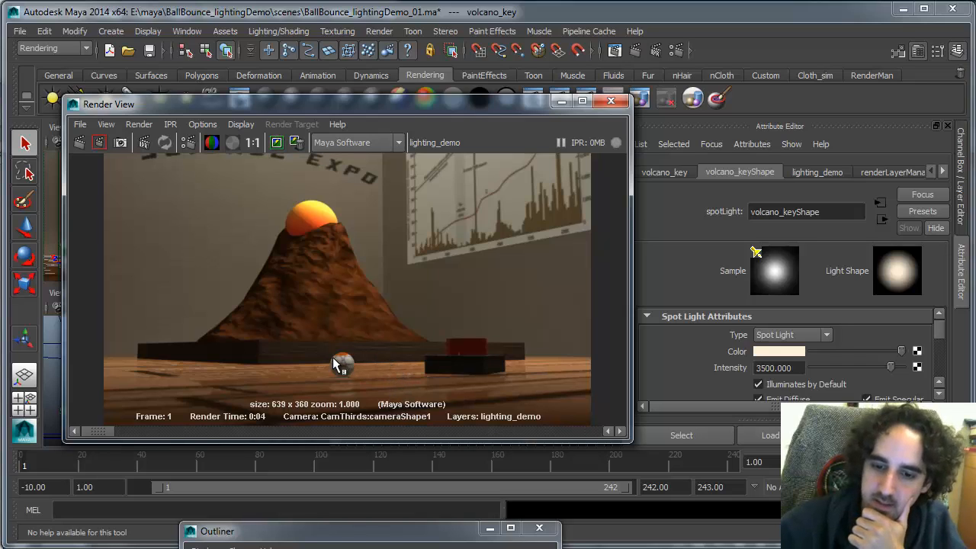
pyautogui.moveTo(321, 215)
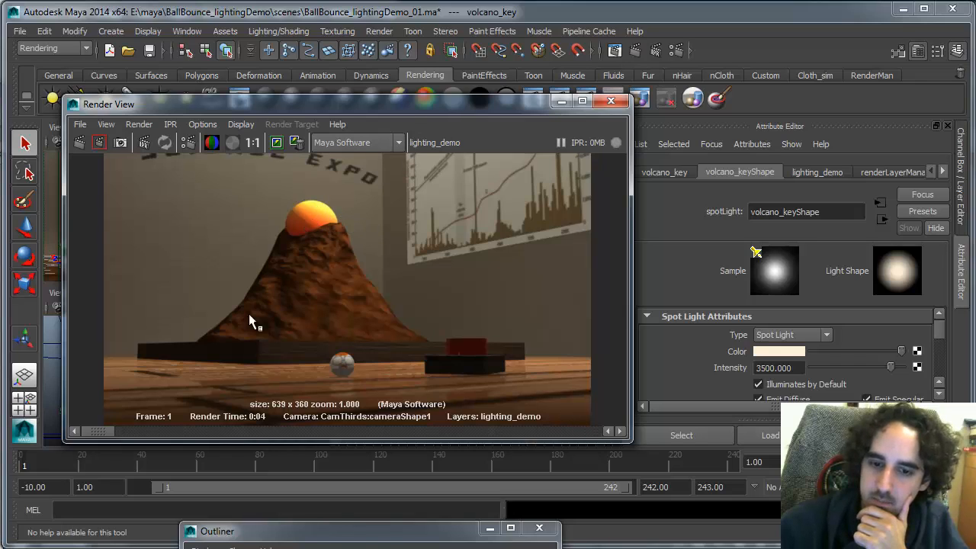
pyautogui.moveTo(306, 221)
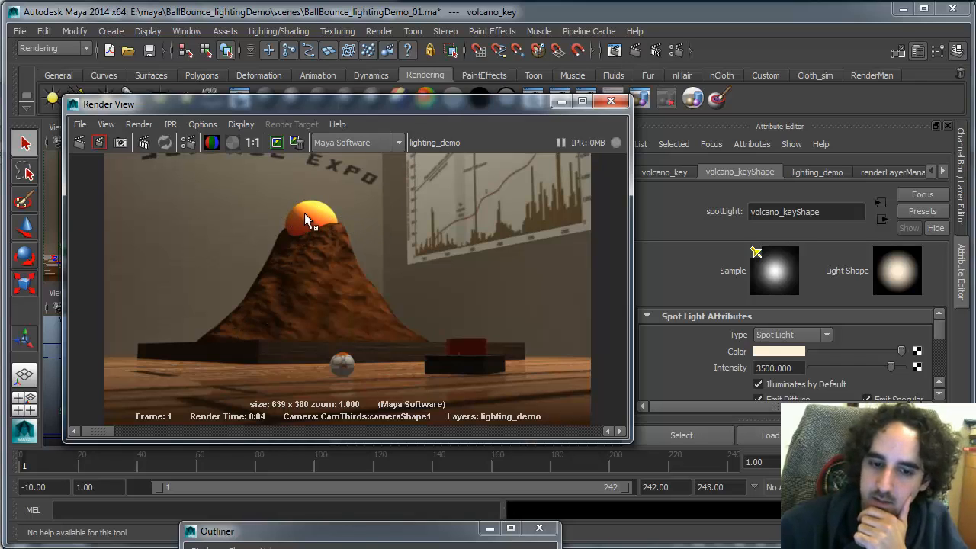
pyautogui.moveTo(248, 355)
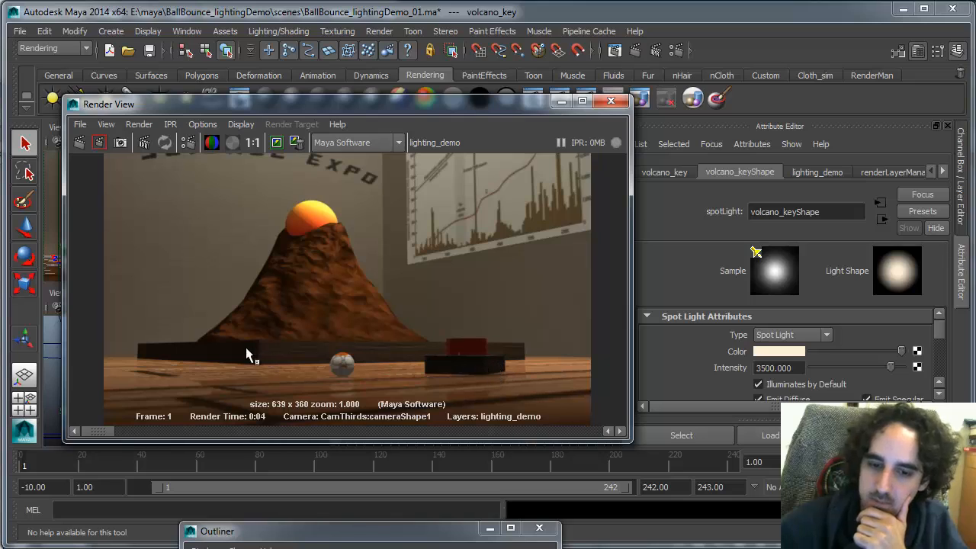
pyautogui.moveTo(281, 335)
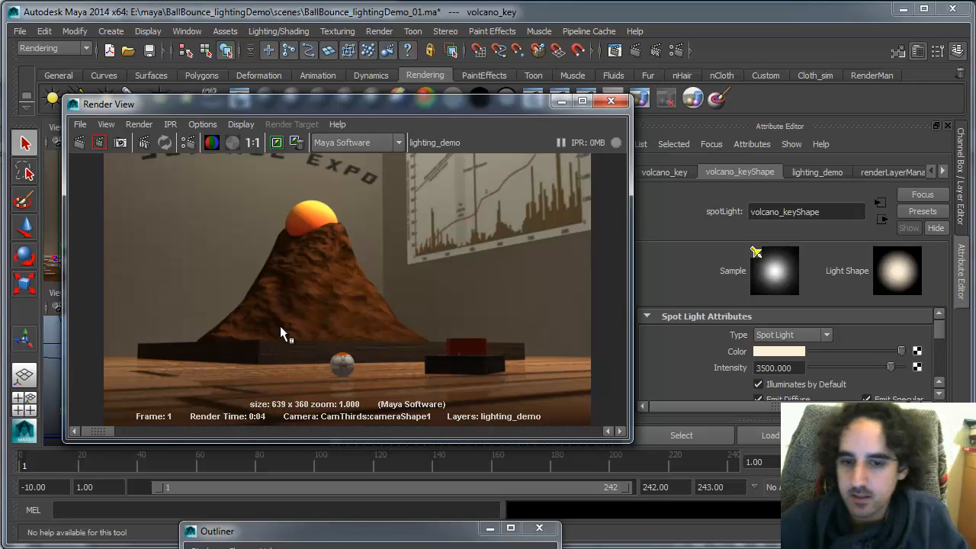
pyautogui.moveTo(411, 393)
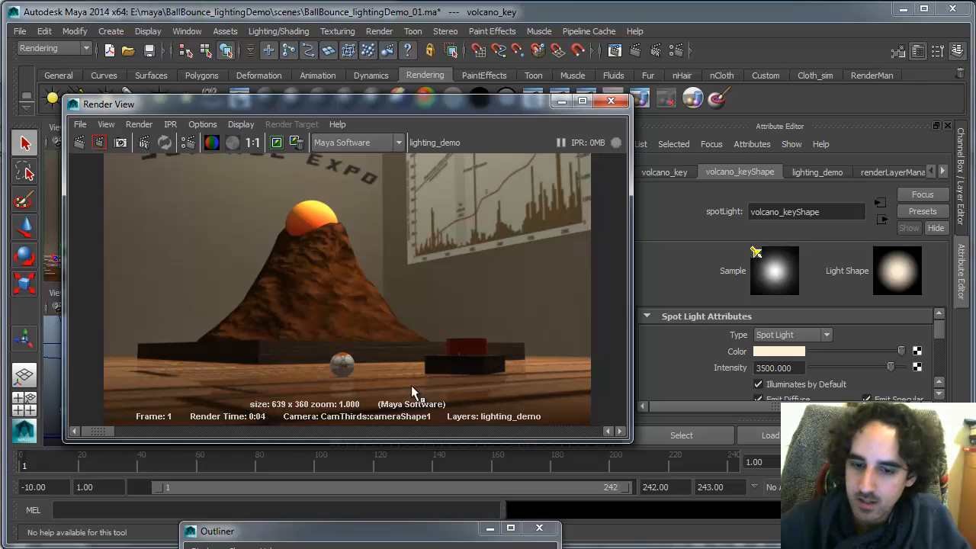
pyautogui.moveTo(401, 373)
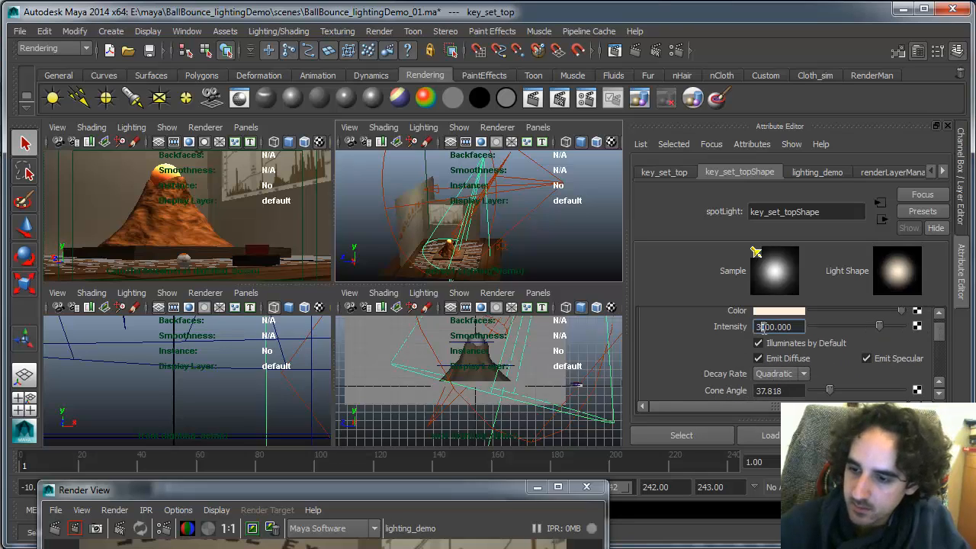
# Step: Give key_set_top intensity 2500 and a cone angle of about 43.87
pyautogui.write('2500.000')
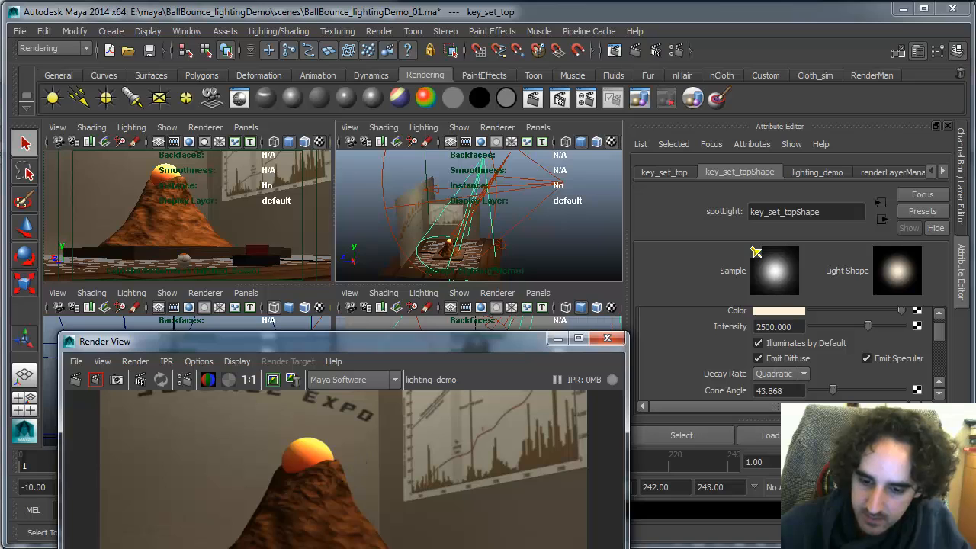
pyautogui.moveTo(473, 363)
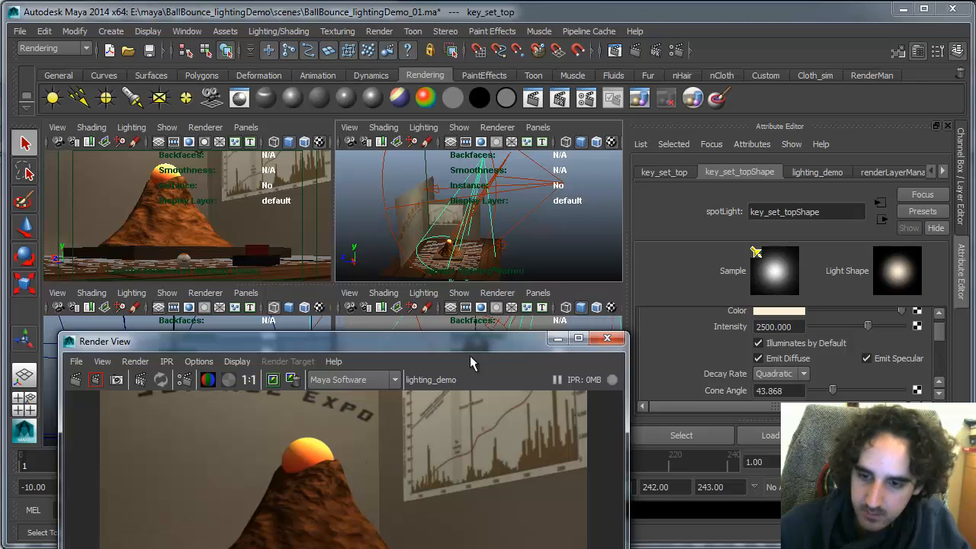
pyautogui.click(607, 338)
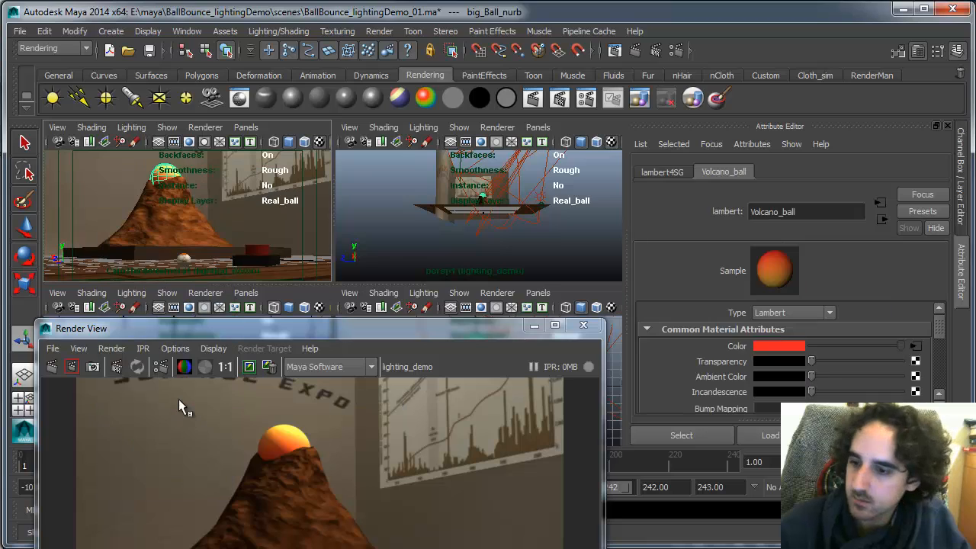
# Step: Set Volcano_ball diffuse to 0.6, render, keep the image and compare with the previous render
pyautogui.scroll(-3)
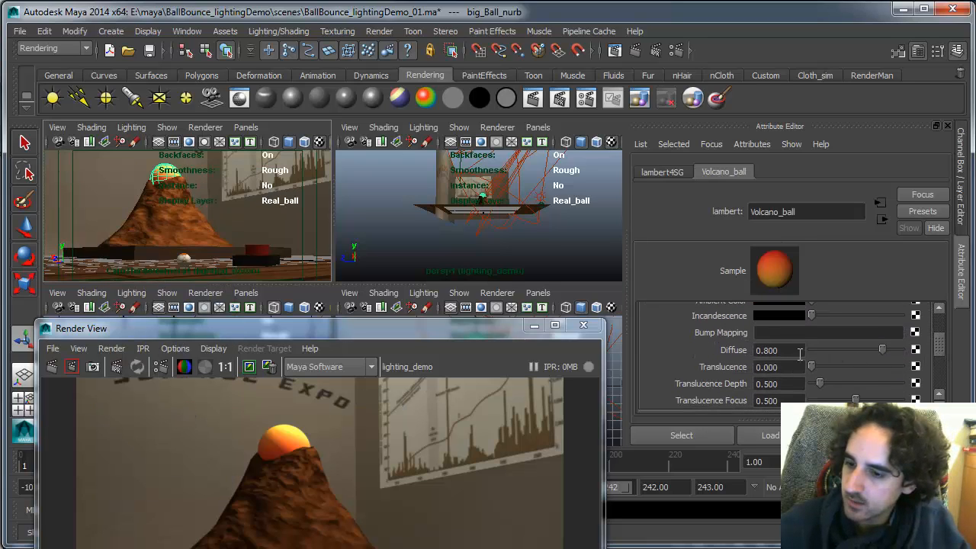
pyautogui.write('0.600')
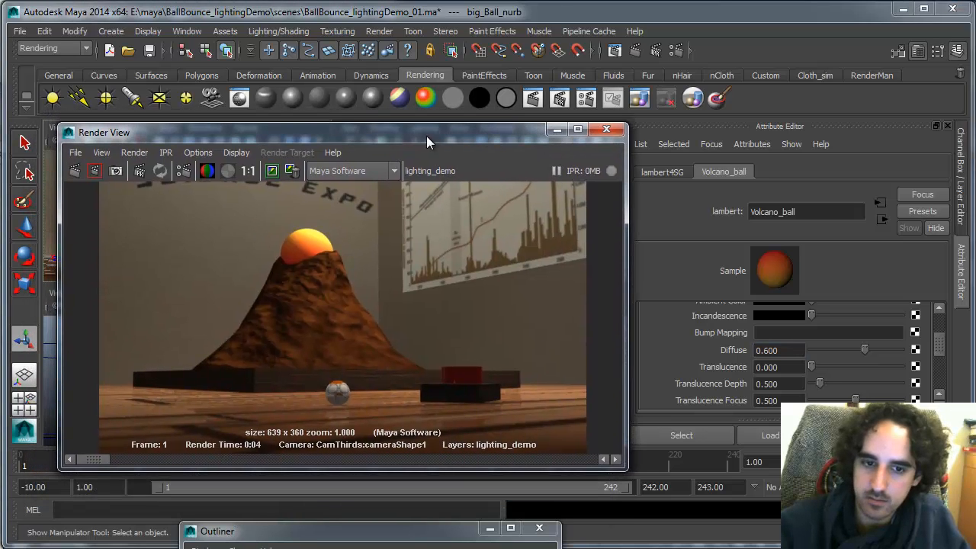
pyautogui.click(74, 170)
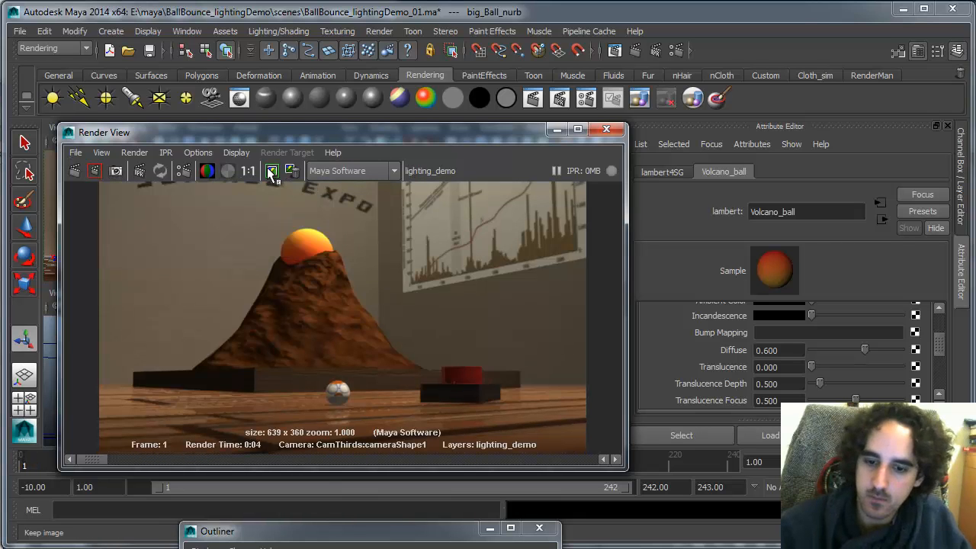
pyautogui.click(272, 171)
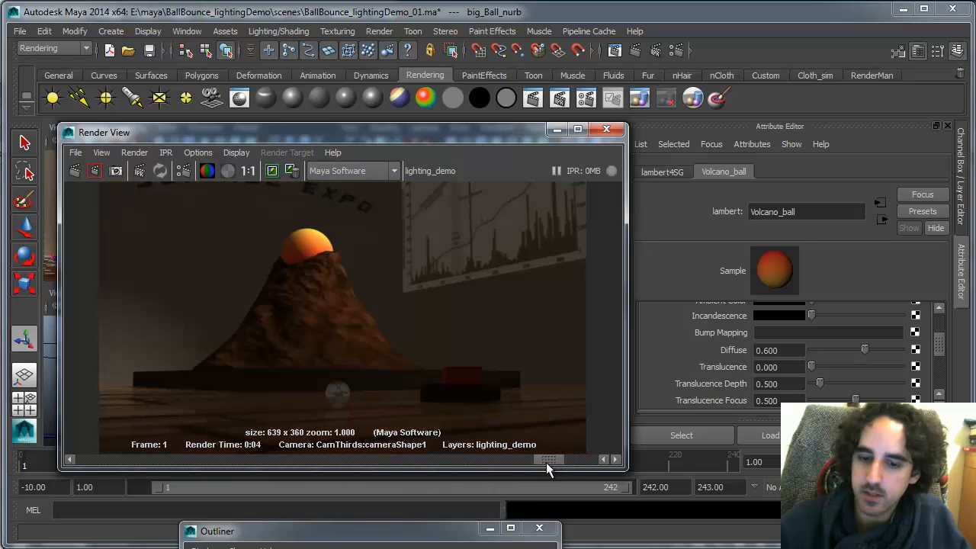
pyautogui.click(291, 170)
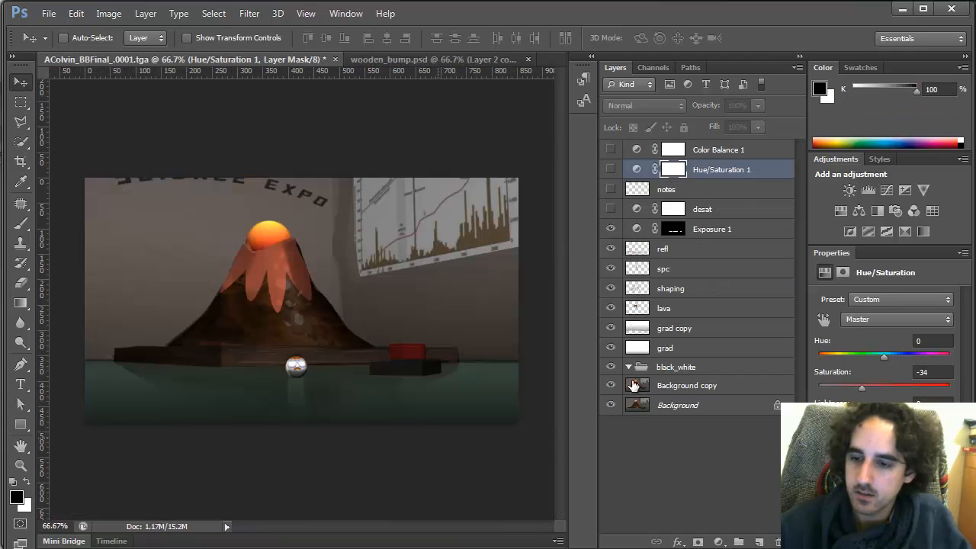
pyautogui.click(610, 405)
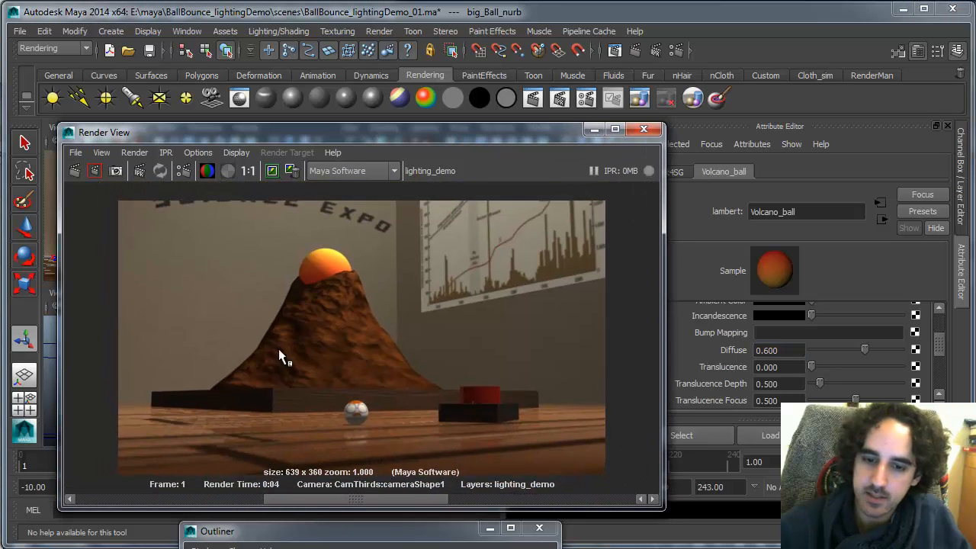
pyautogui.moveTo(296, 285)
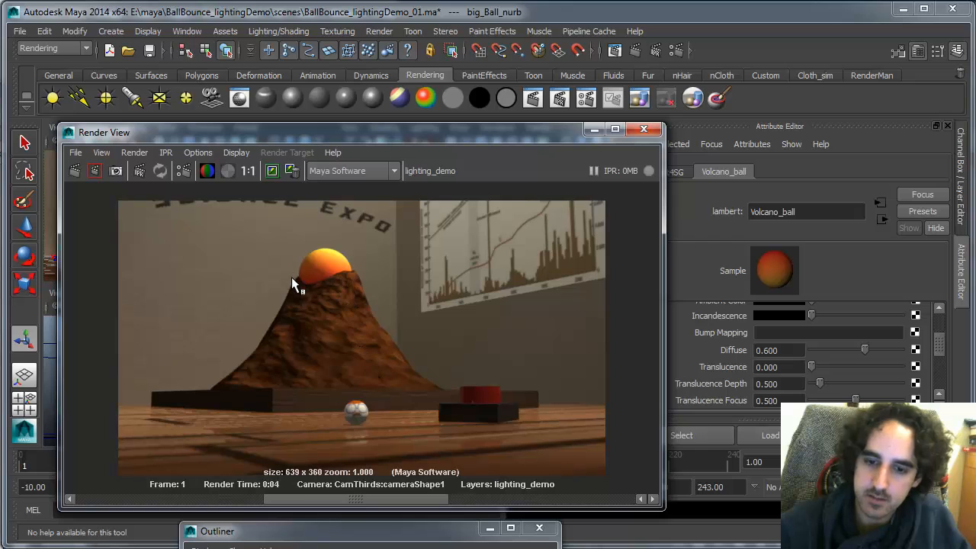
pyautogui.moveTo(168, 439)
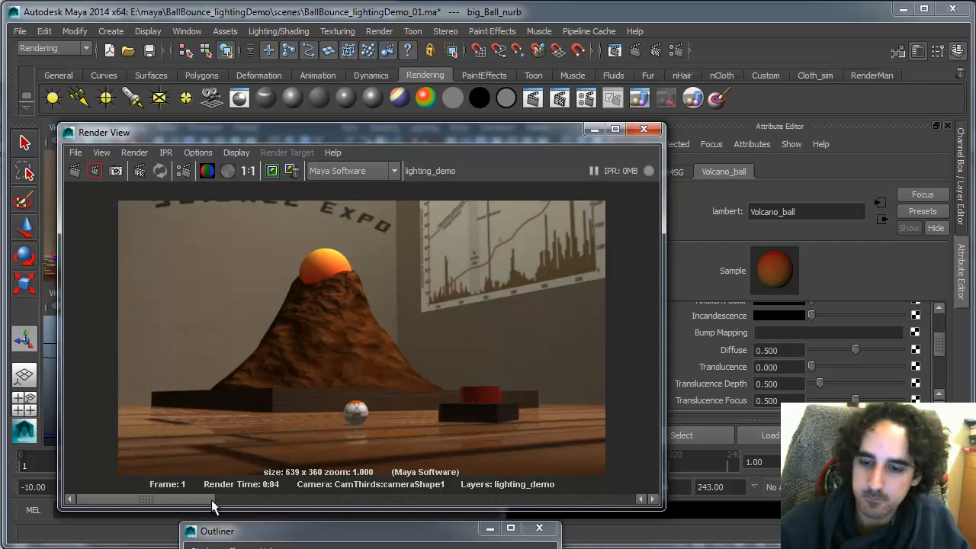
pyautogui.moveTo(279, 412)
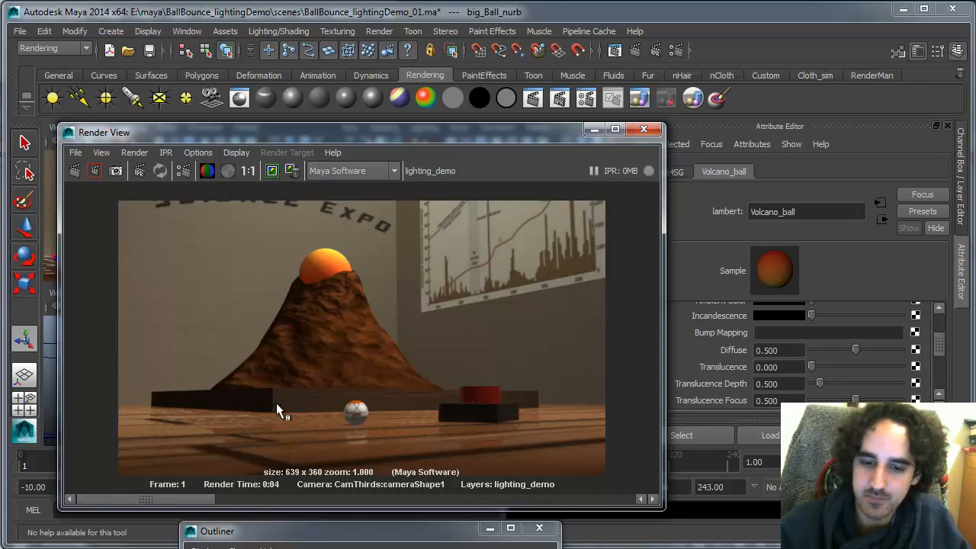
pyautogui.moveTo(374, 270)
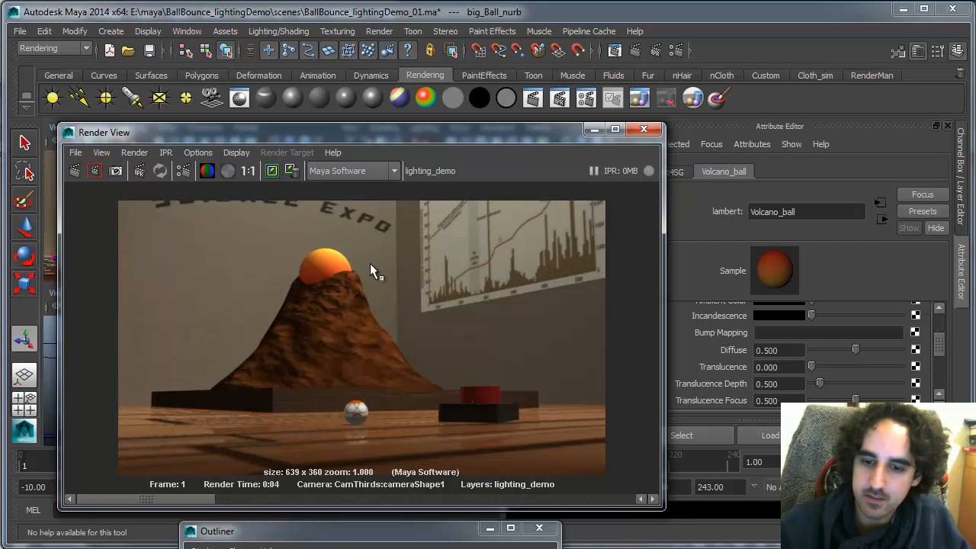
pyautogui.moveTo(441, 385)
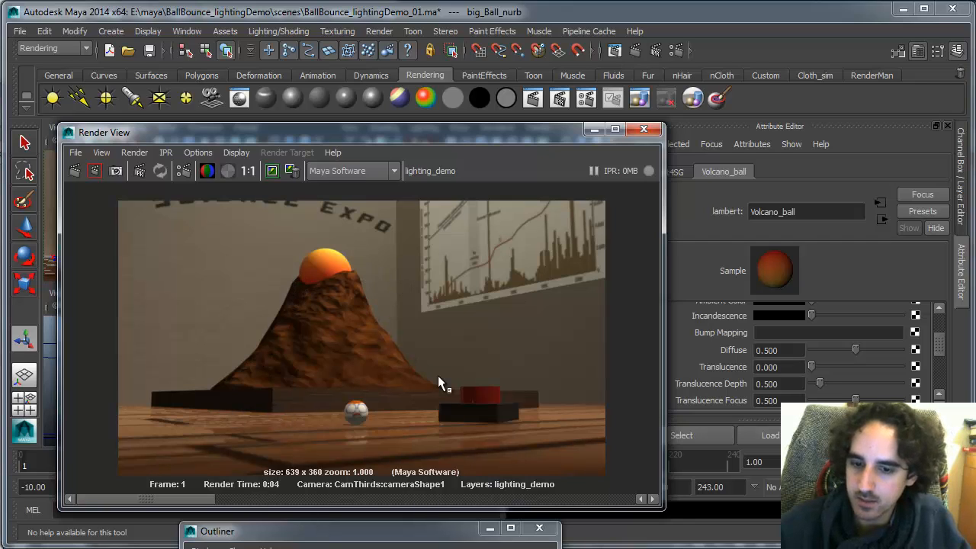
pyautogui.moveTo(283, 381)
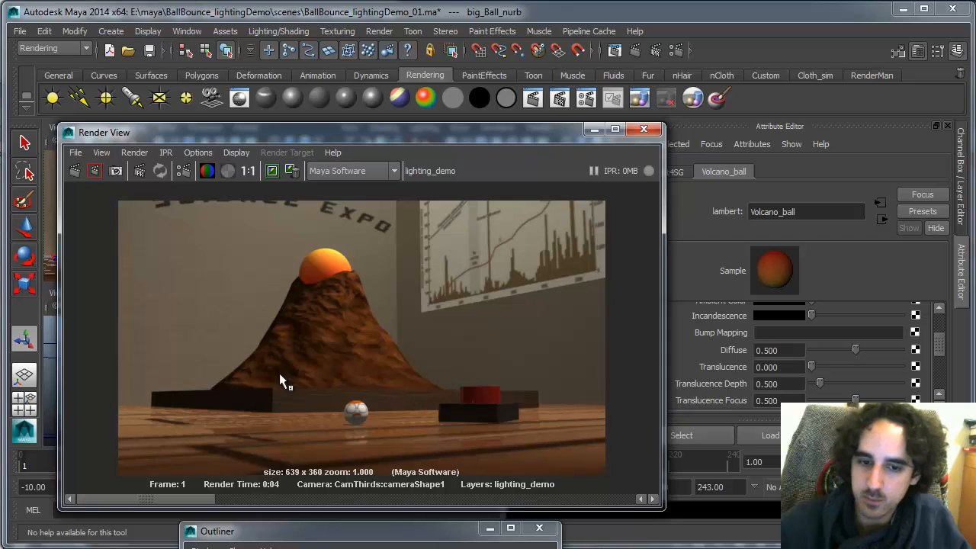
pyautogui.moveTo(255, 341)
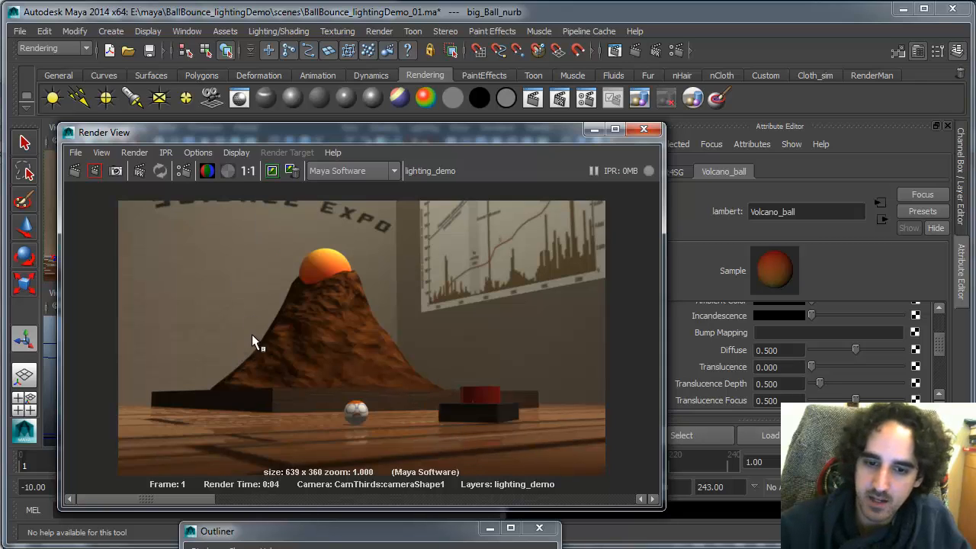
pyautogui.moveTo(500, 209)
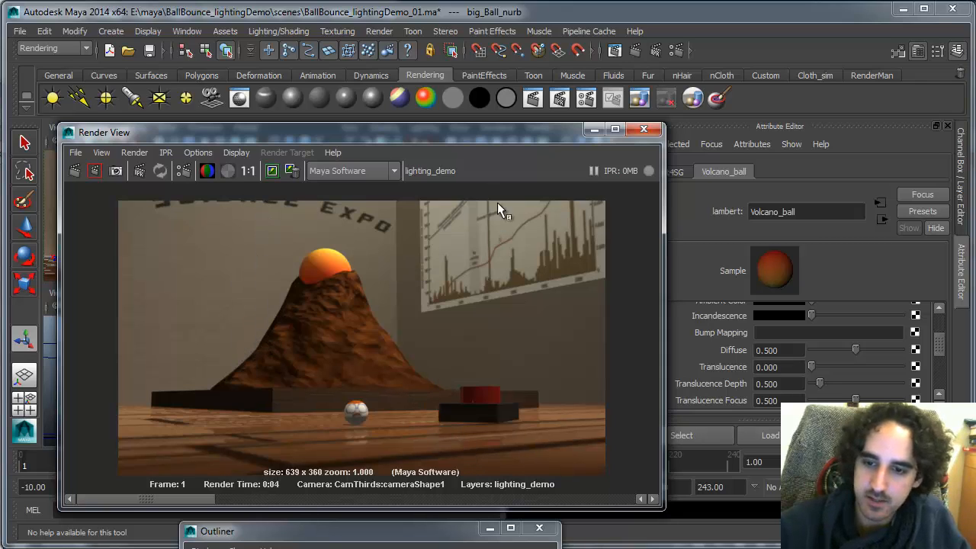
pyautogui.moveTo(462, 140)
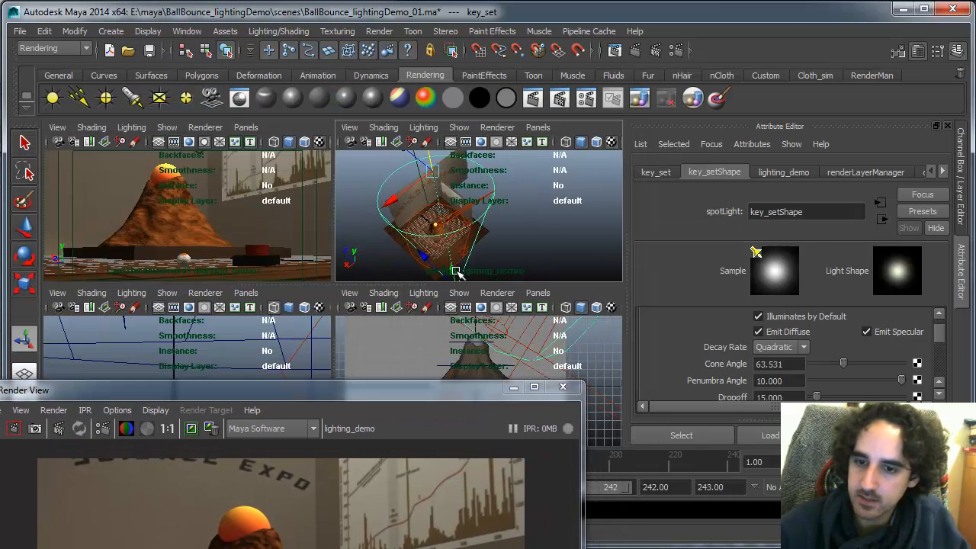
# Step: Drag key_set's dropoff, penumbra (~1.6) and cone angle (~62), then enter intensity 4000
pyautogui.moveTo(450, 214); pyautogui.dragTo(454, 237)
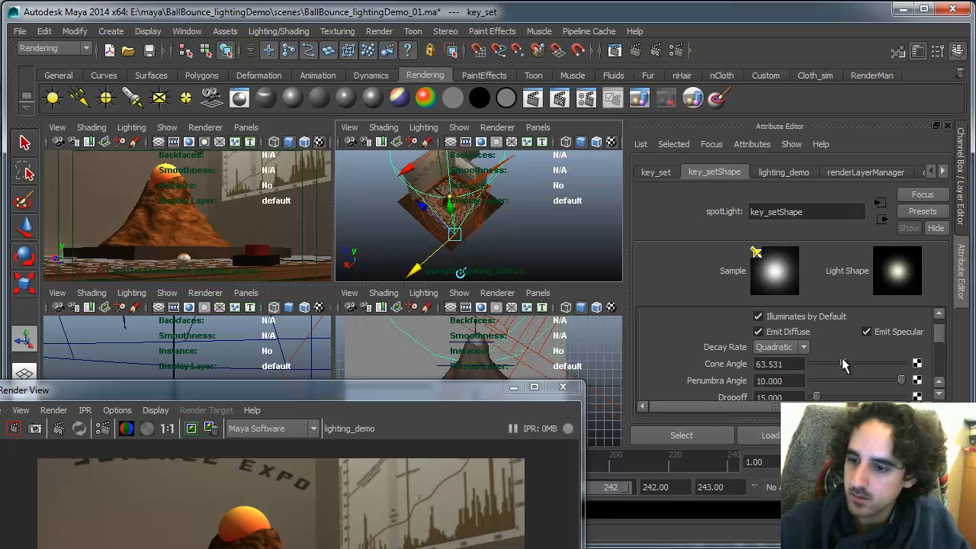
pyautogui.moveTo(816, 397); pyautogui.dragTo(822, 397)
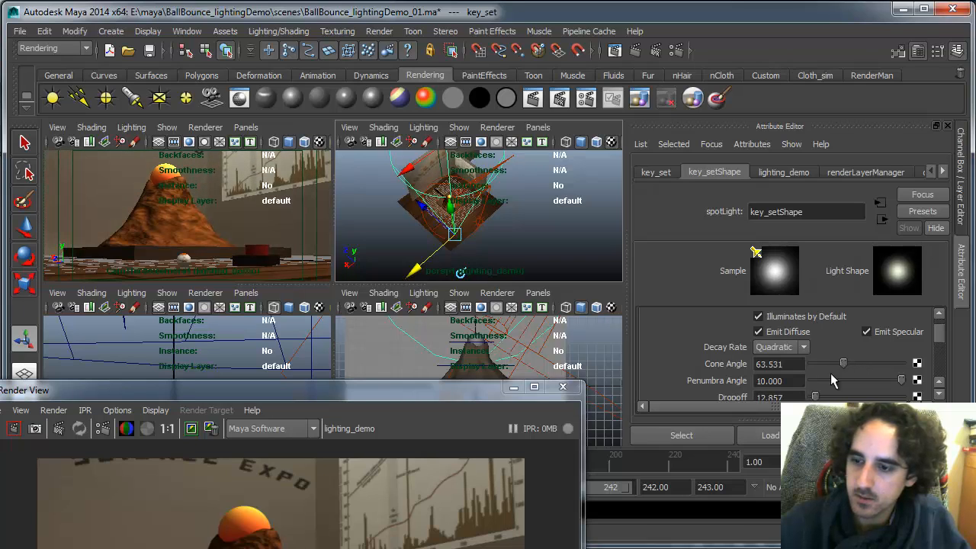
pyautogui.moveTo(844, 364); pyautogui.dragTo(839, 363)
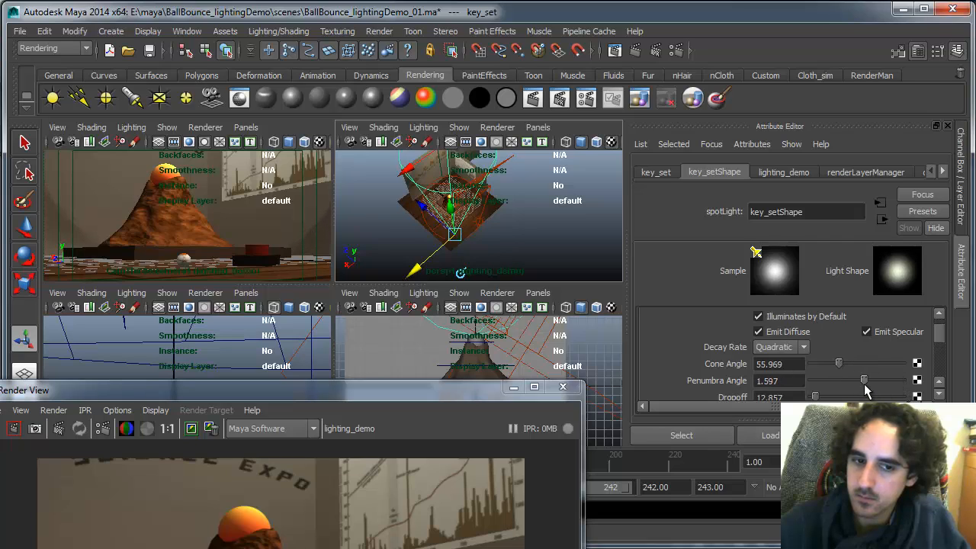
pyautogui.moveTo(814, 396); pyautogui.dragTo(828, 396)
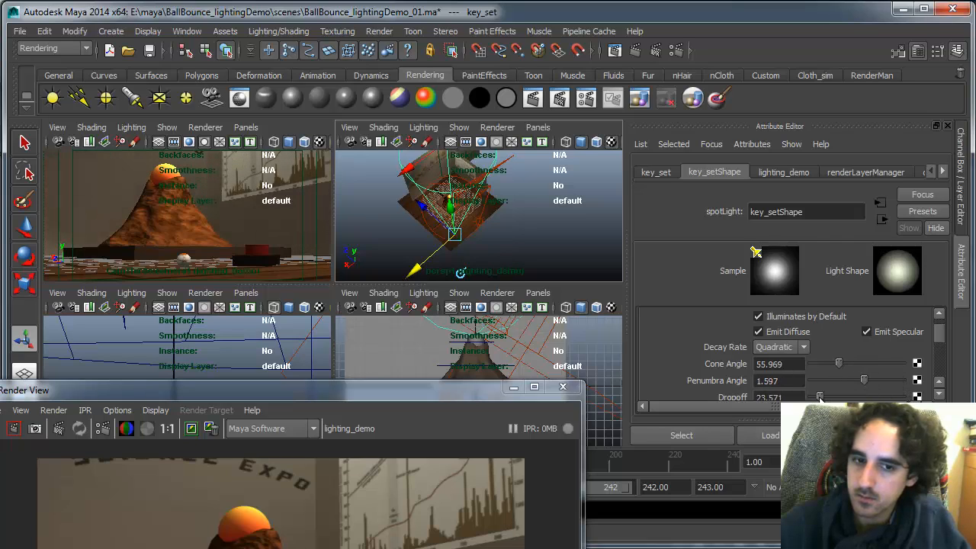
pyautogui.moveTo(839, 364); pyautogui.dragTo(834, 364)
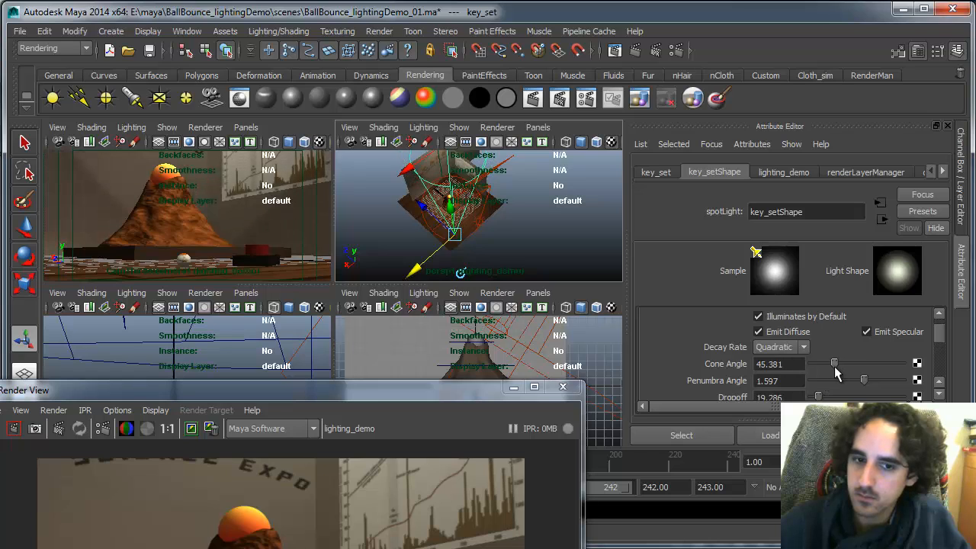
pyautogui.moveTo(834, 363); pyautogui.dragTo(843, 363)
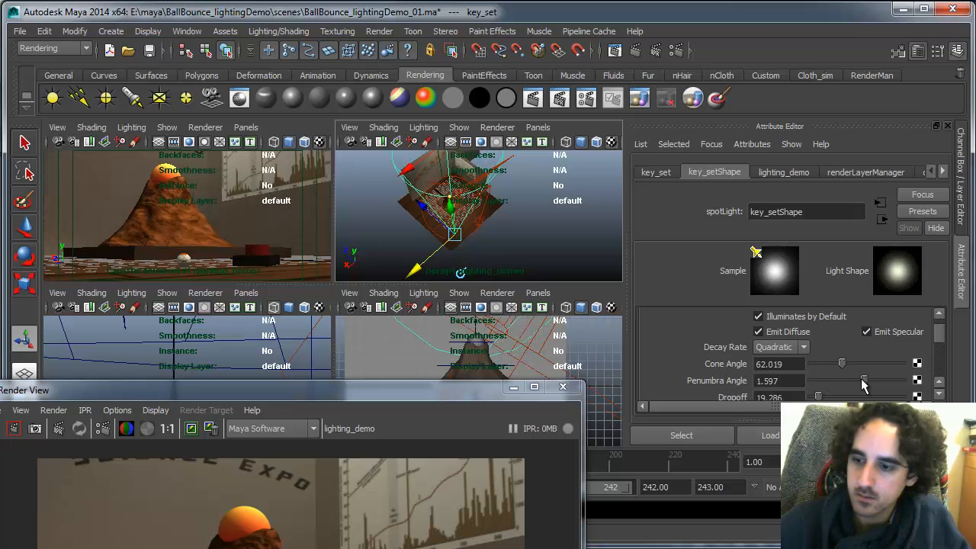
pyautogui.moveTo(843, 380); pyautogui.dragTo(831, 379)
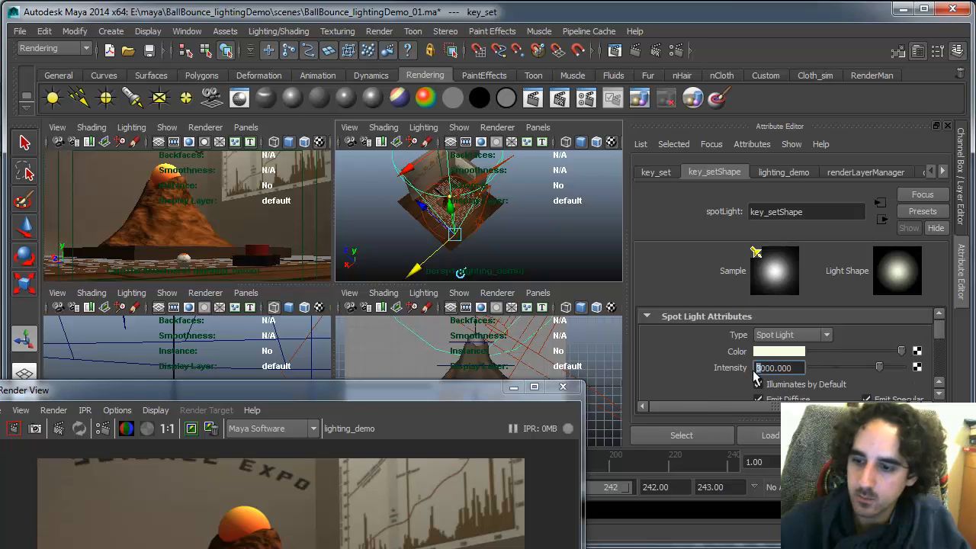
pyautogui.write('4000.000')
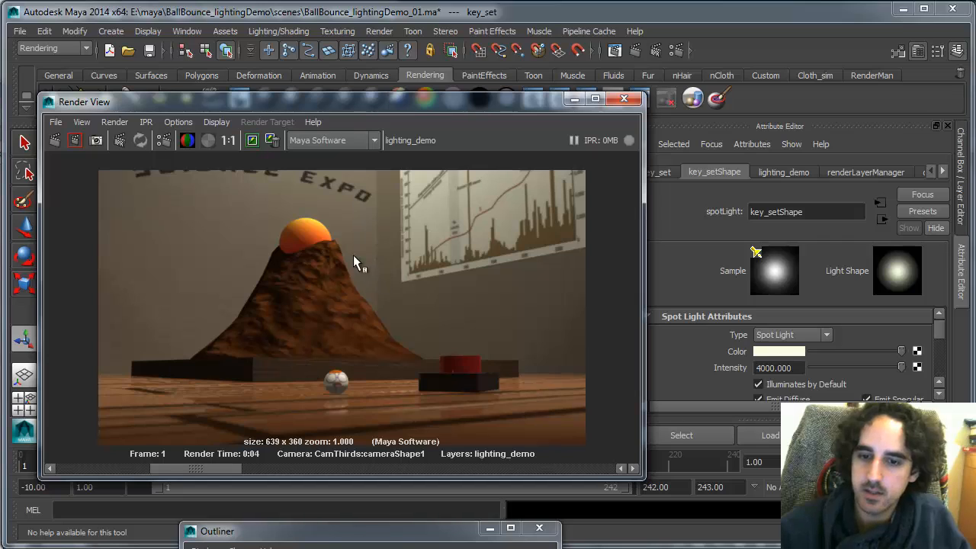
pyautogui.moveTo(355, 214)
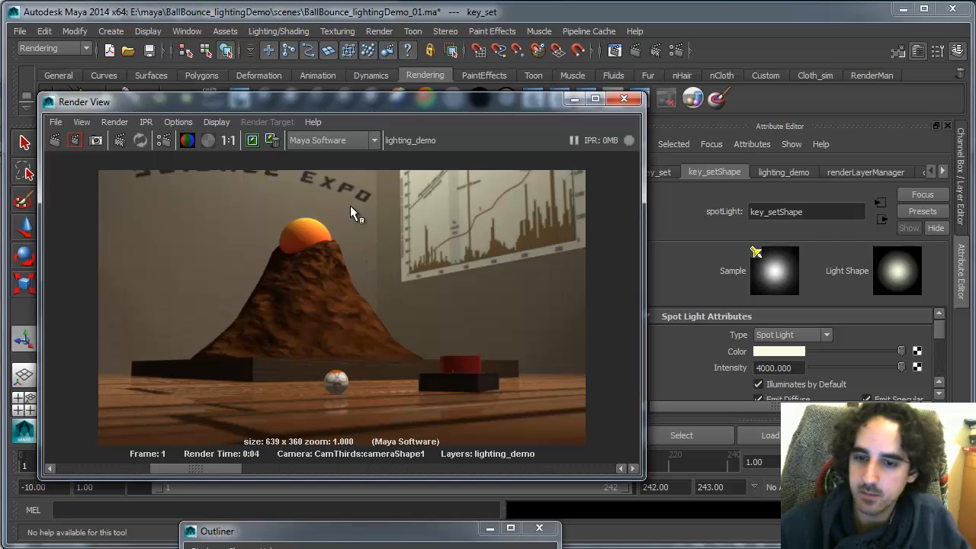
pyautogui.moveTo(502, 182)
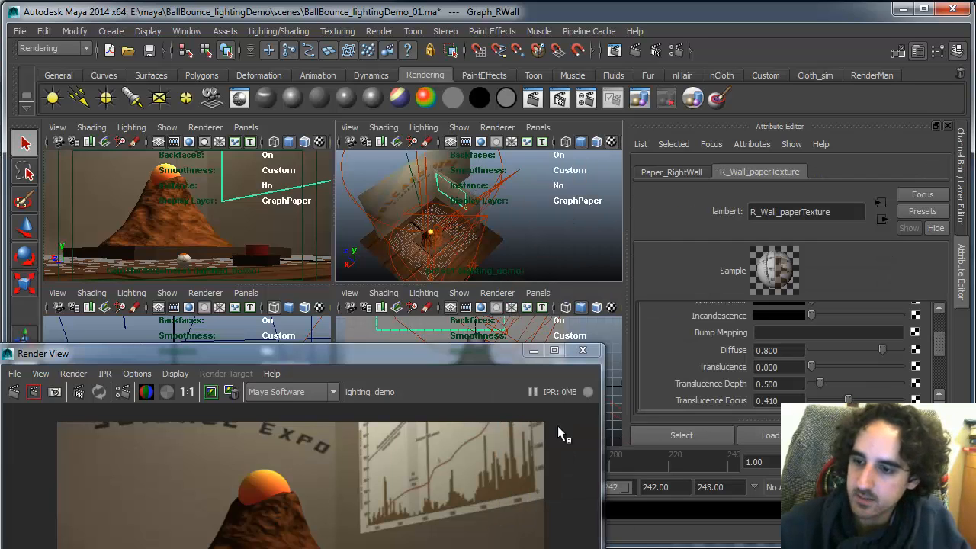
# Step: Enter 0.600 as the Right_wall lambert material's diffuse value
pyautogui.tripleClick(778, 350)
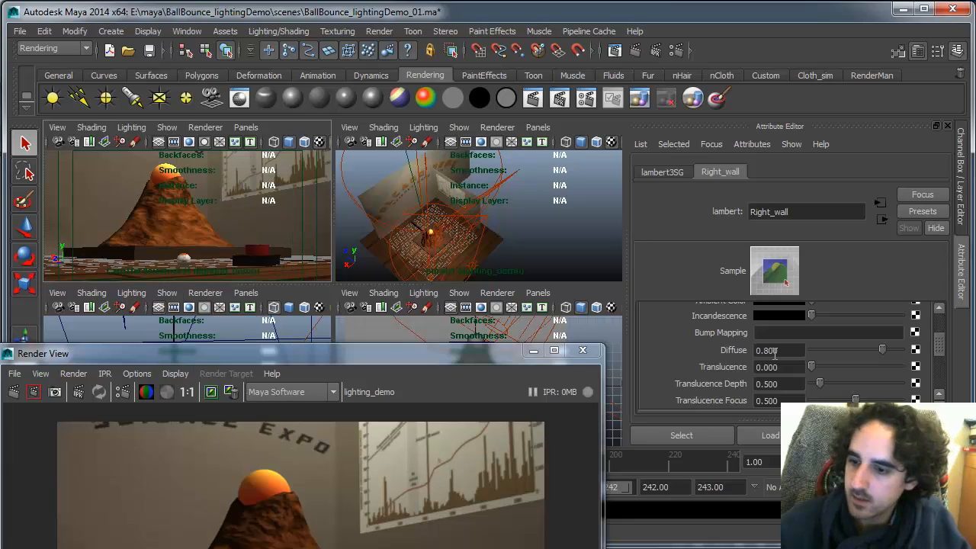
pyautogui.write('0.600')
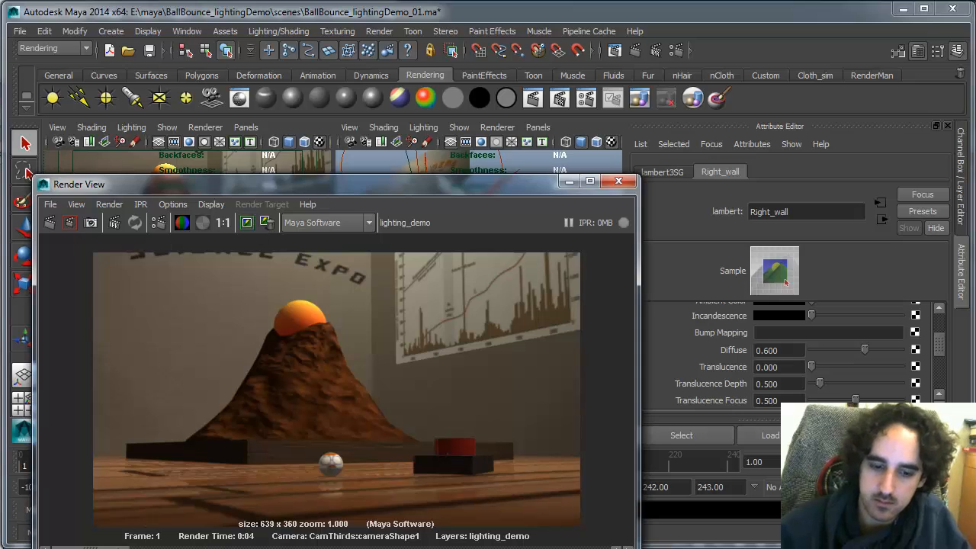
pyautogui.moveTo(133, 490)
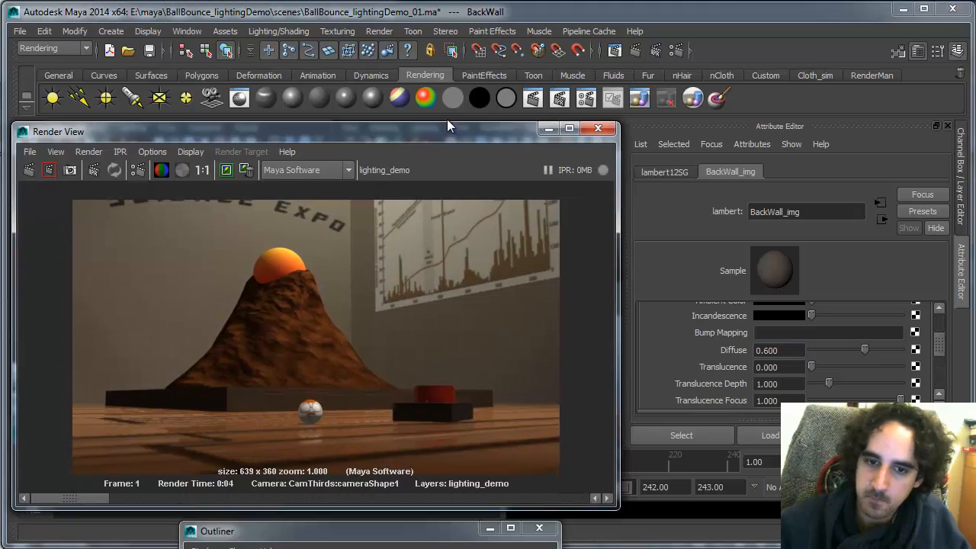
# Step: Review the Render View image with BackWall_img diffuse at 0.600
pyautogui.click(25, 152)
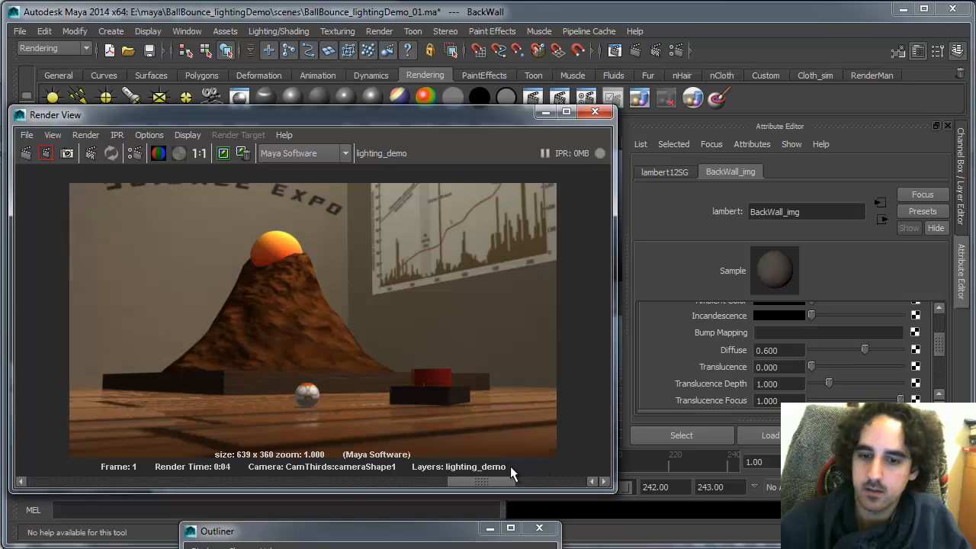
pyautogui.click(243, 152)
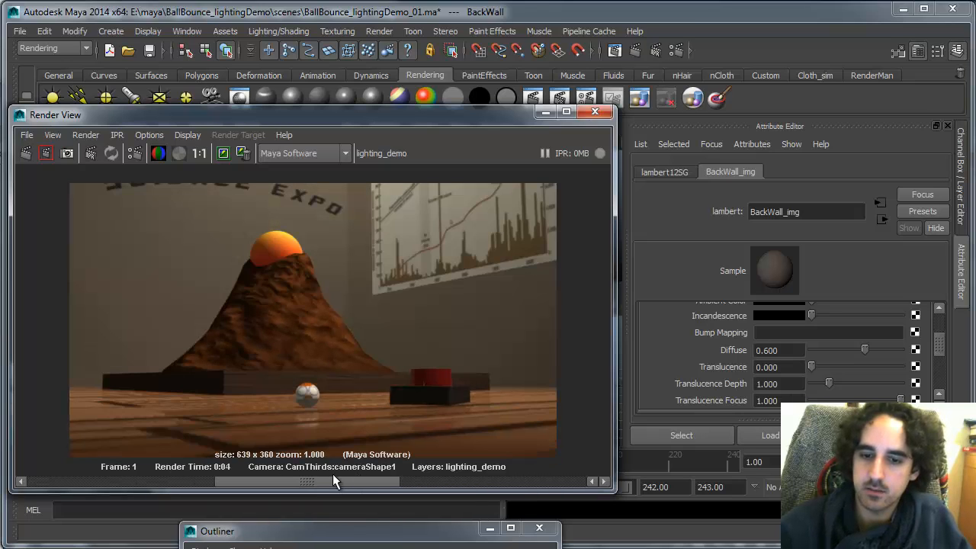
pyautogui.moveTo(309, 279)
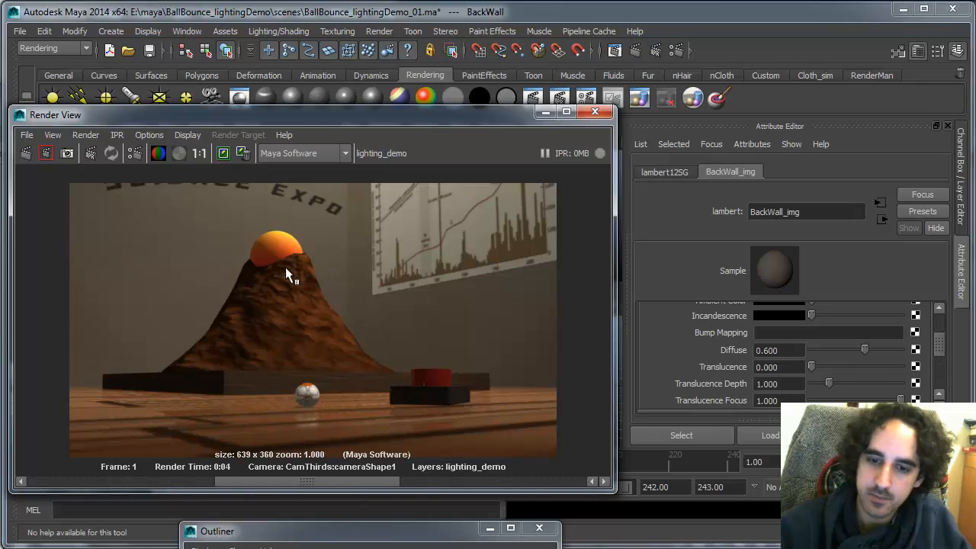
pyautogui.moveTo(319, 334)
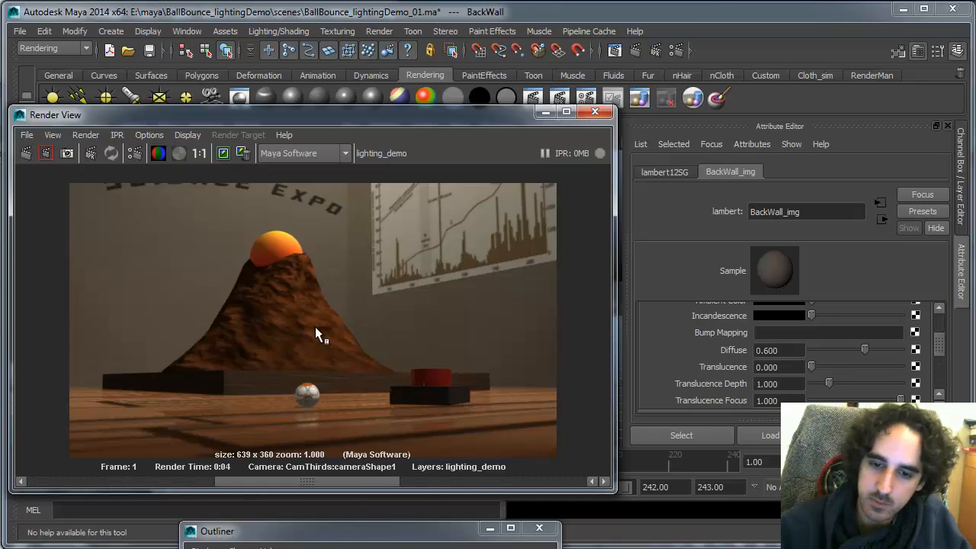
pyautogui.moveTo(300, 293)
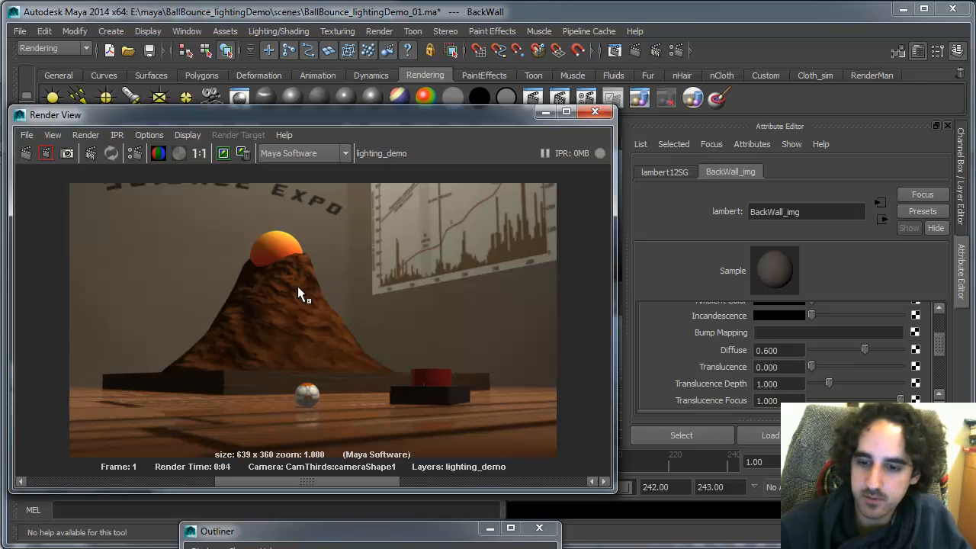
pyautogui.moveTo(321, 301)
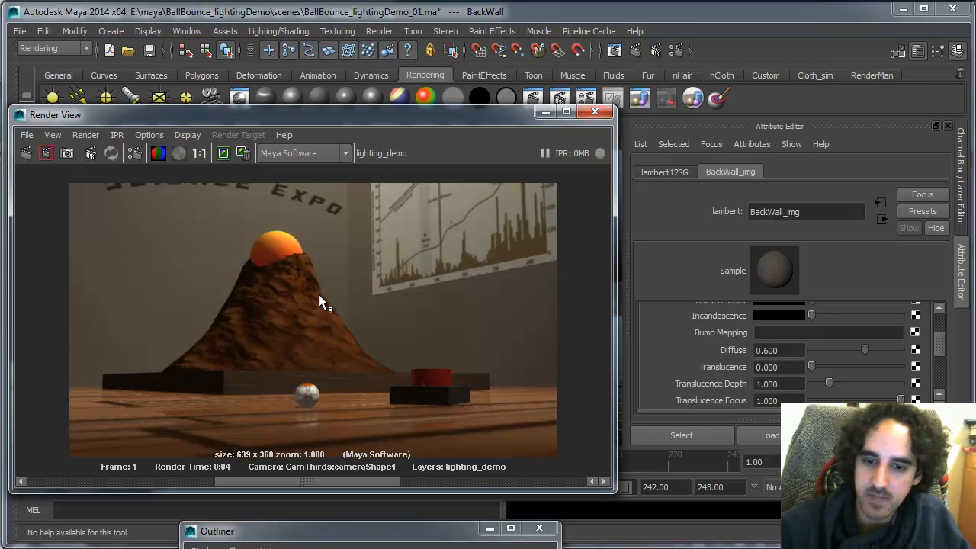
pyautogui.moveTo(301, 279)
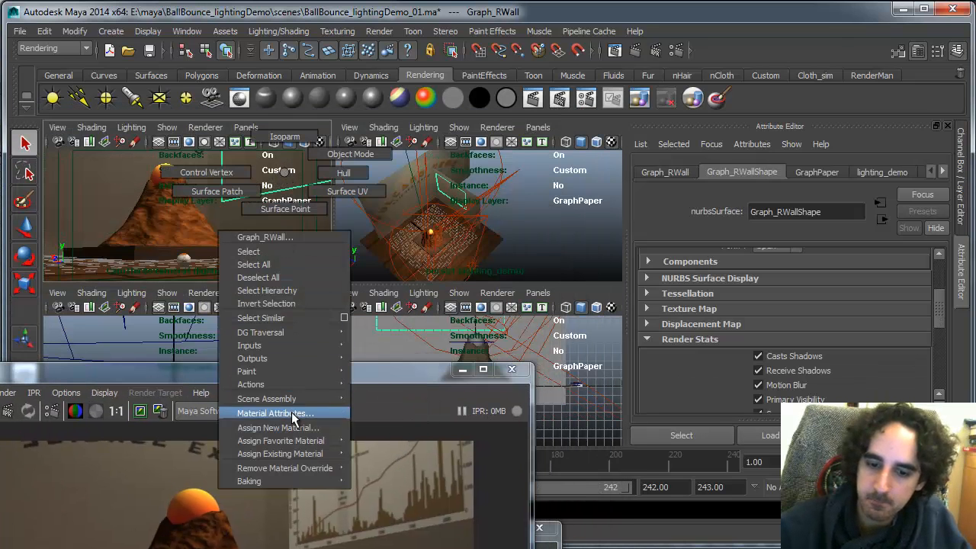
# Step: Open R_Wall_paperTexture's material attributes and lower its diffuse, ending at 0.250
pyautogui.click(275, 413)
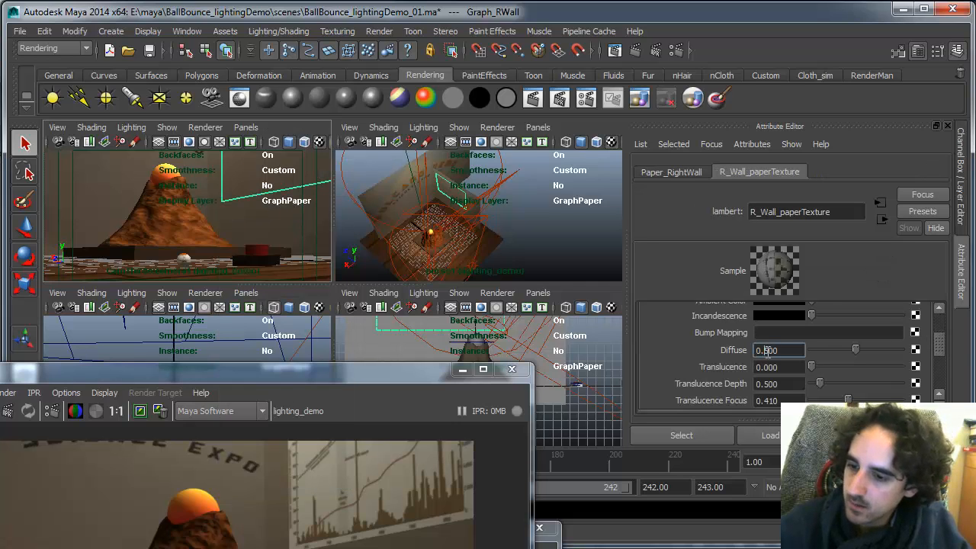
pyautogui.write('0.350')
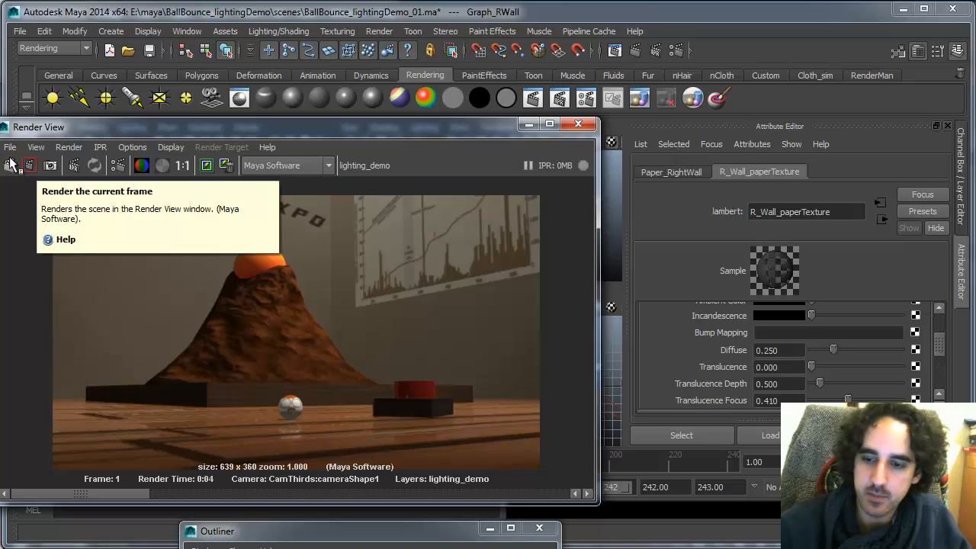
pyautogui.moveTo(341, 147)
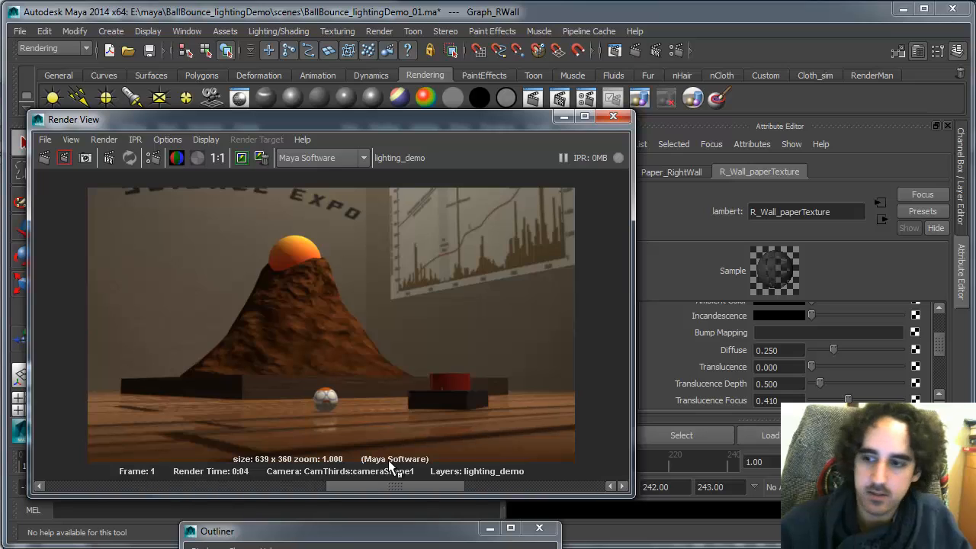
pyautogui.moveTo(438, 393)
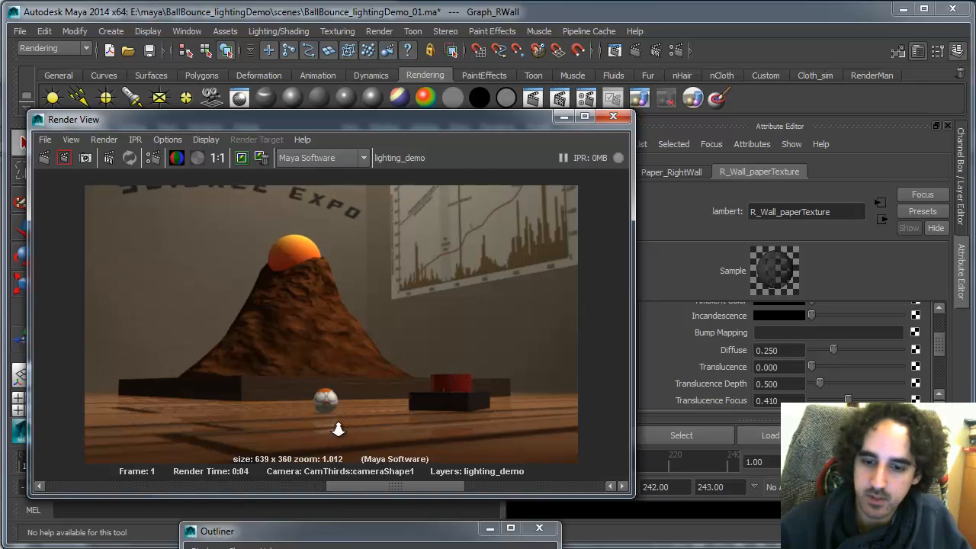
pyautogui.scroll(3)
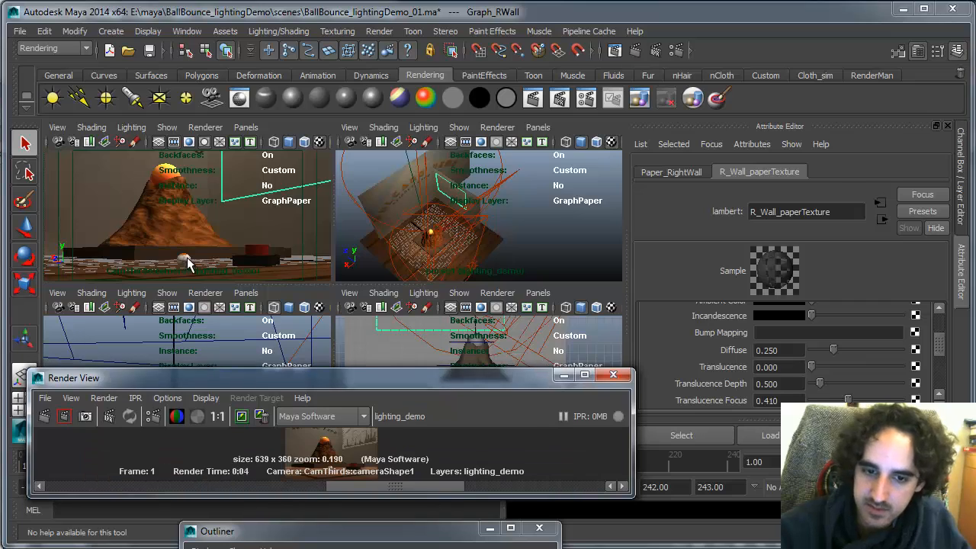
# Step: Select the ball and scroll the Attribute Editor to Btn_shader's Specular Shading section
pyautogui.click(183, 261)
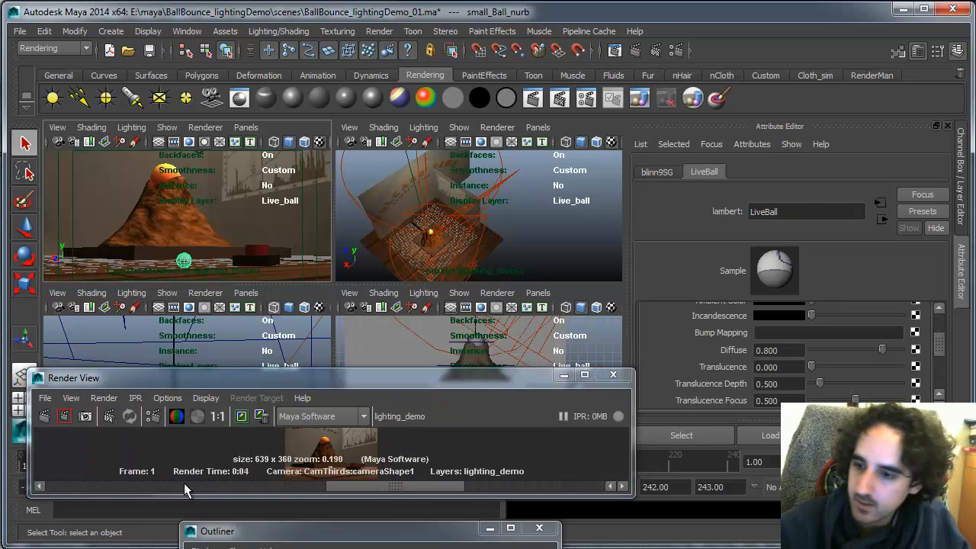
pyautogui.scroll(-3)
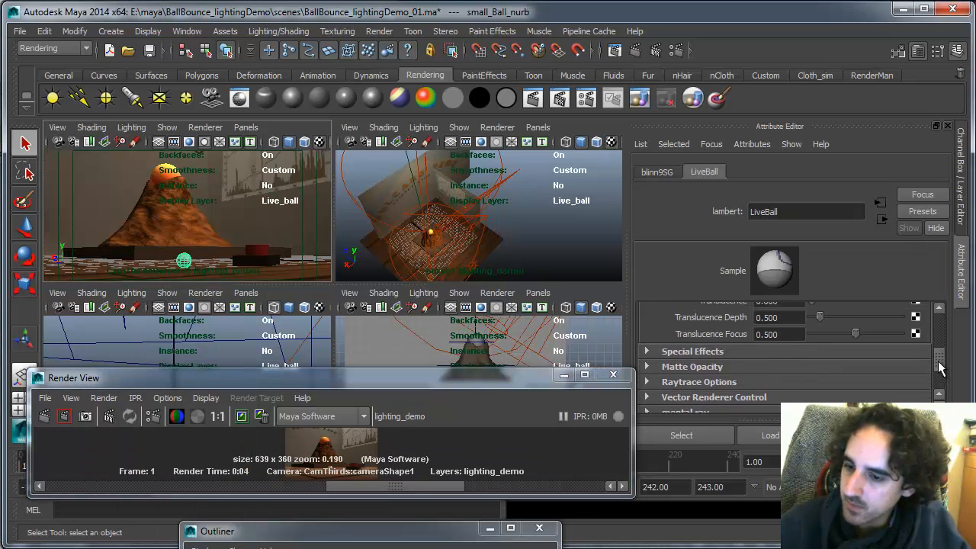
pyautogui.scroll(3)
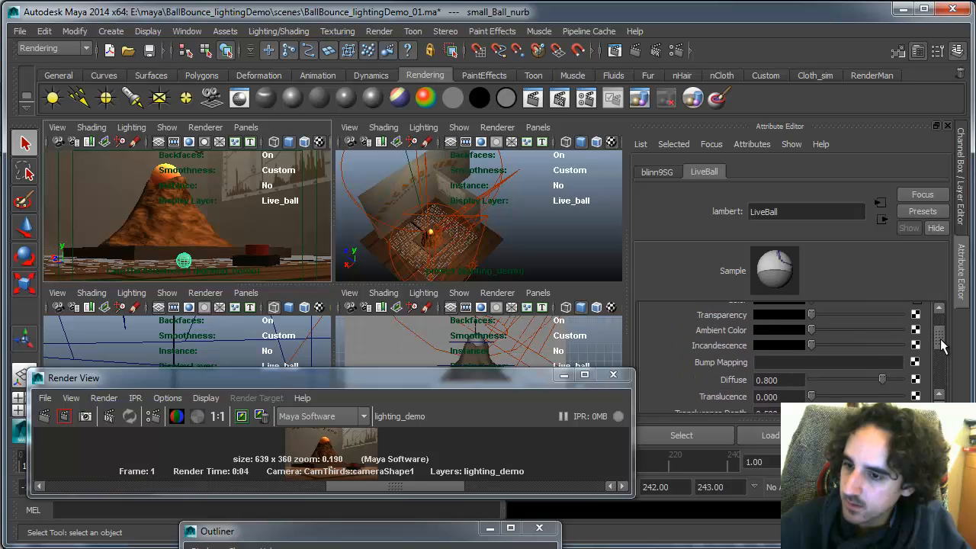
pyautogui.scroll(3)
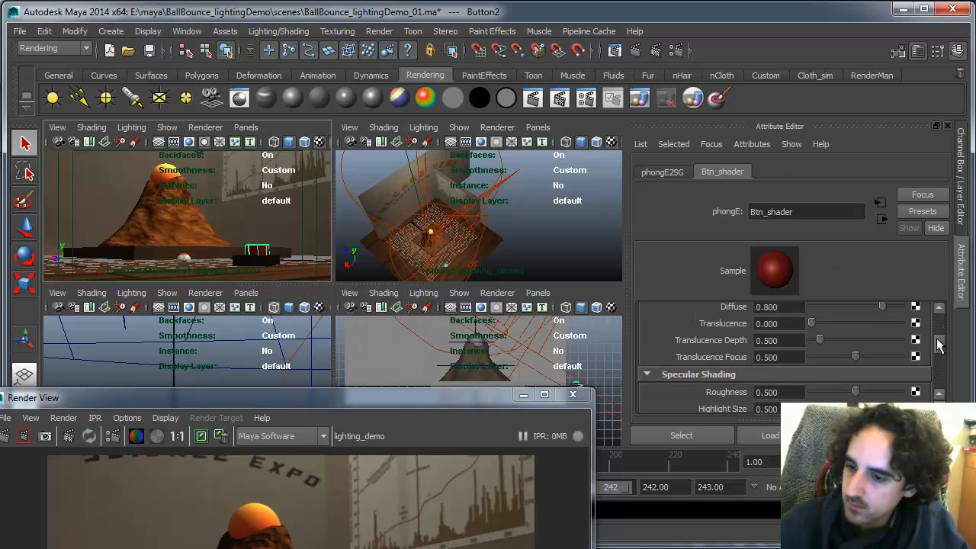
pyautogui.scroll(-3)
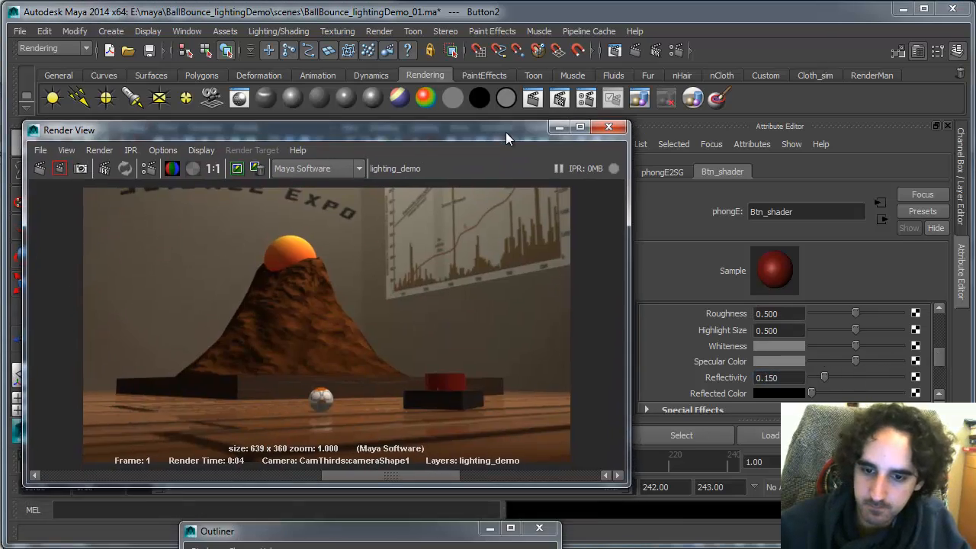
# Step: Review the Render View image with Btn_shader reflectivity at 0.150
pyautogui.click(39, 168)
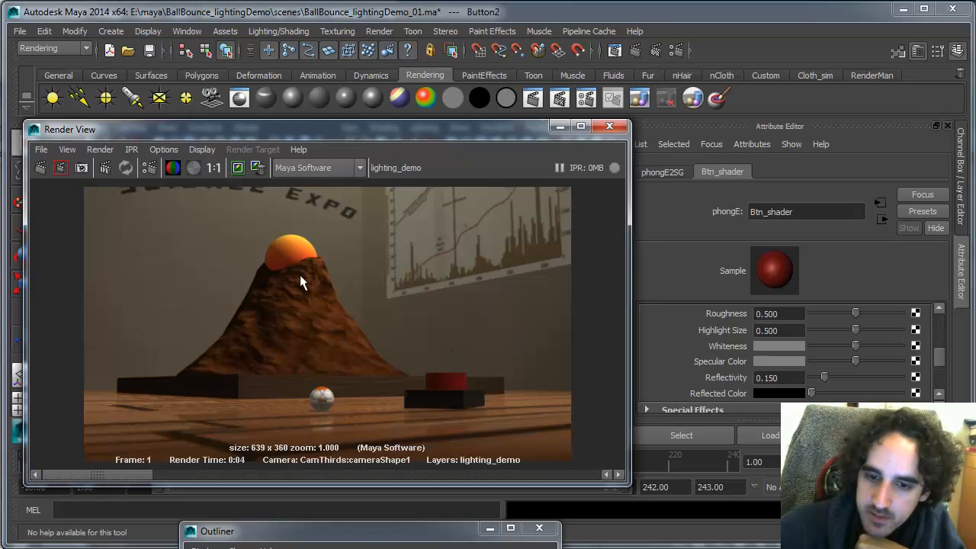
pyautogui.moveTo(316, 252)
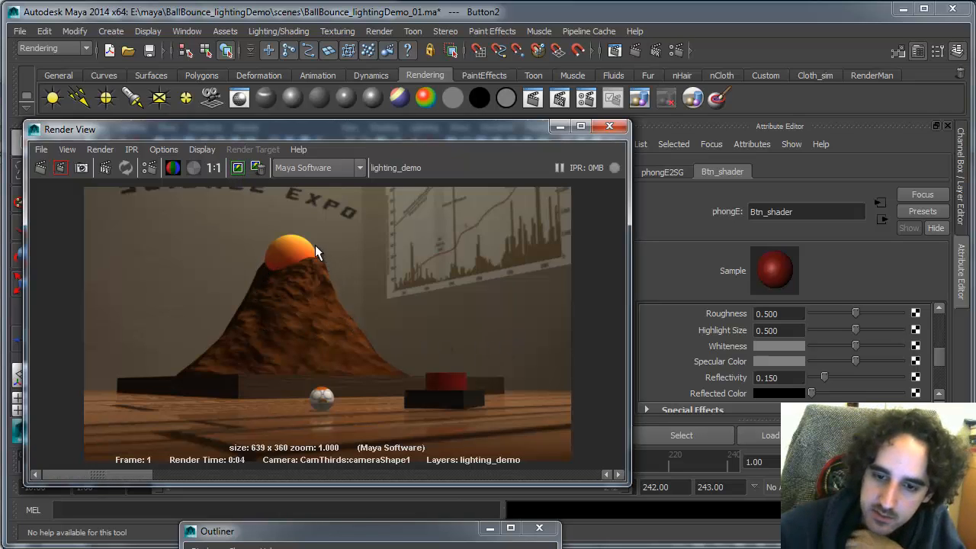
pyautogui.moveTo(473, 404)
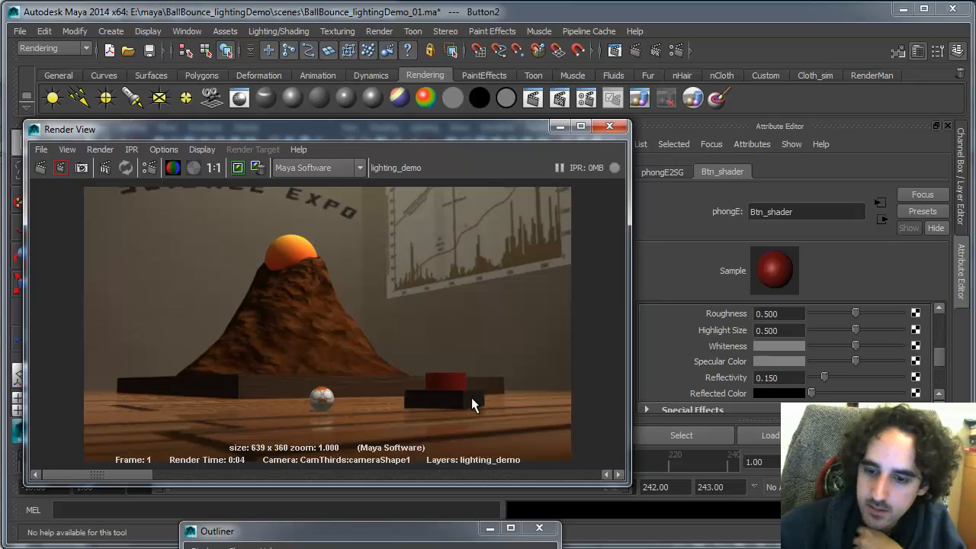
pyautogui.moveTo(460, 385)
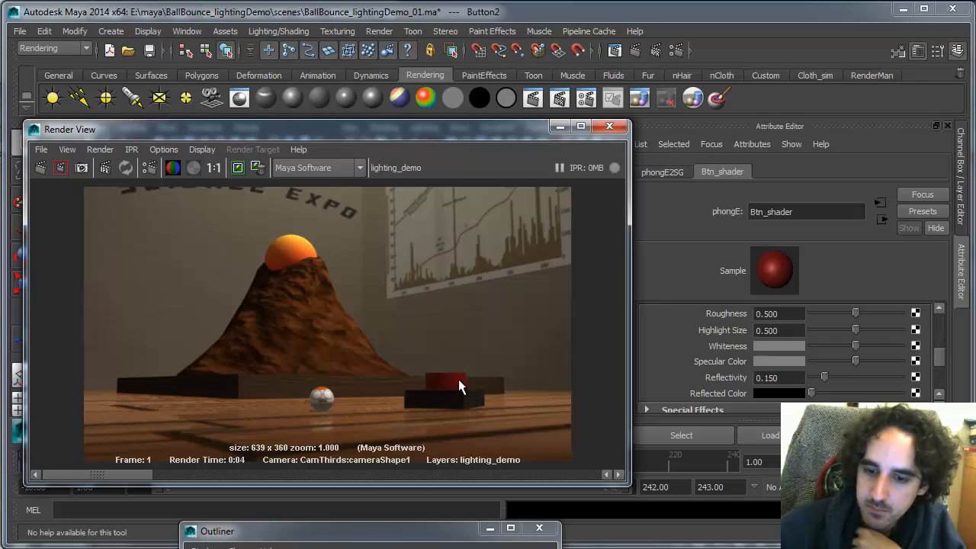
pyautogui.moveTo(479, 372)
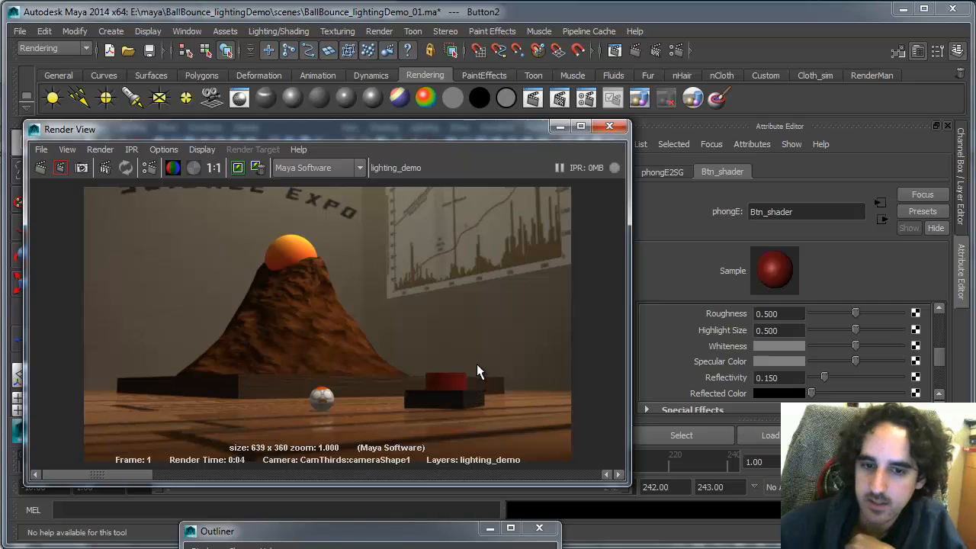
pyautogui.moveTo(238, 167)
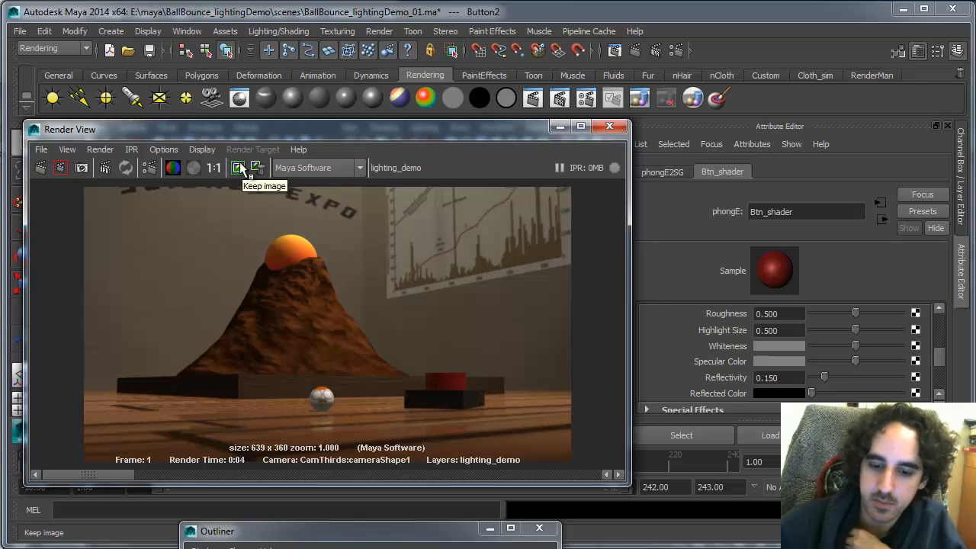